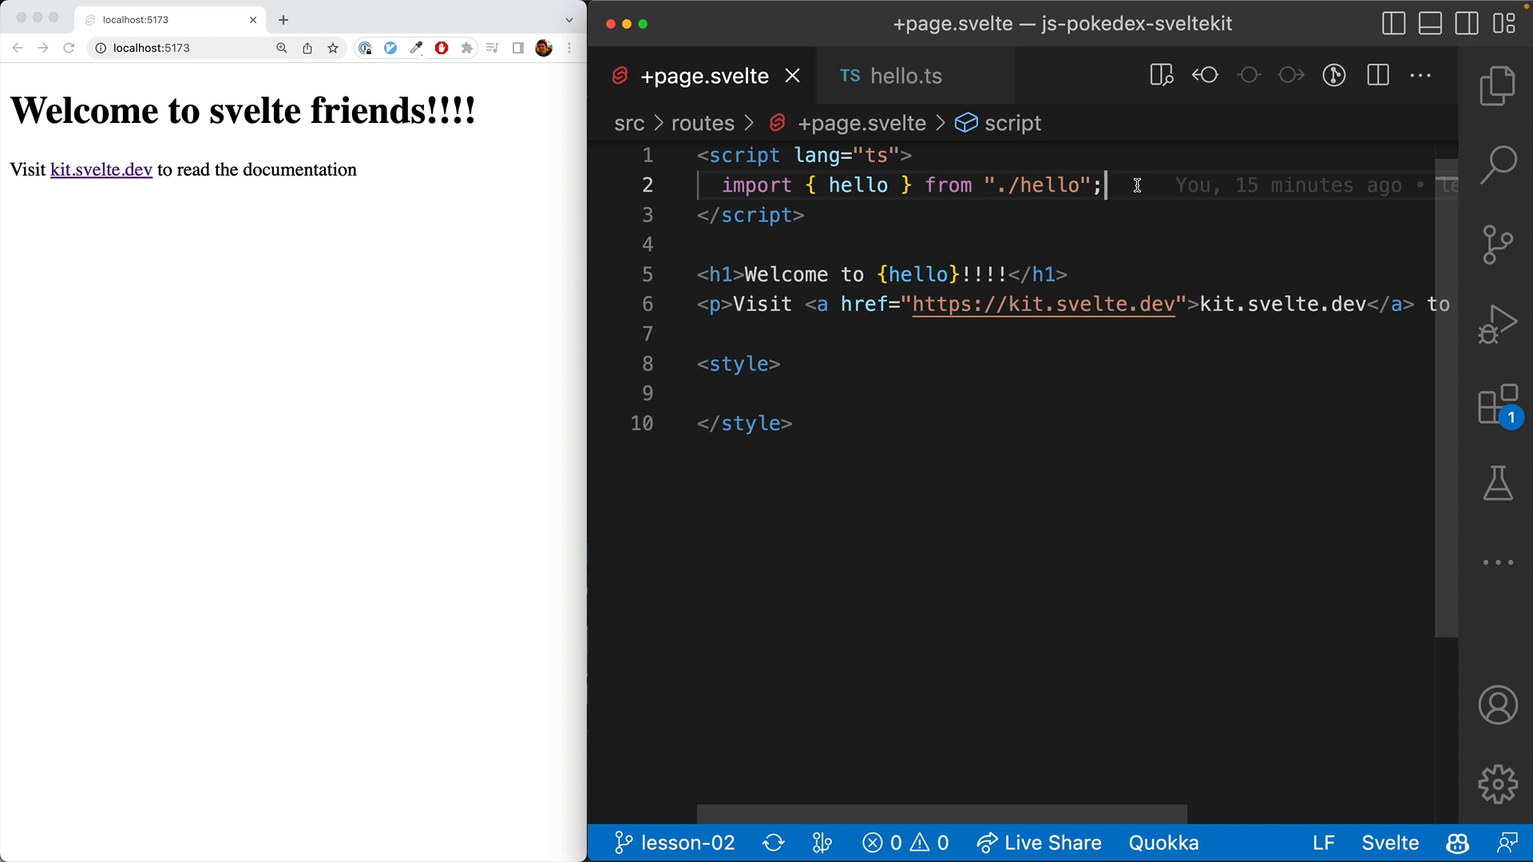
Step: Define greeting = "Hello" and name = "world" constants and render {greeting} and {name} in the h1
text(const greeting)
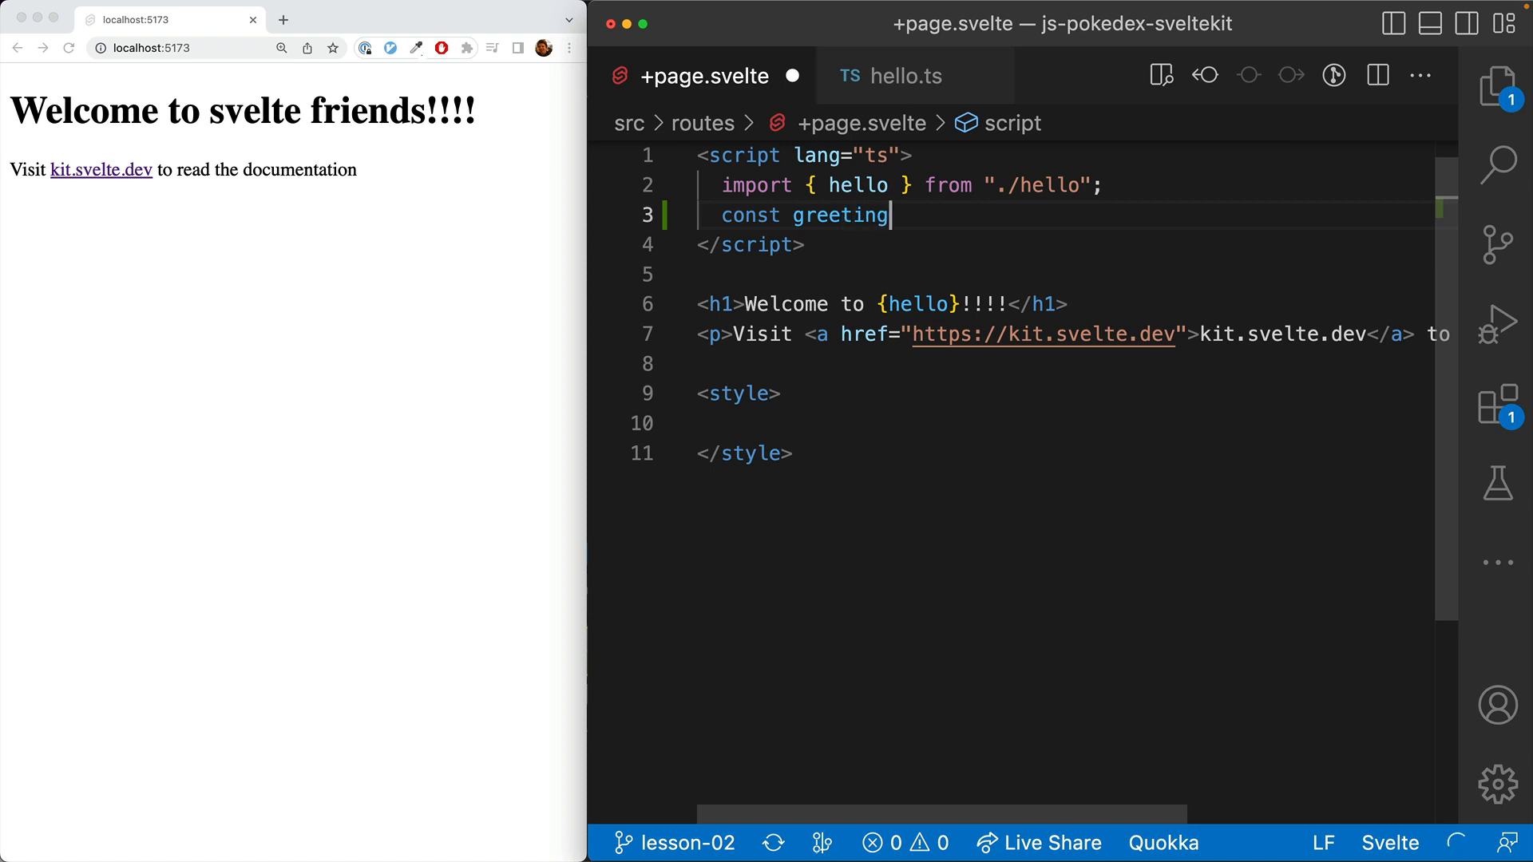
text(= "Hello";)
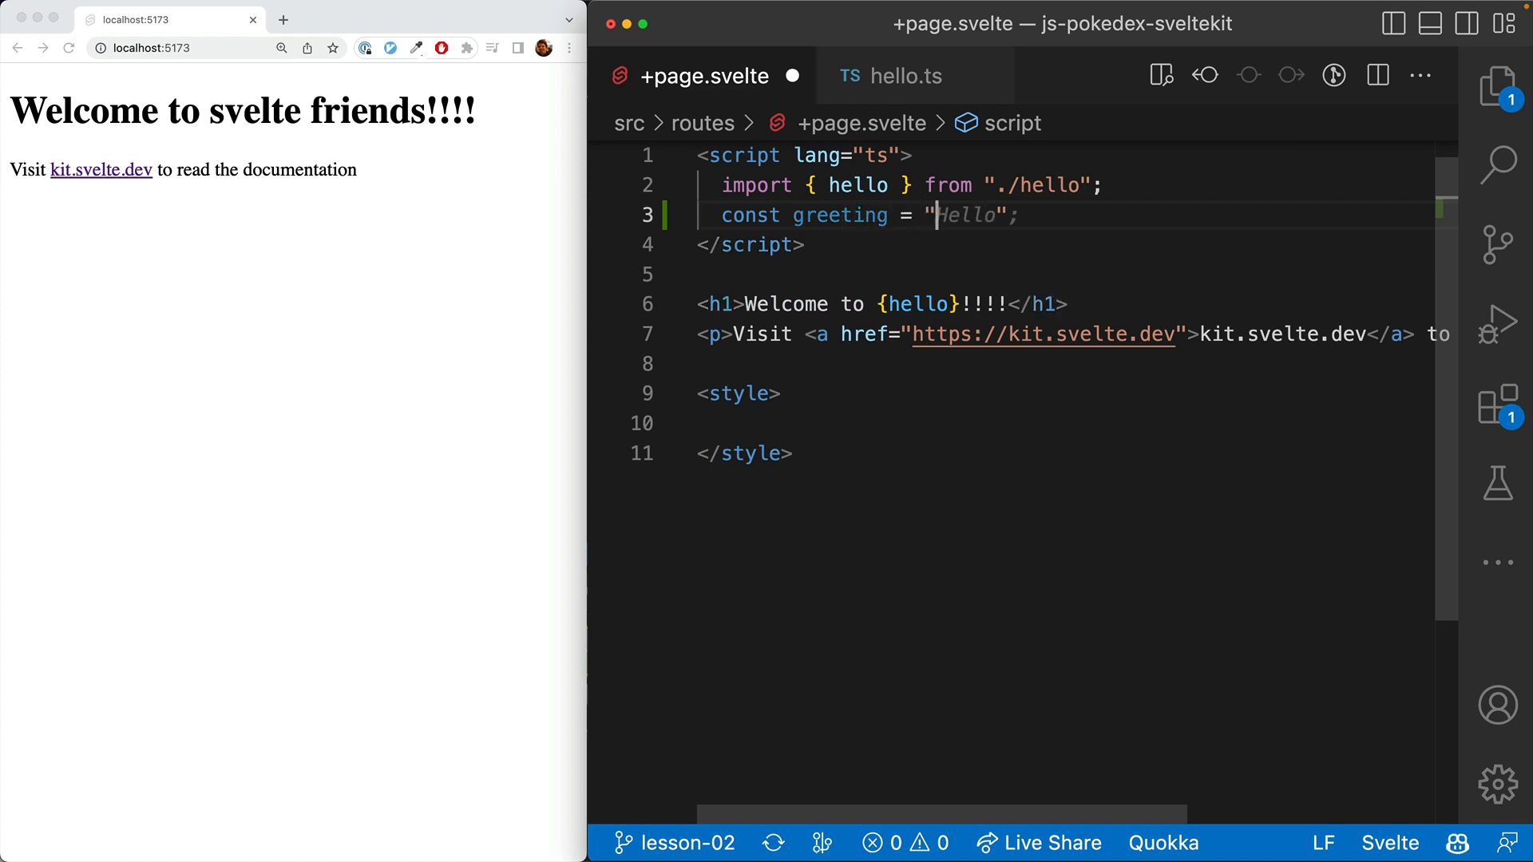
double_click(784, 304)
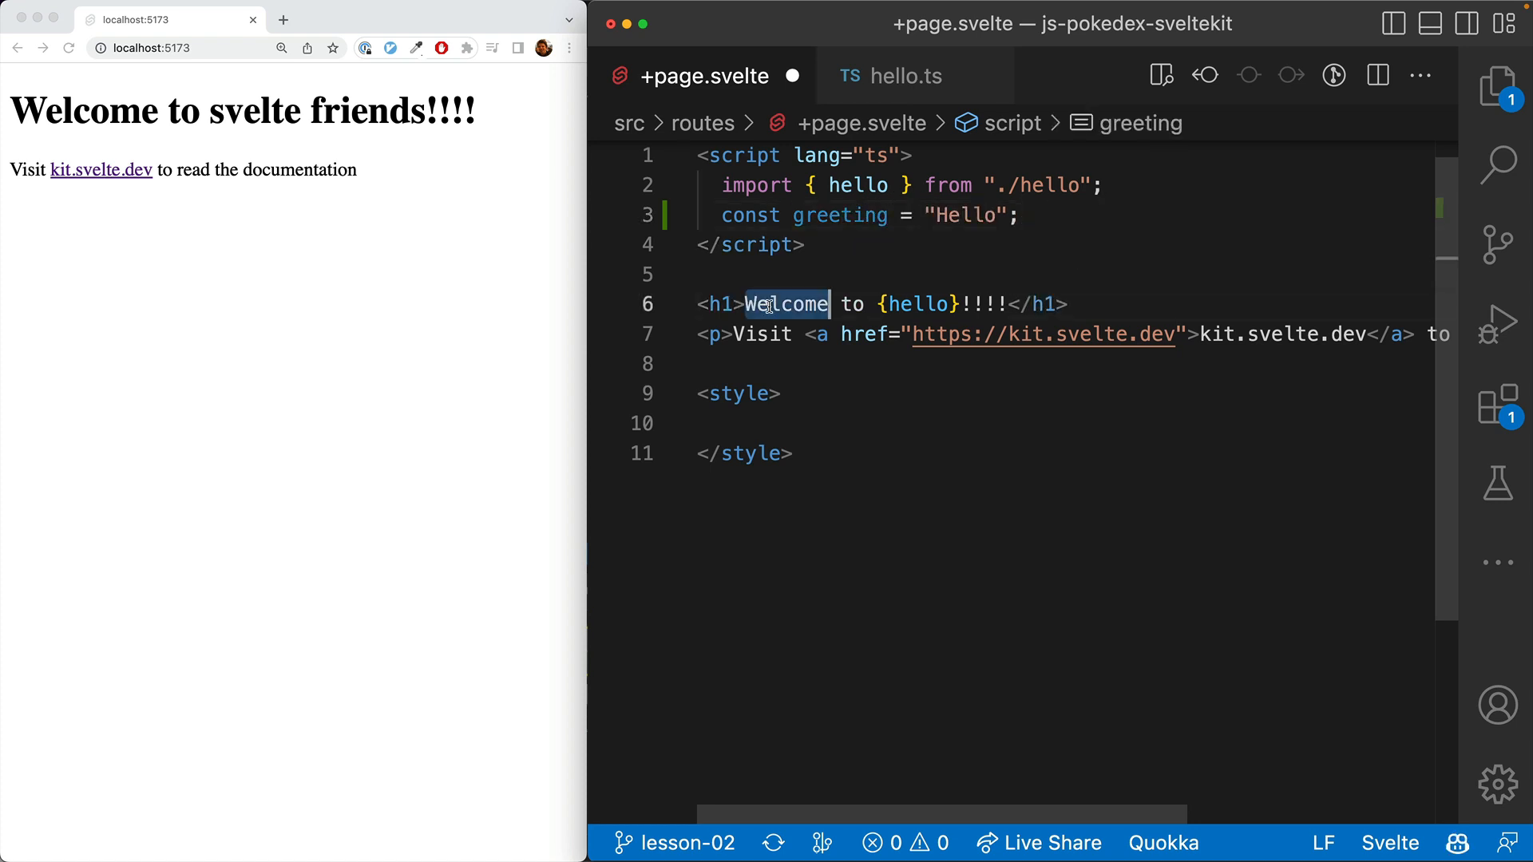
text({greeting)
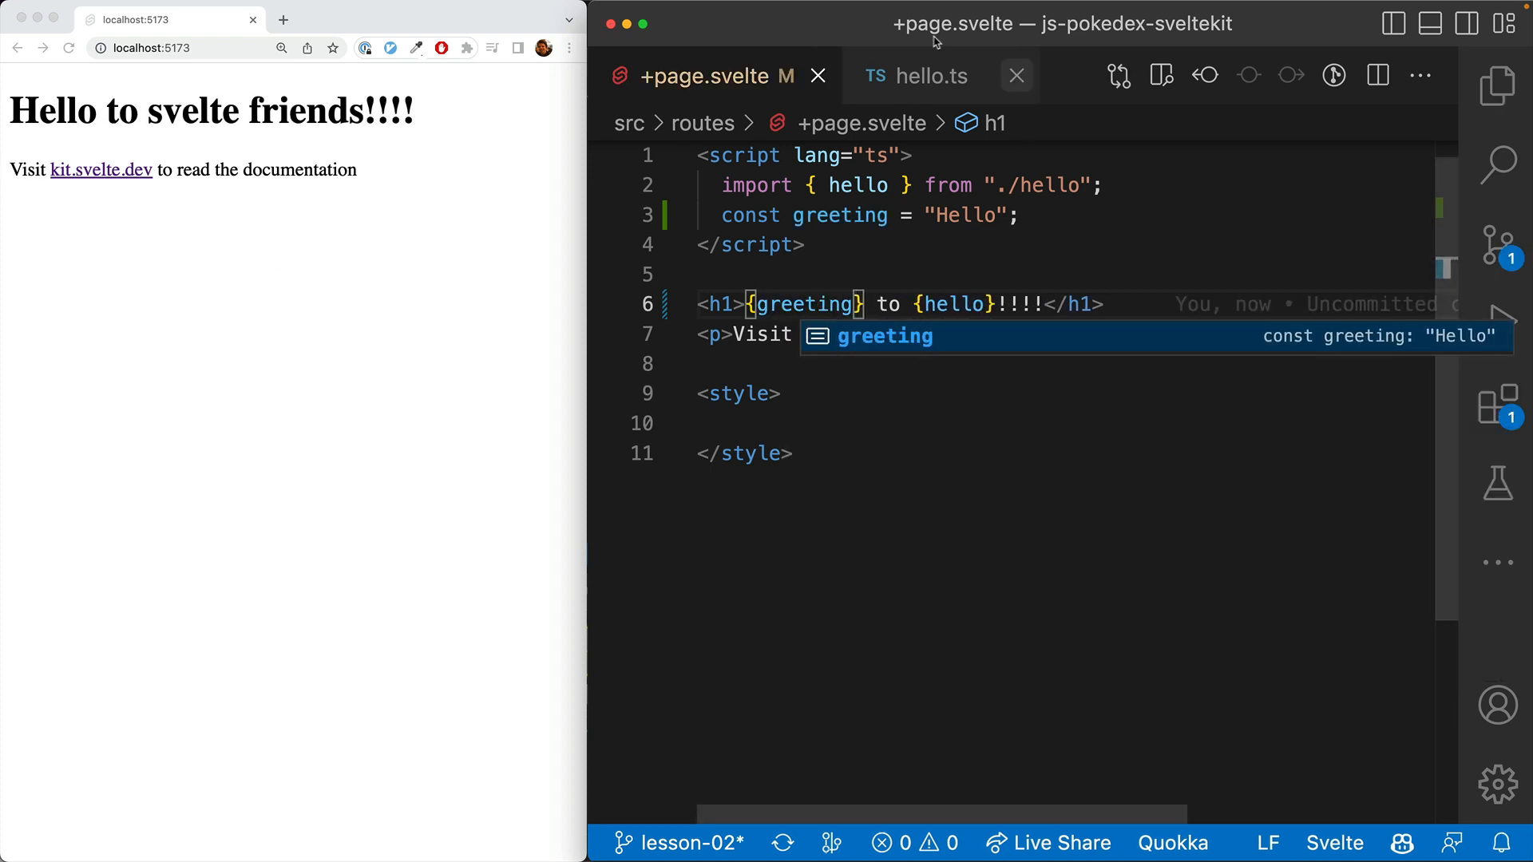
text(const)
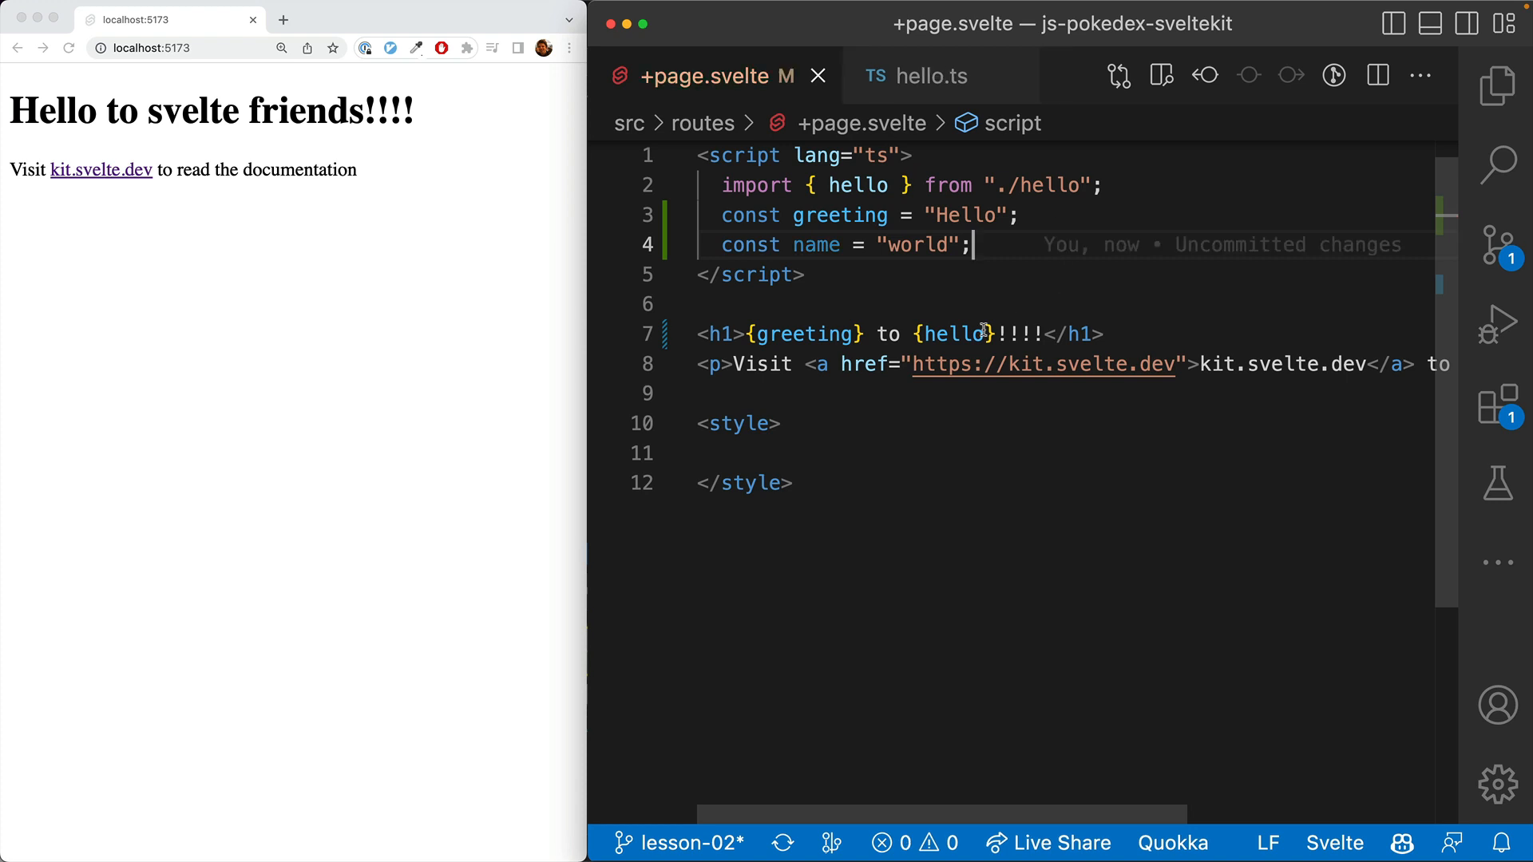
text(name)
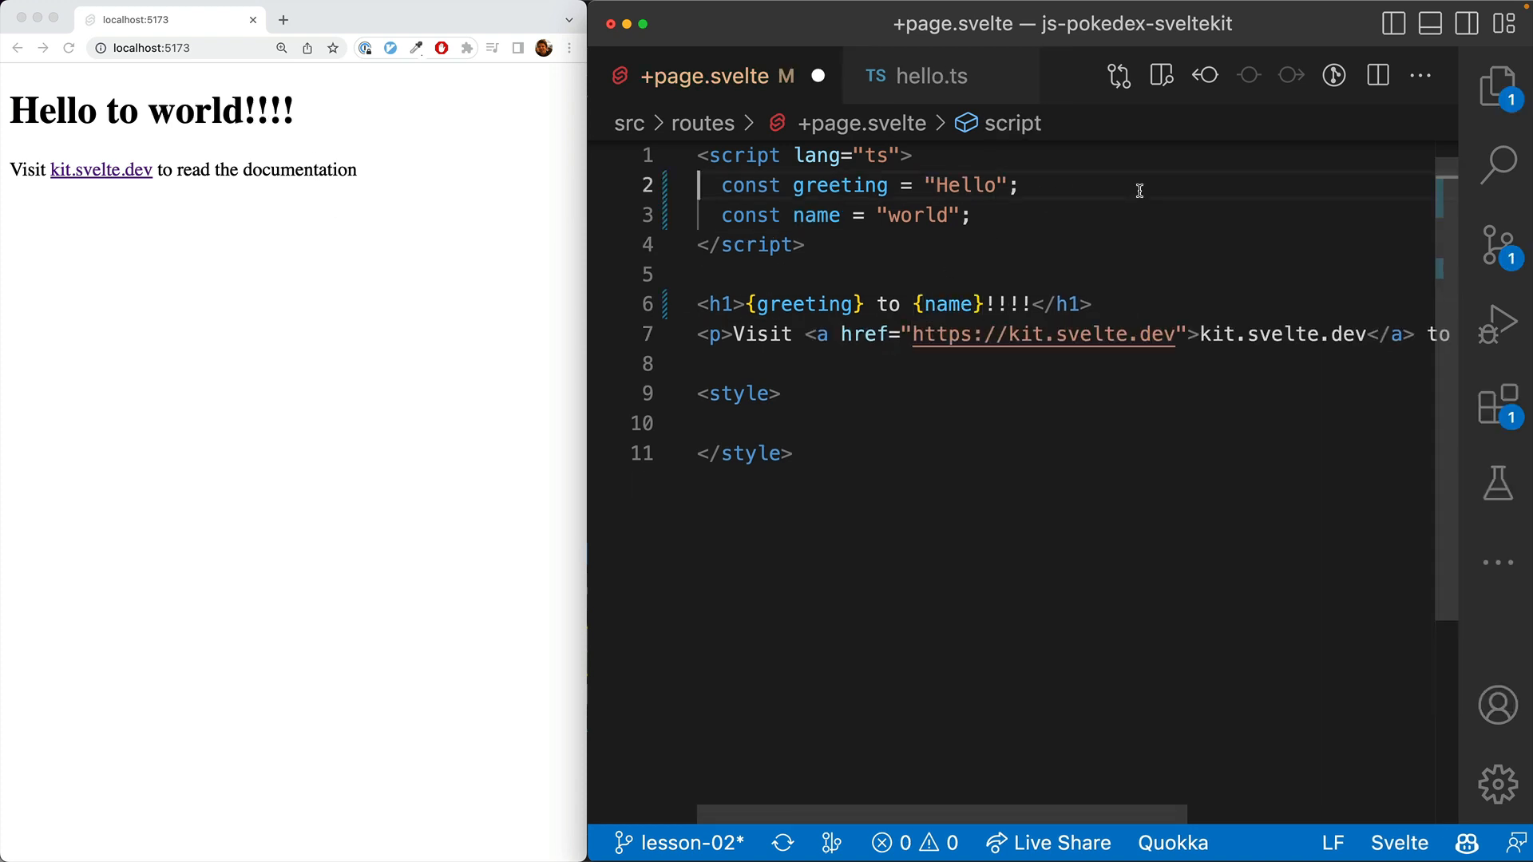
mouse_move(841, 185)
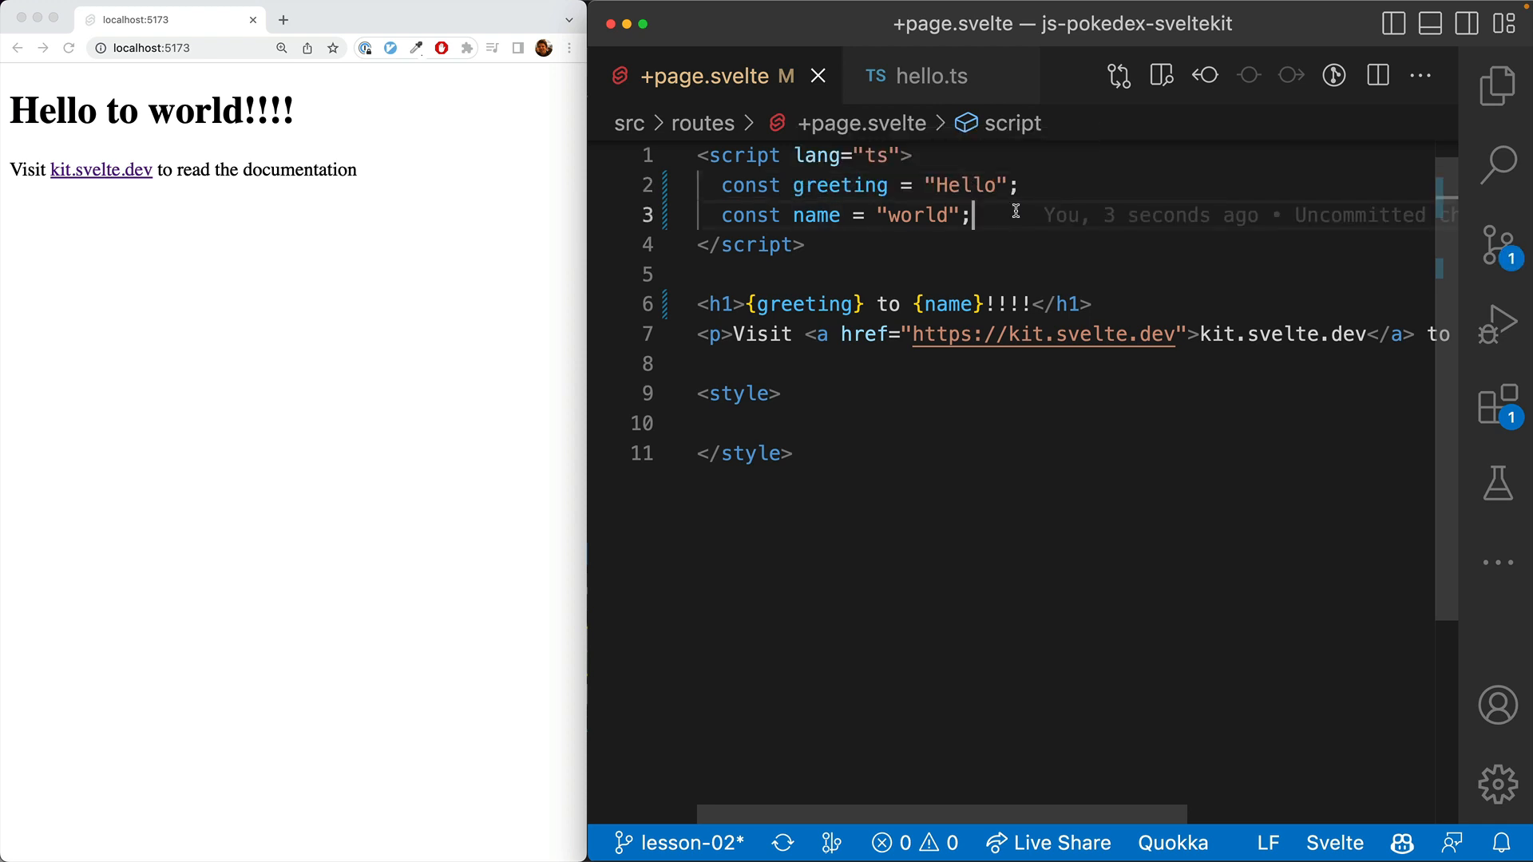
Step: Create greetingObject { greeting: "Hello", name: "world" } and read both heading values from it
text(const)
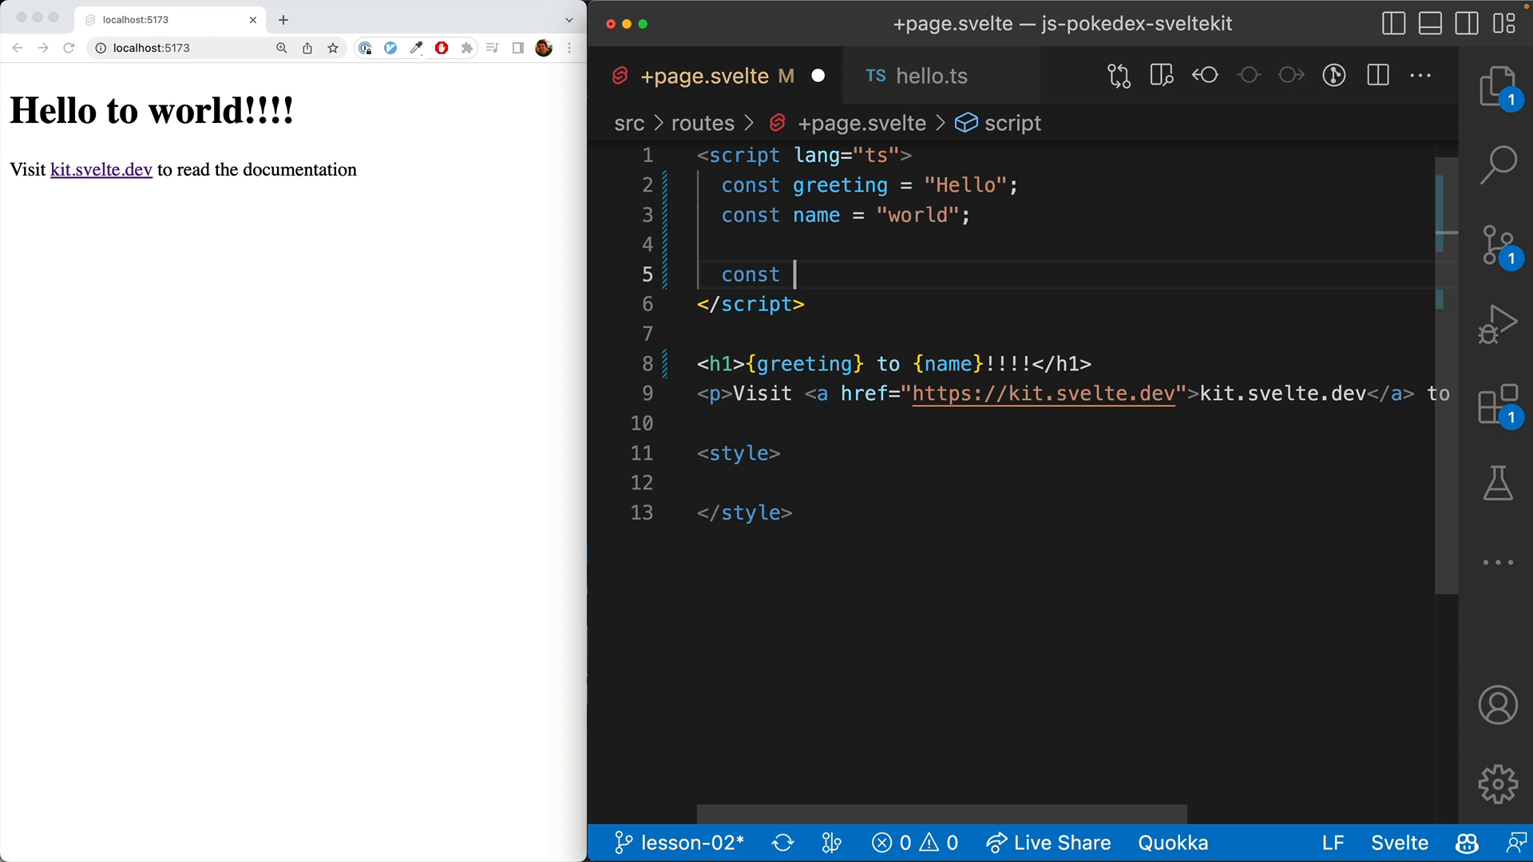
text(greetingObject)
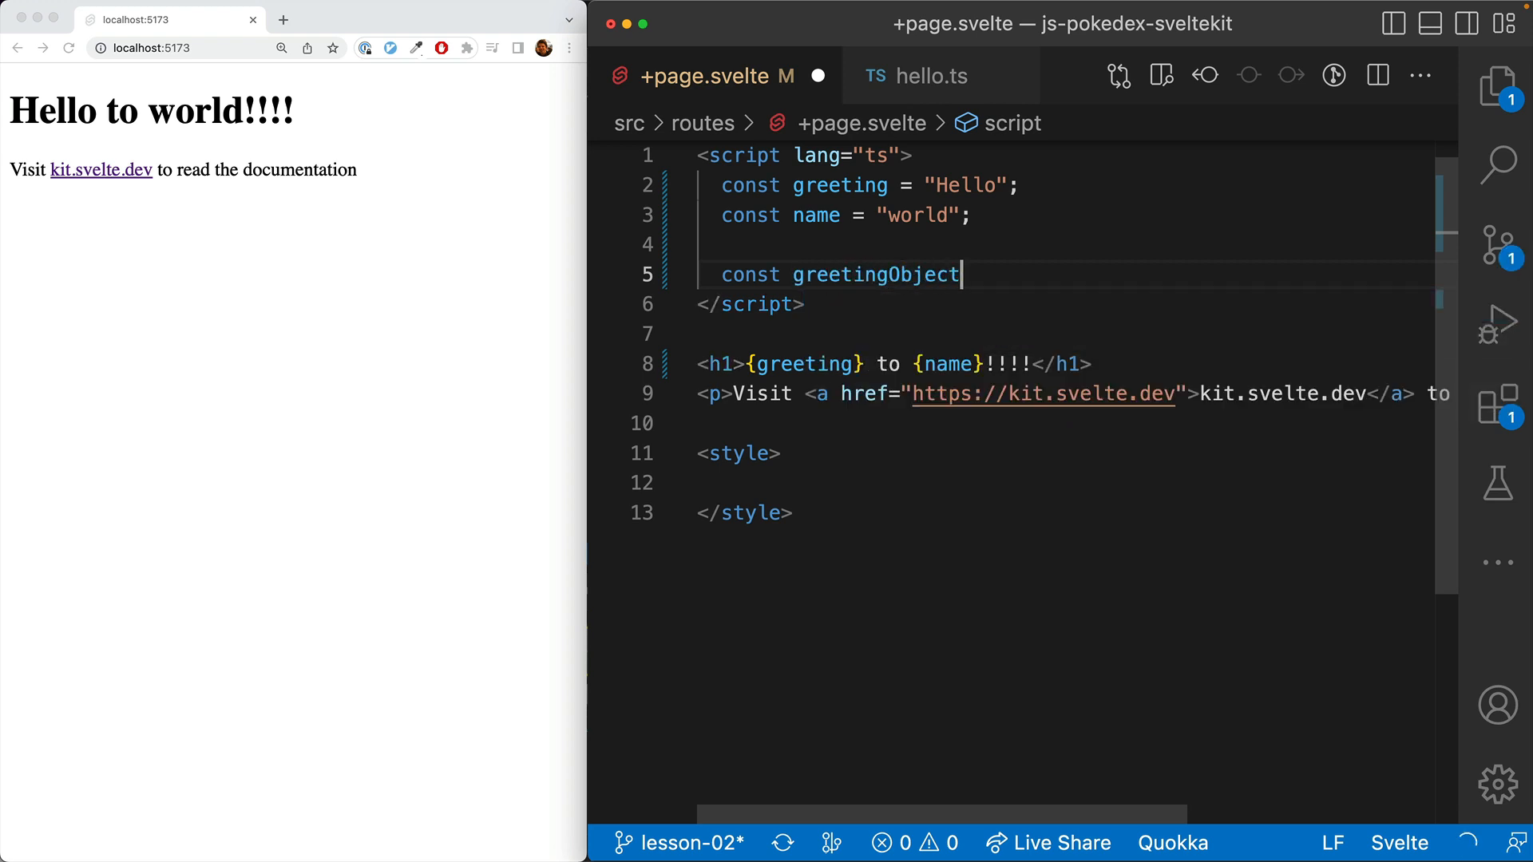
text(= {)
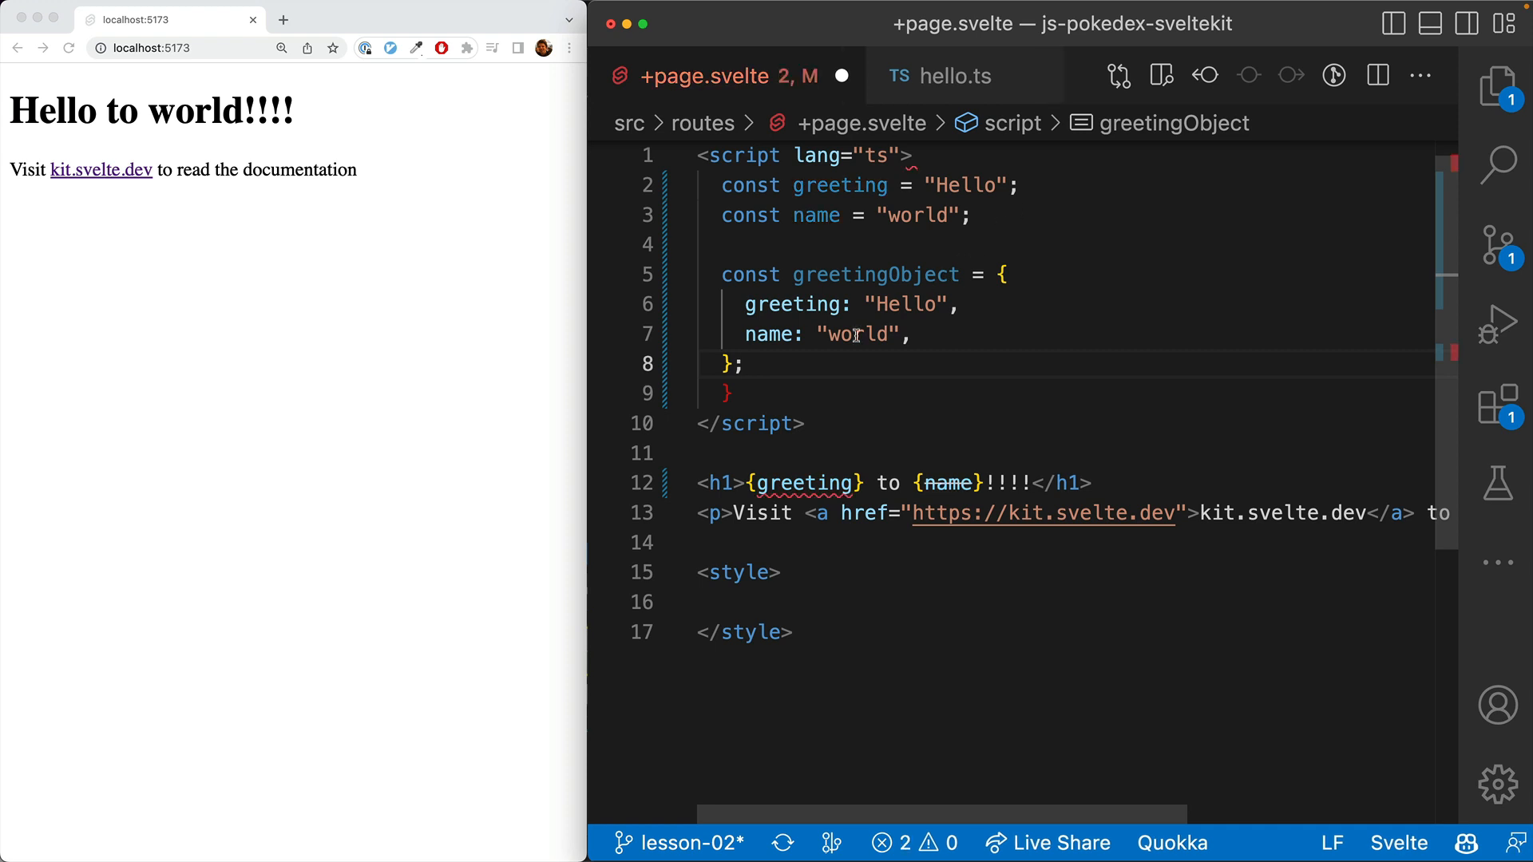
key(Backspace)
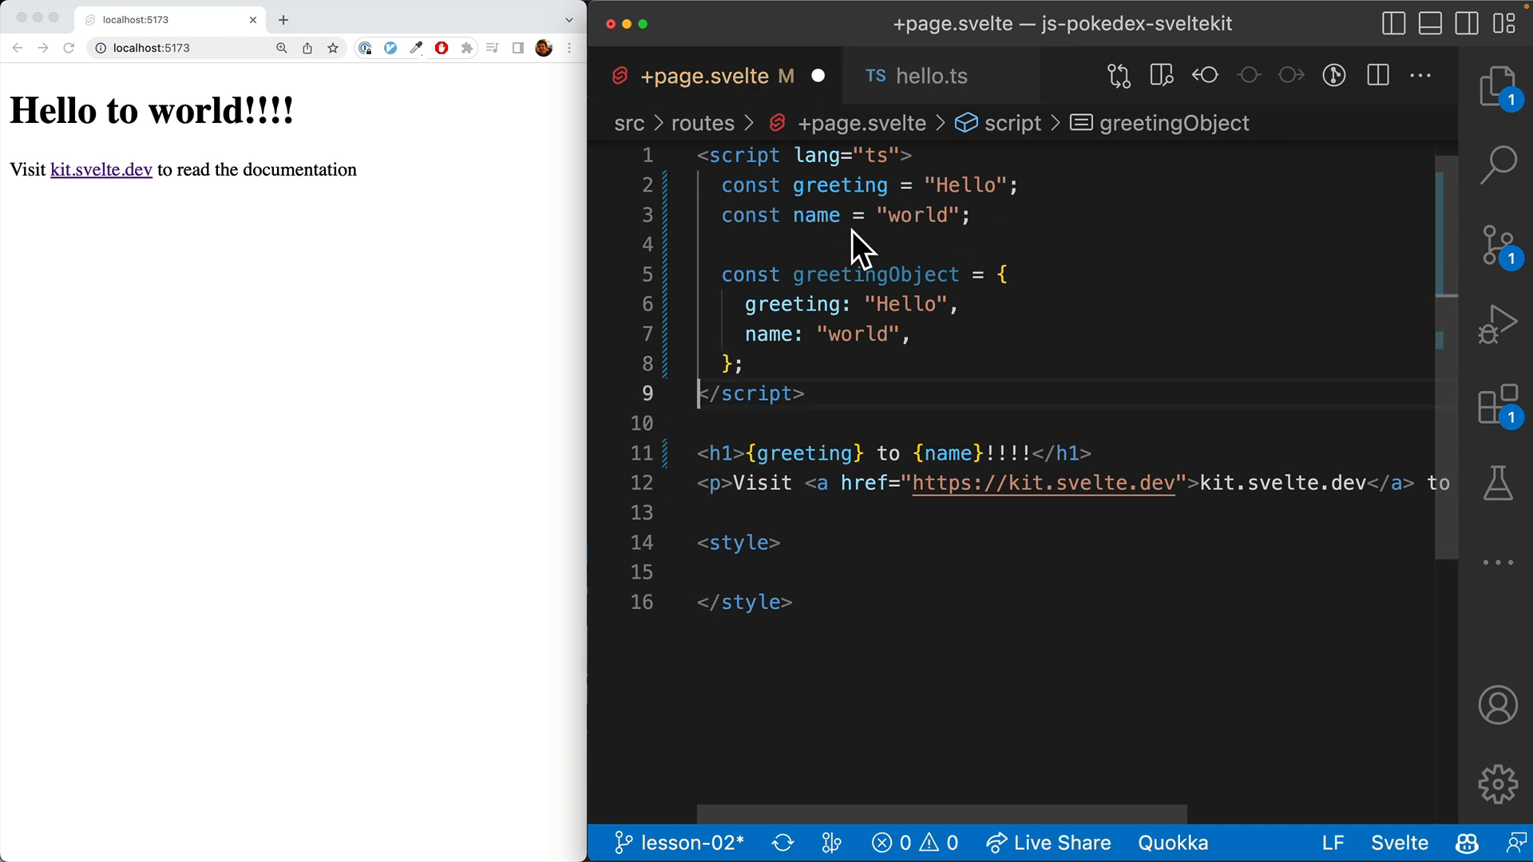
double_click(877, 275)
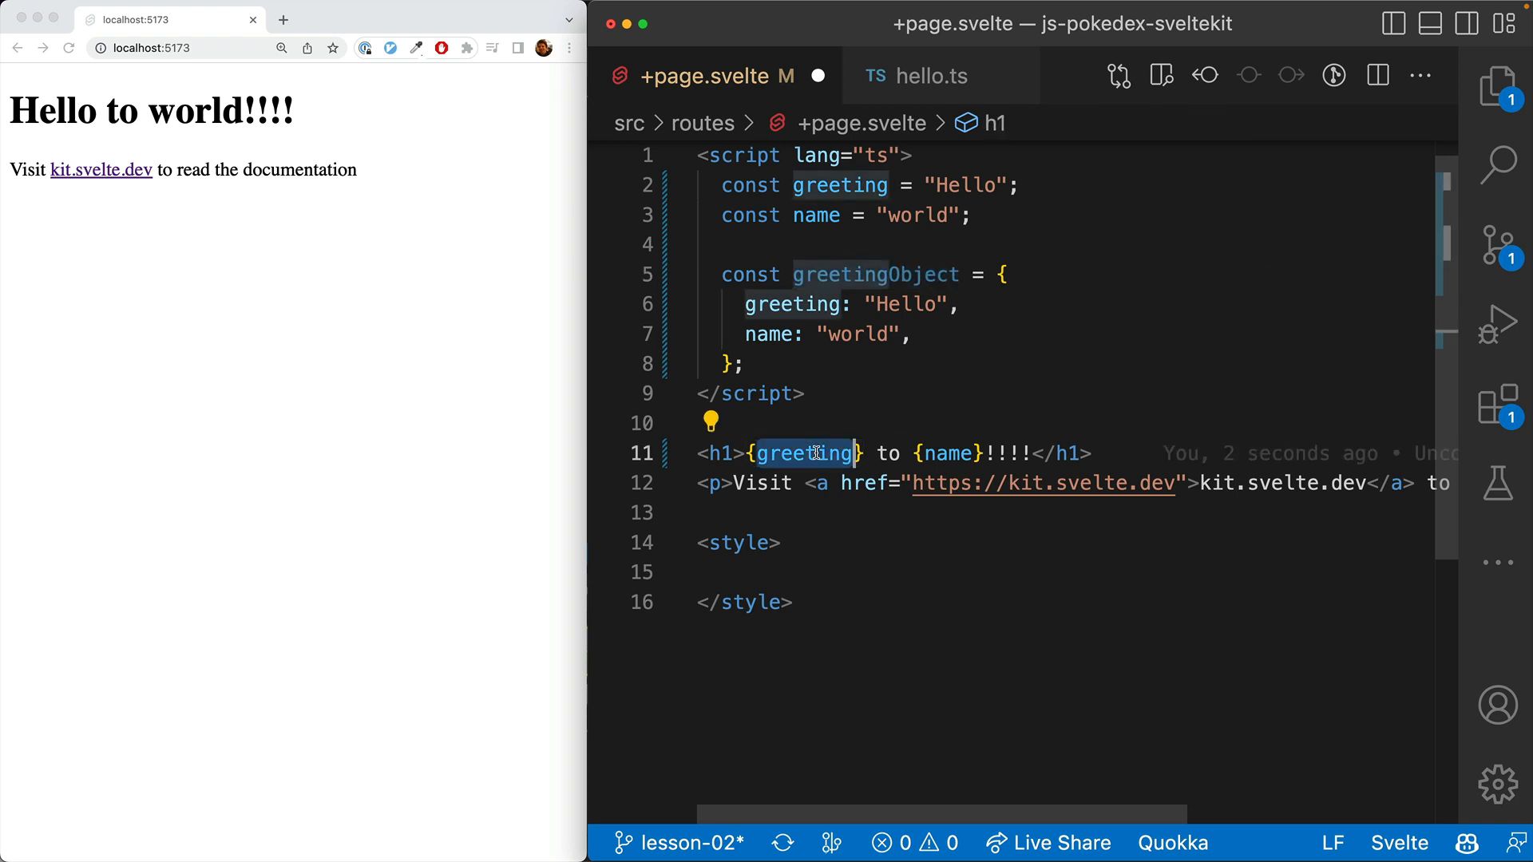
key(Backspace)
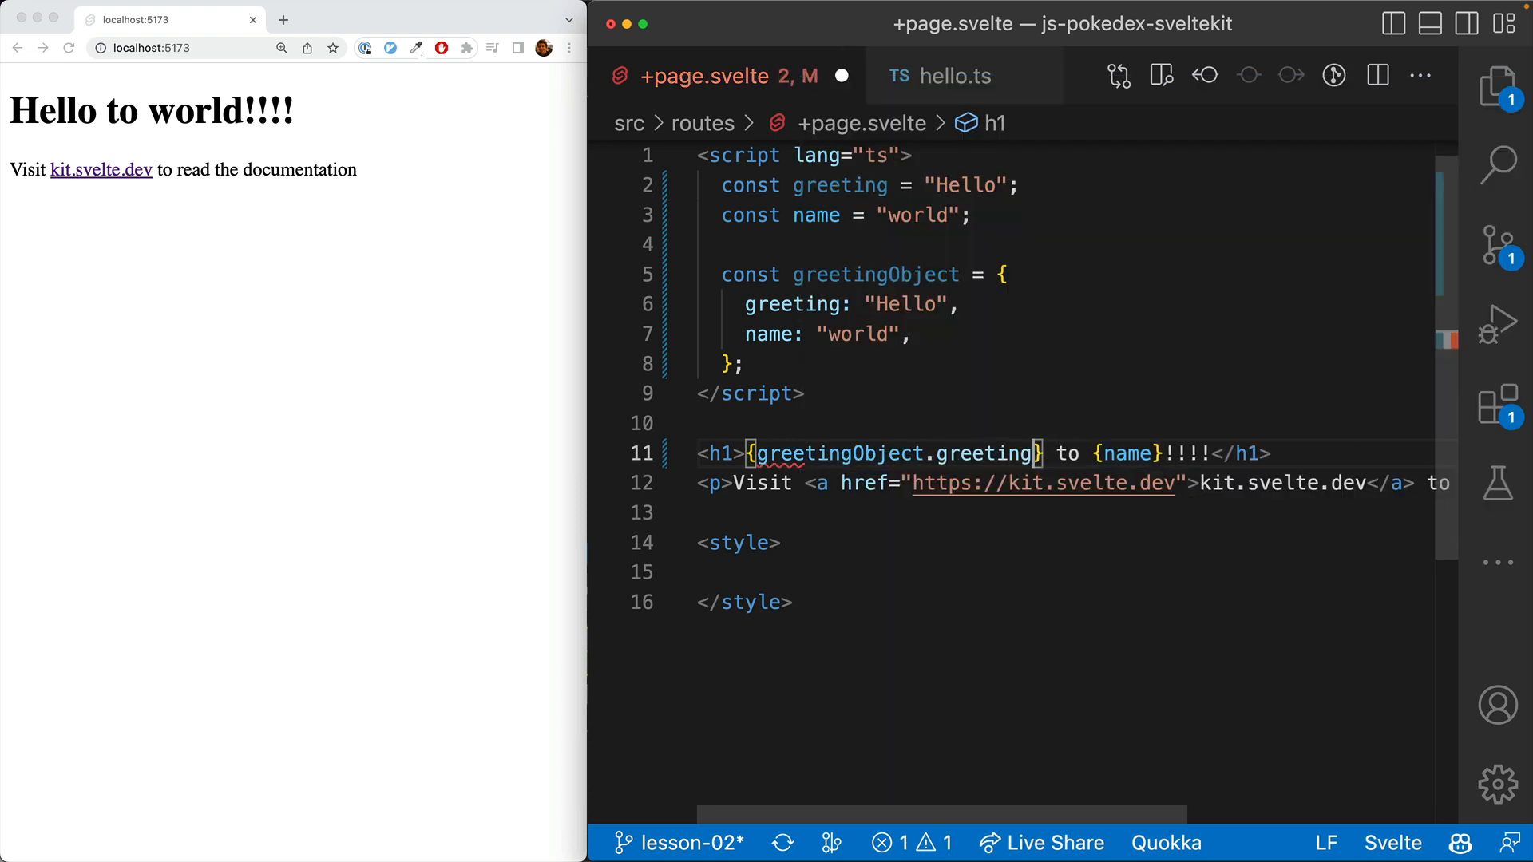
text(greetingObject.)
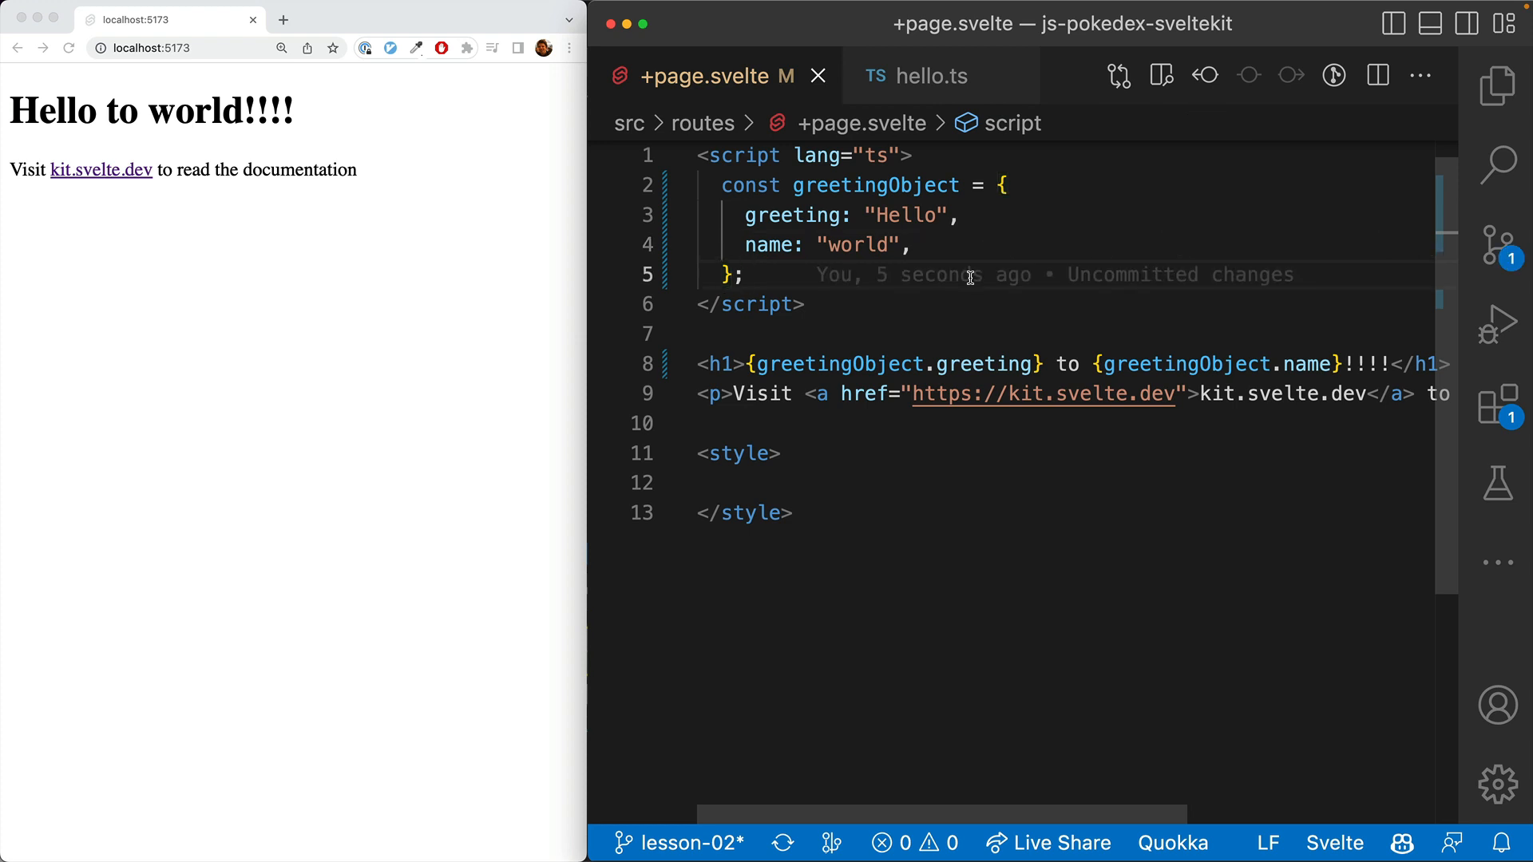
Step: Add const data = ['yellow', 'red', 'blue'] and start an {#each data as color} block under the h1
text(const data = [)
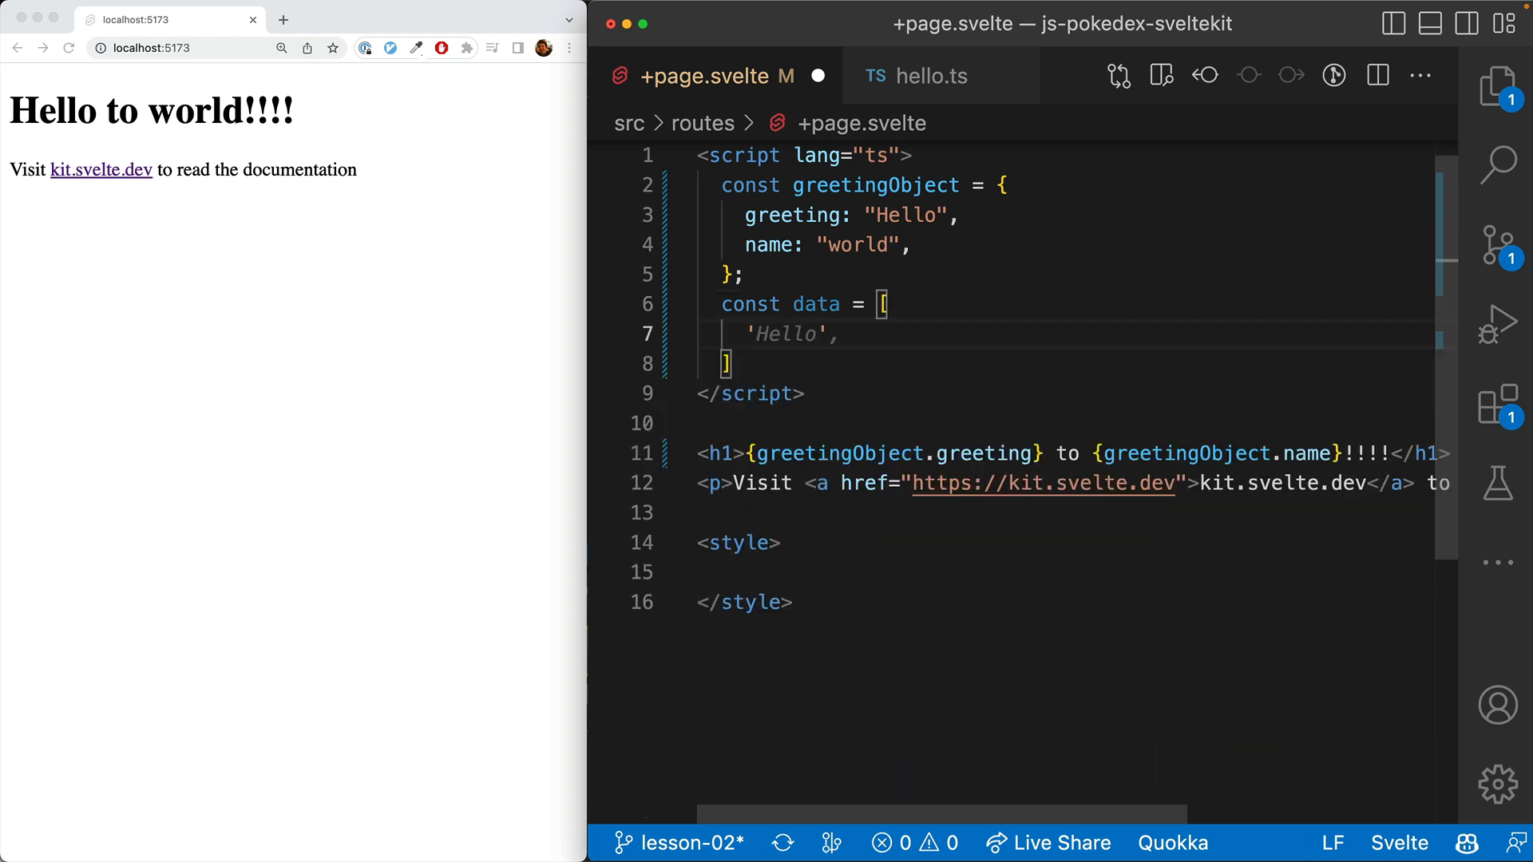
text(yellow',)
text({#each data as c)
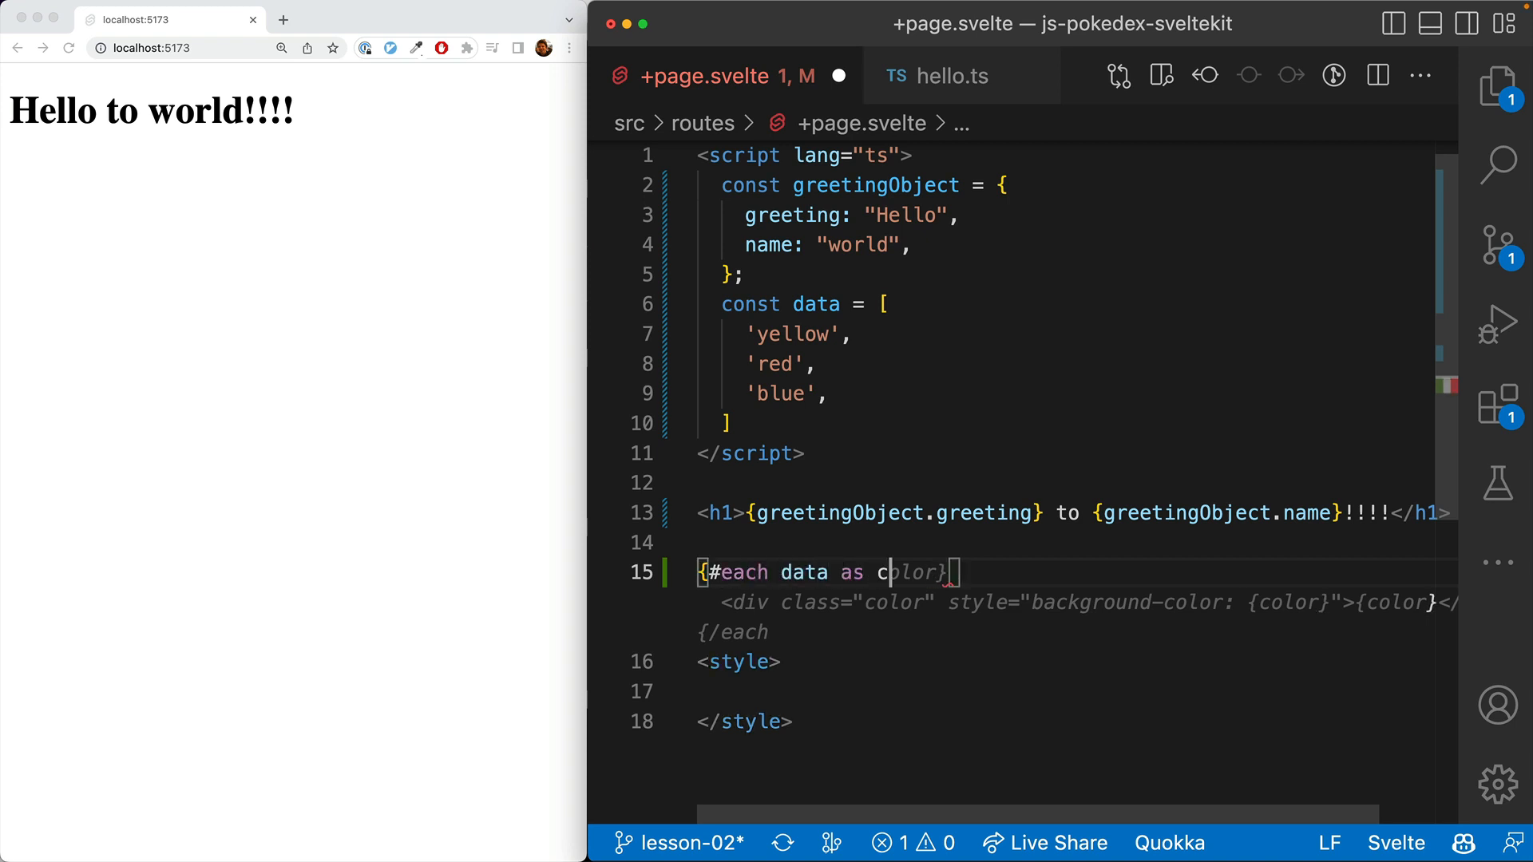
Step: Close the loop with {/each} and render <div>{color}</div> inside it
key(Backspace)
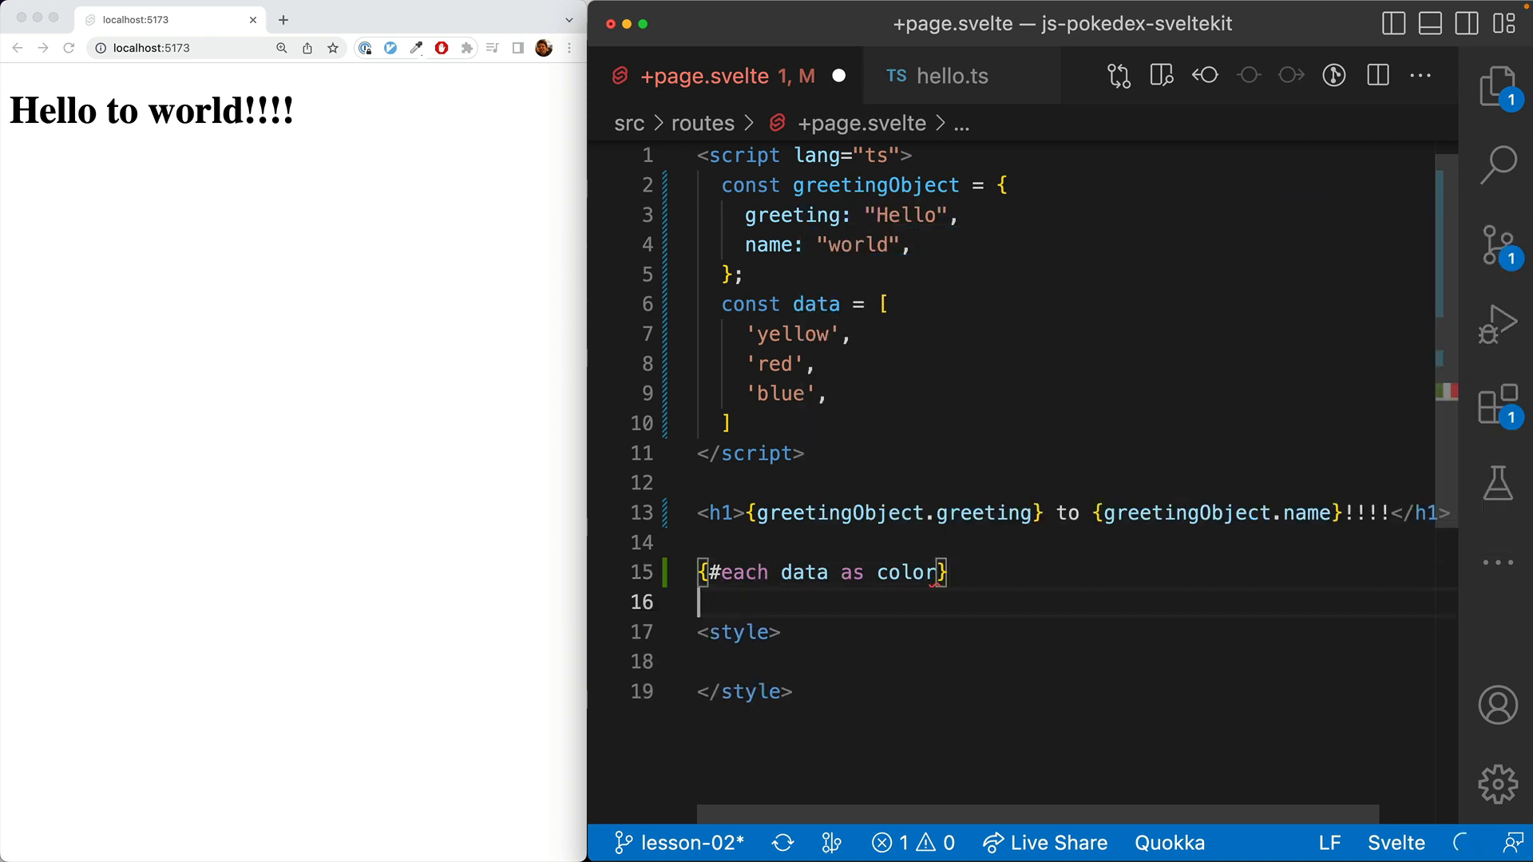
text({/each)
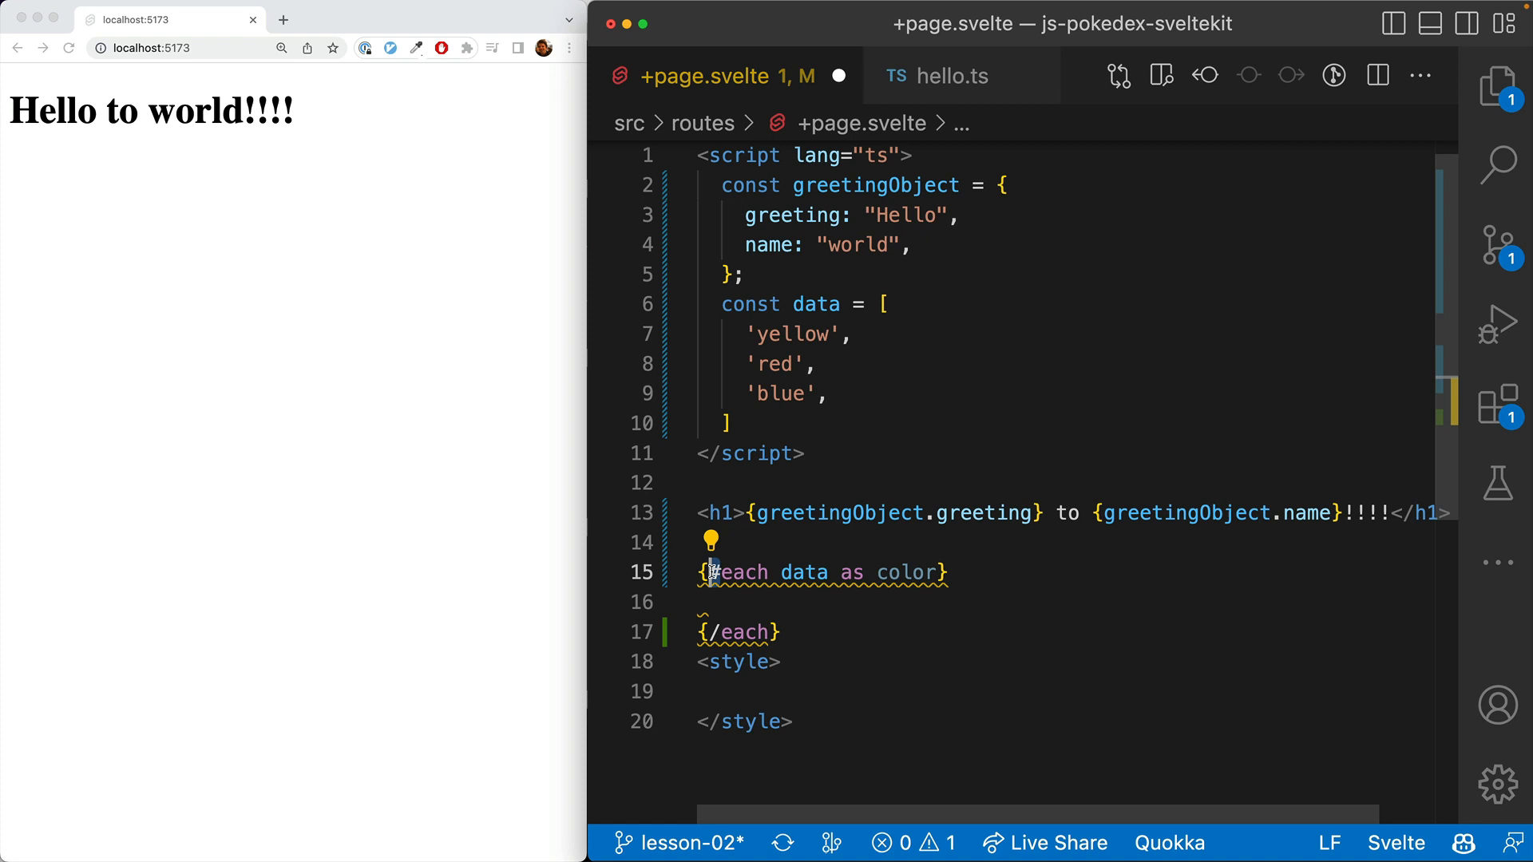
double_click(740, 572)
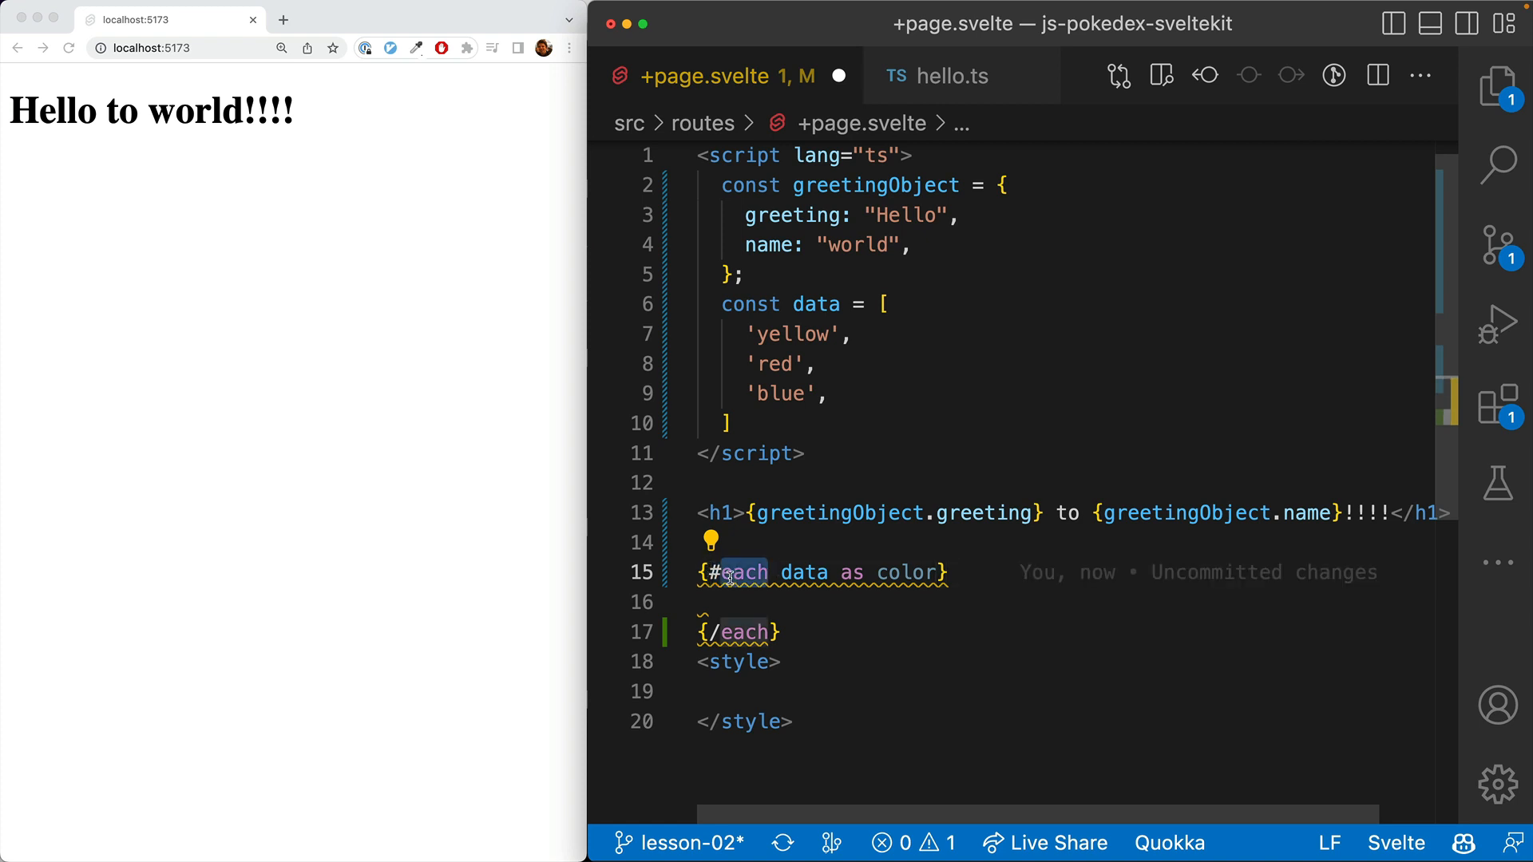
double_click(805, 572)
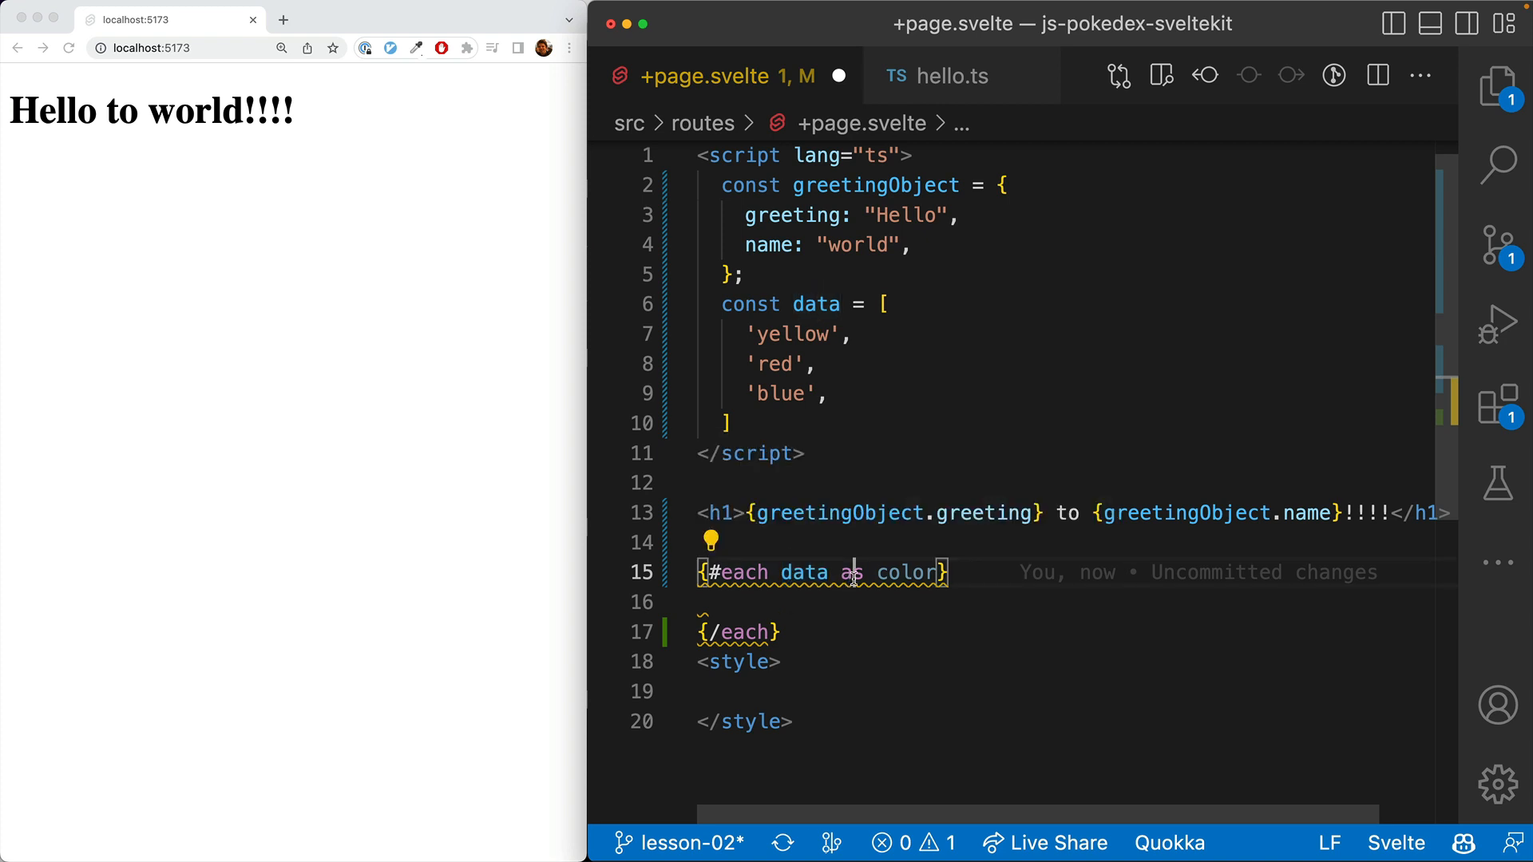
double_click(907, 572)
text({color})
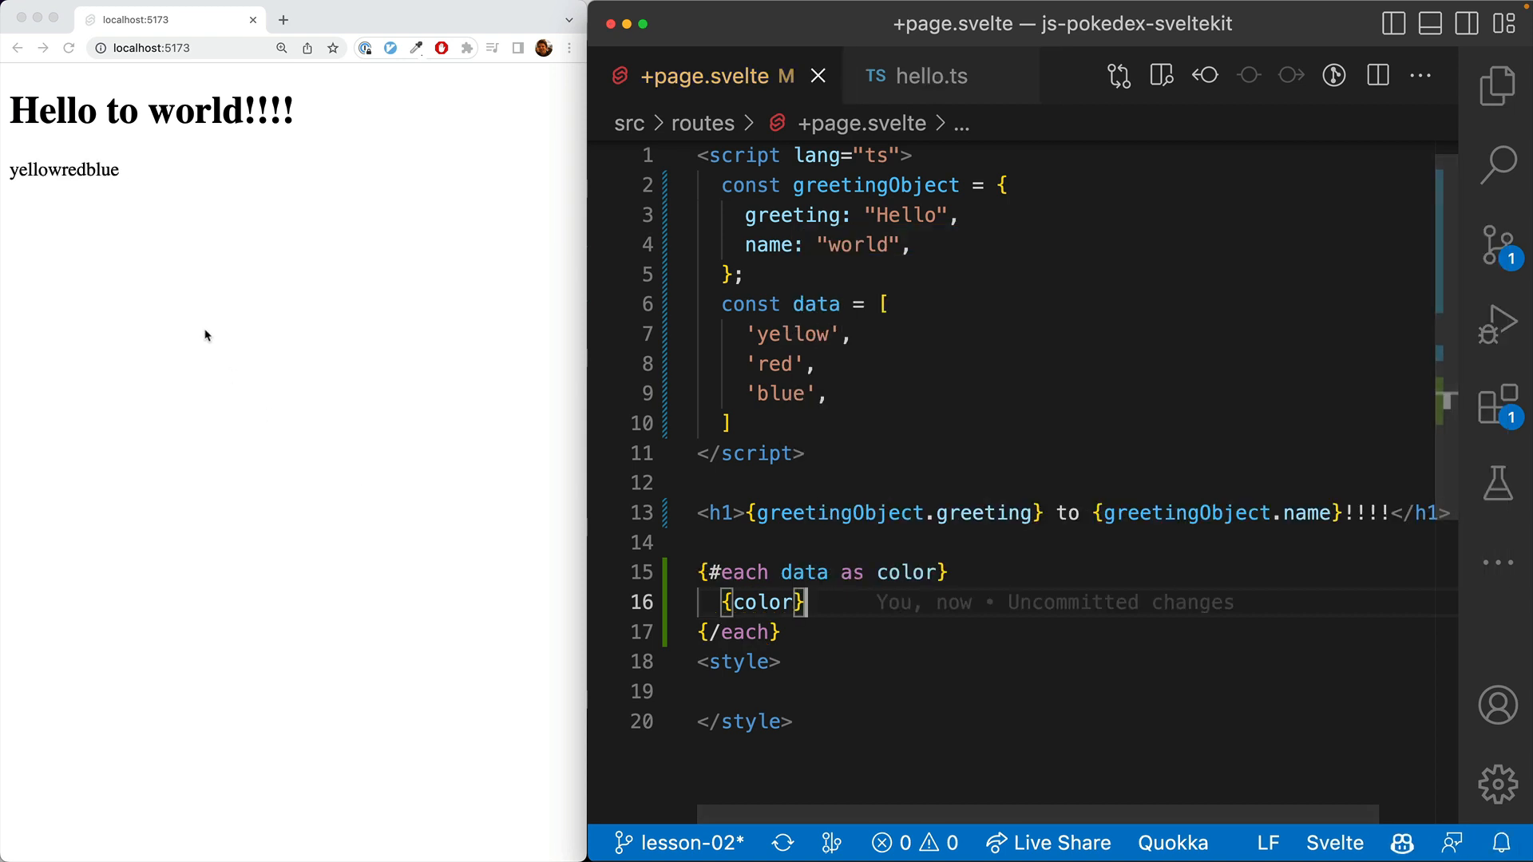
Step: Check the colour output in the browser, adjust the separator after {color} and save
drag(9, 169, 74, 169)
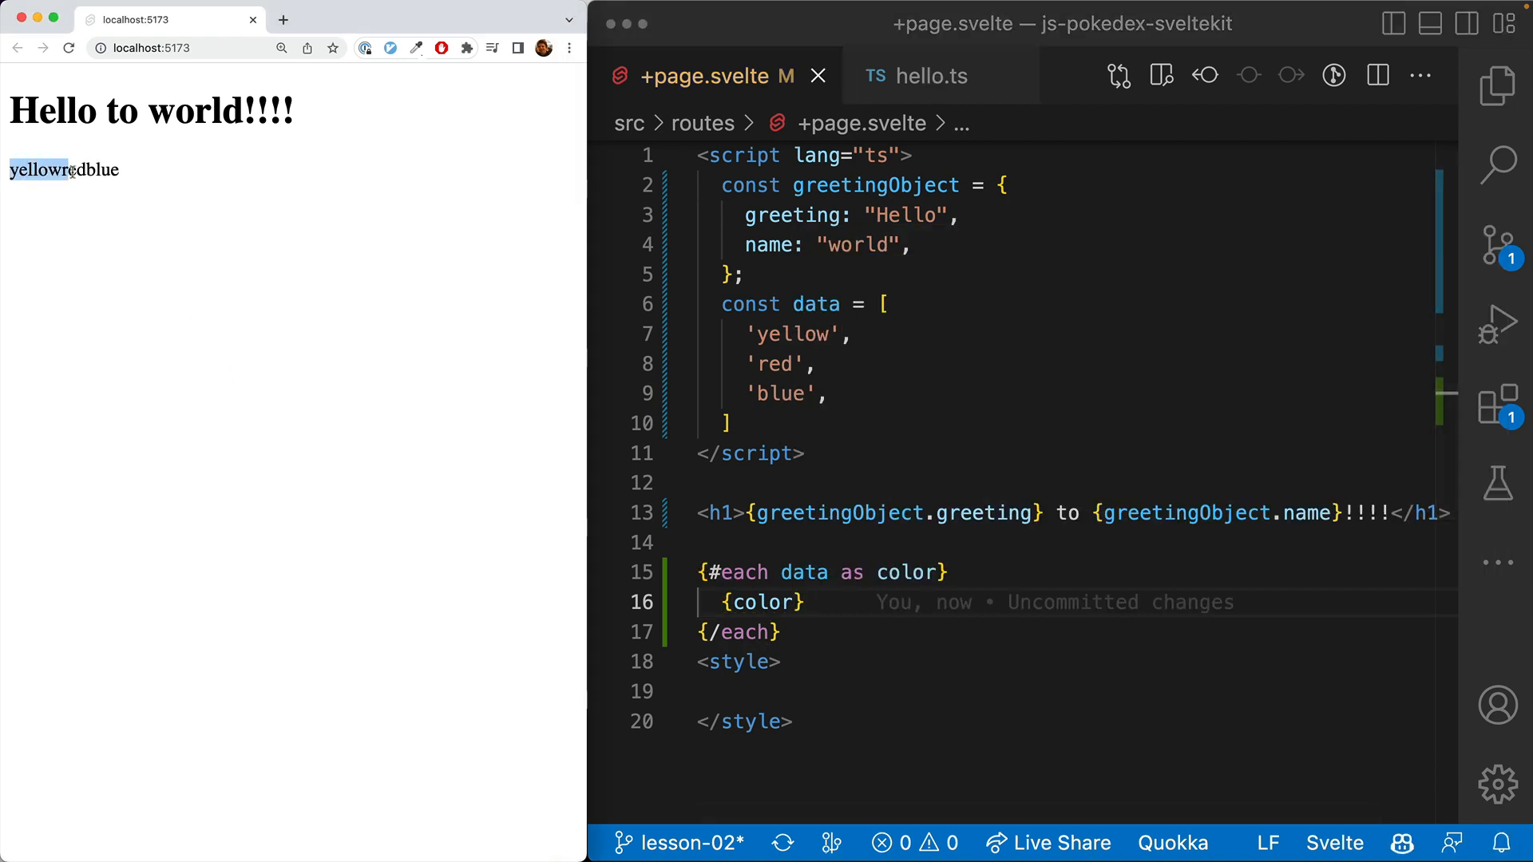
text(,)
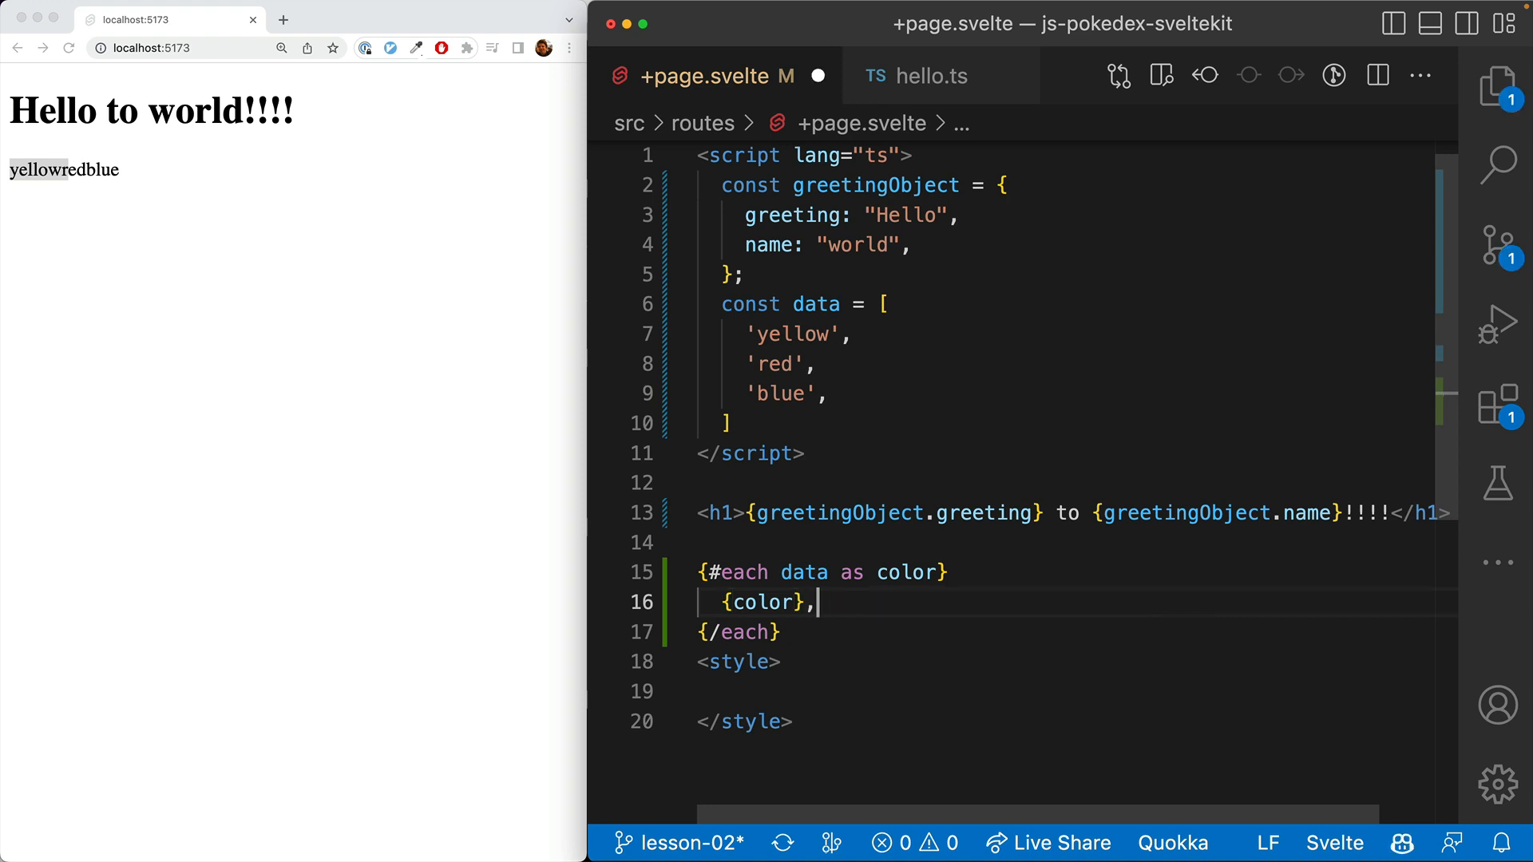
key(cmd+s)
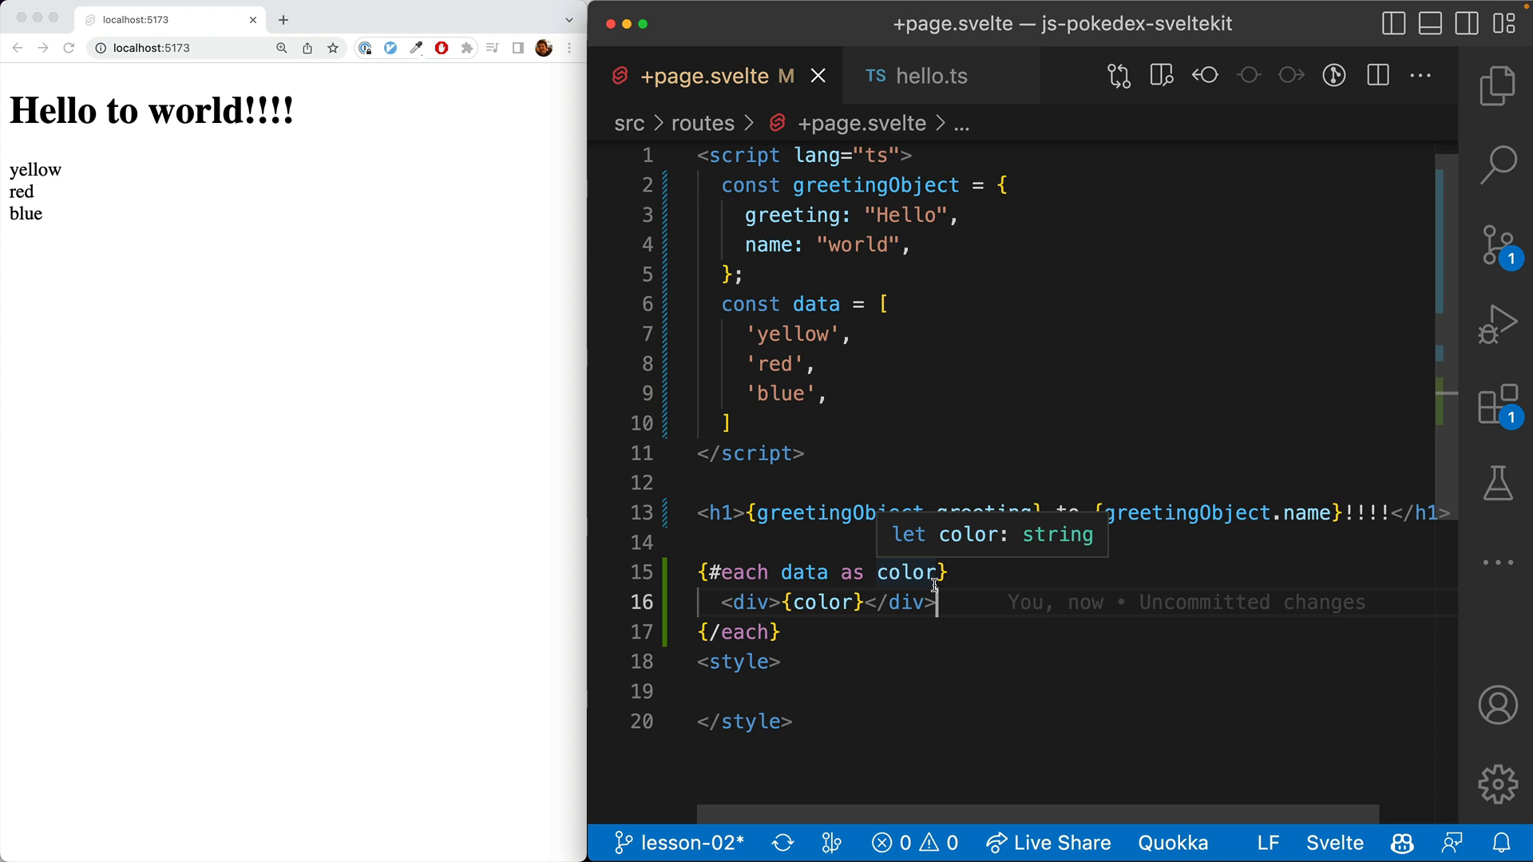
Step: Take an index in {#each data as color, i} and show {i + 1}: {color} in each div
text(, i)
text({i)
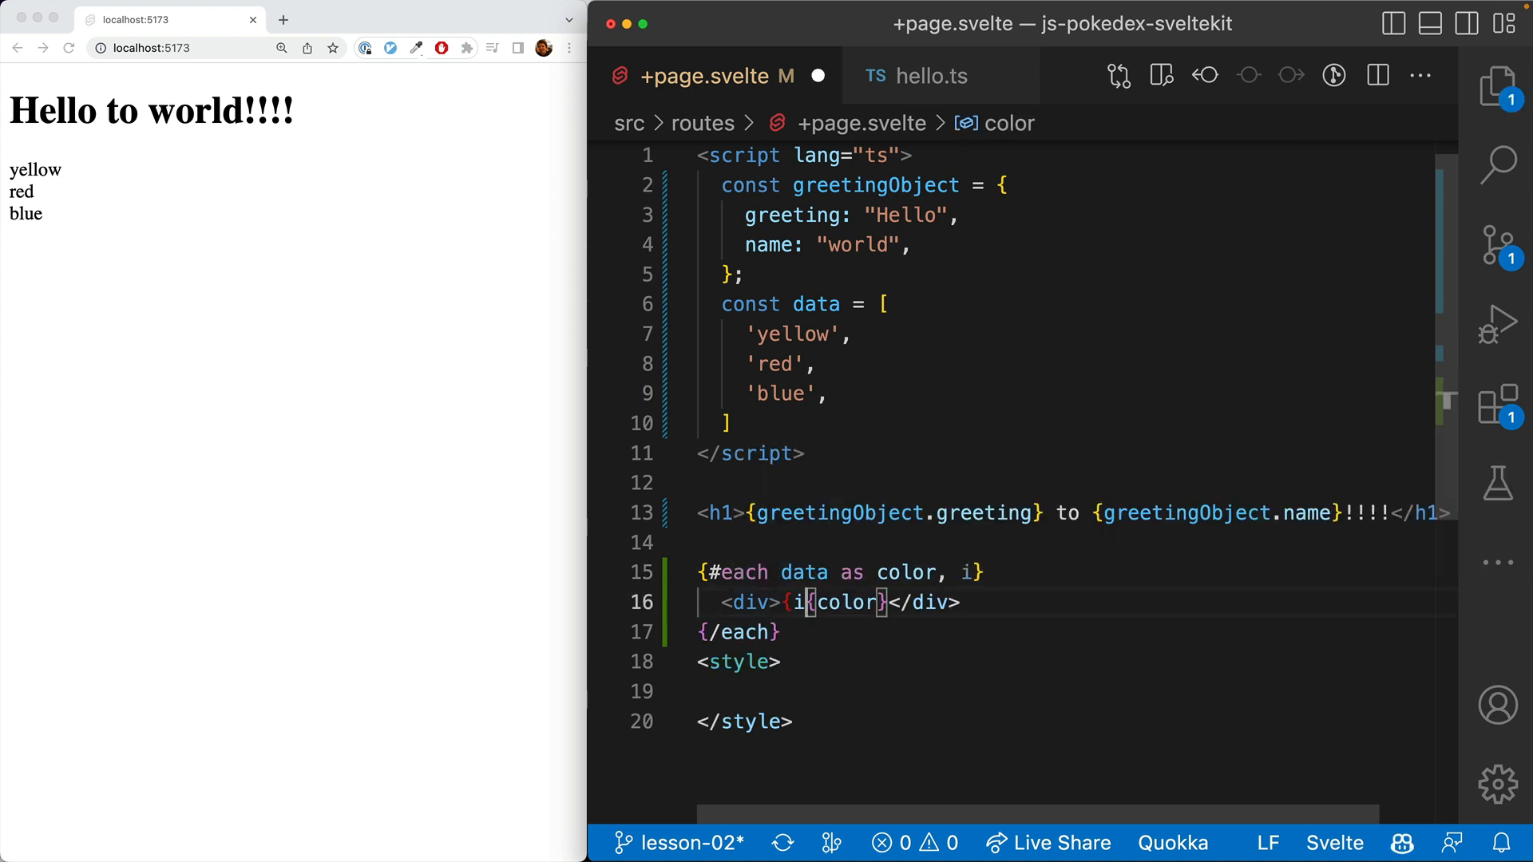
text(:)
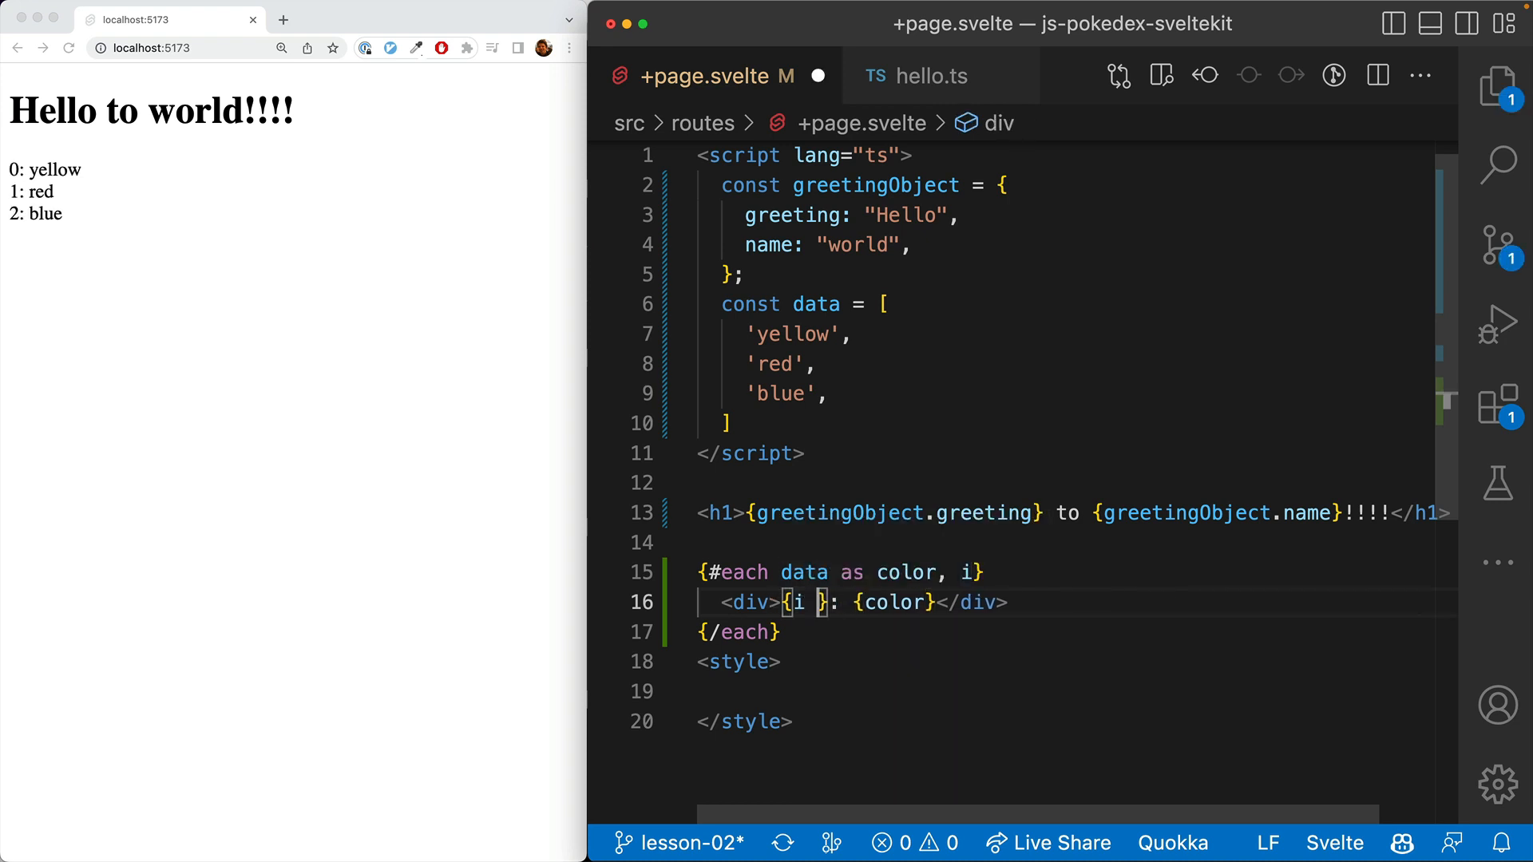
text(+ 1)
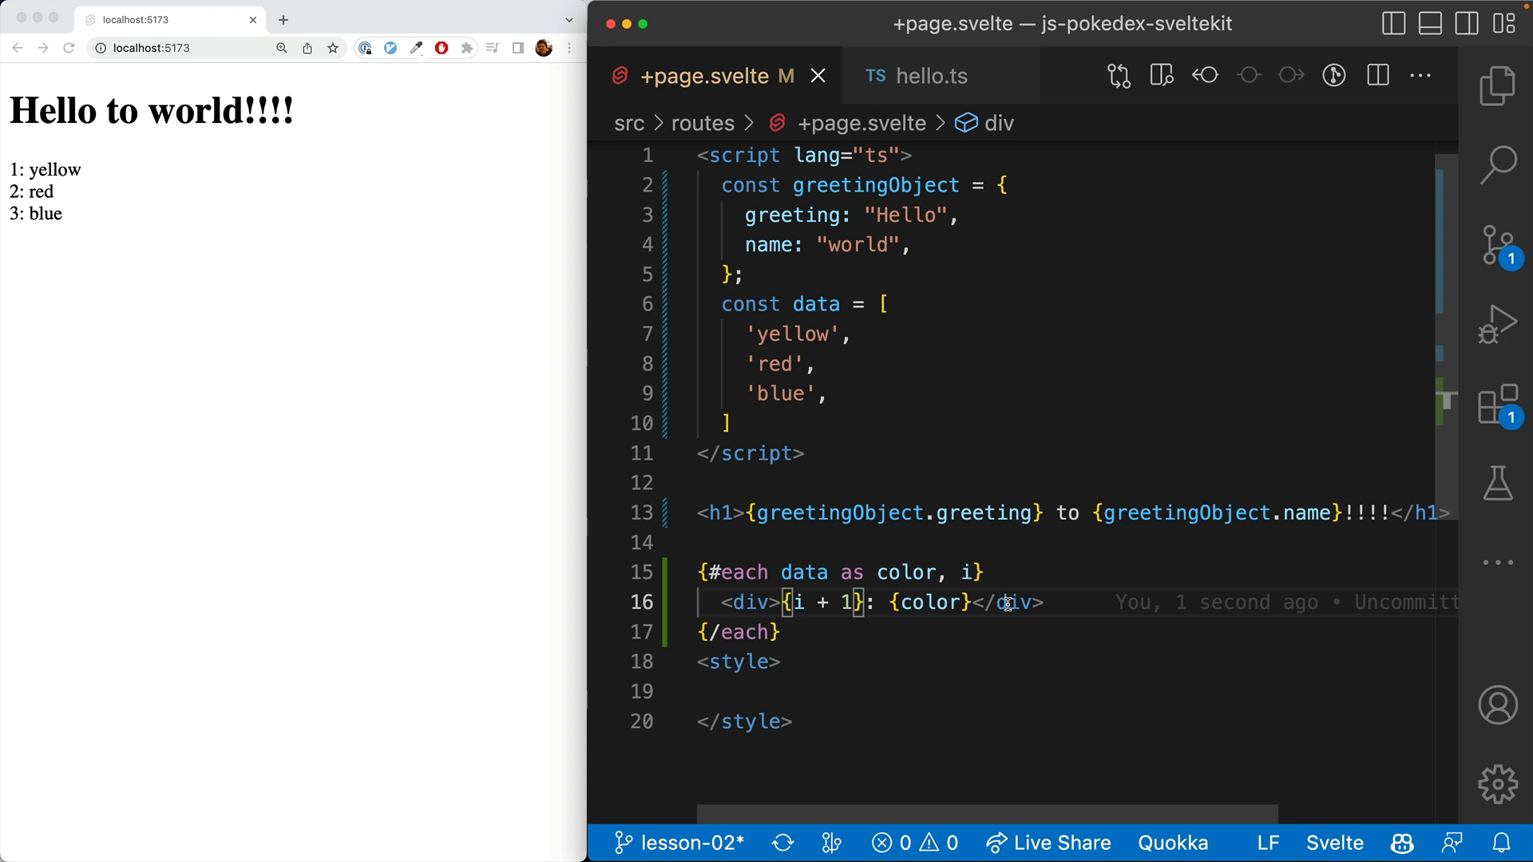
mouse_move(1008, 603)
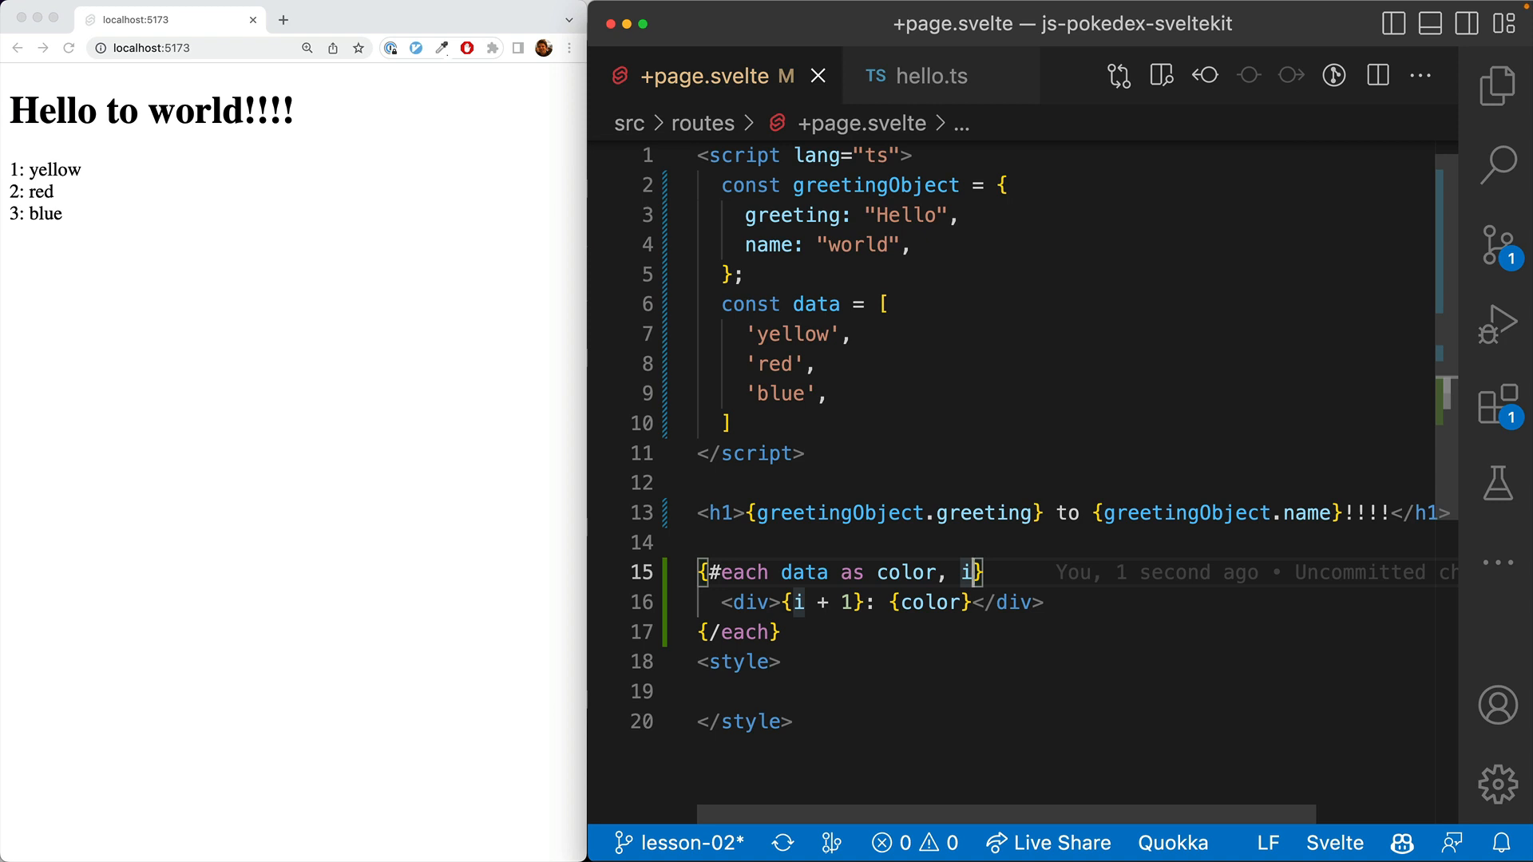
Step: Key the loop as {#each data as color, i (color)} and experiment with the key expression
text(" ")
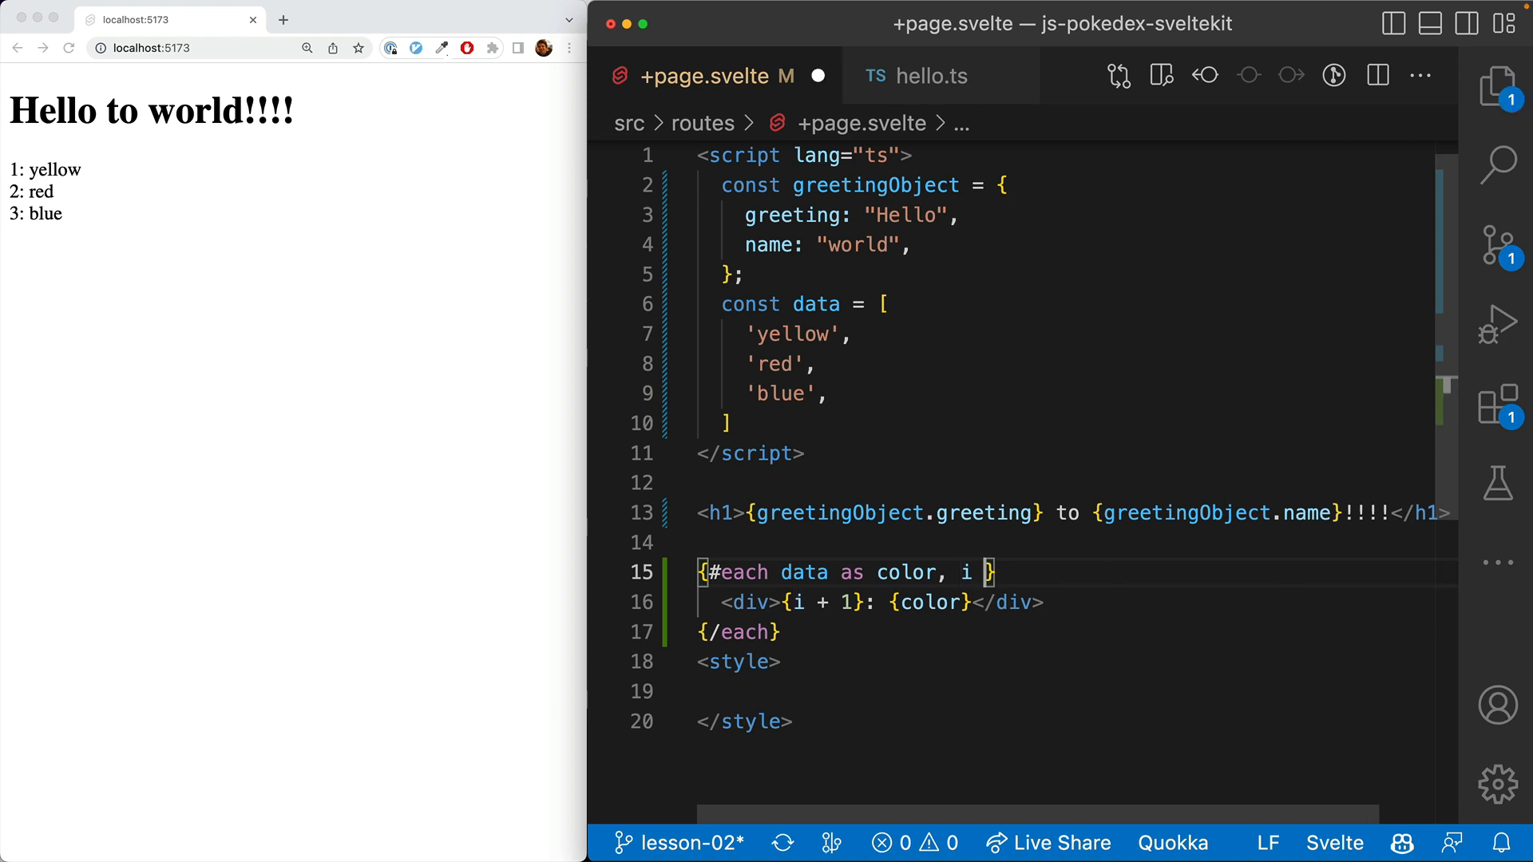
text((color))
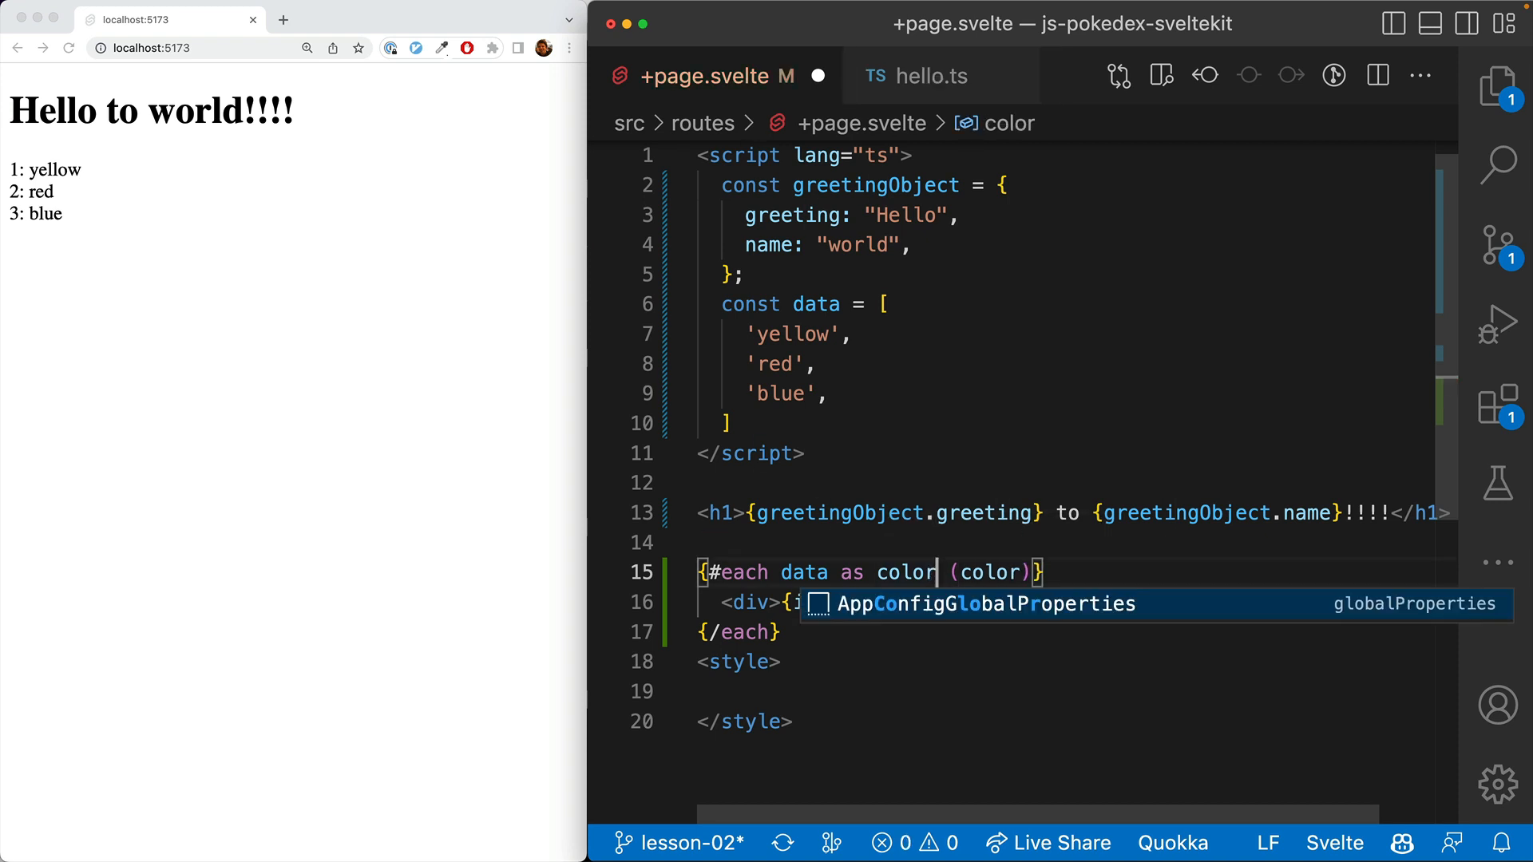
text(, i)
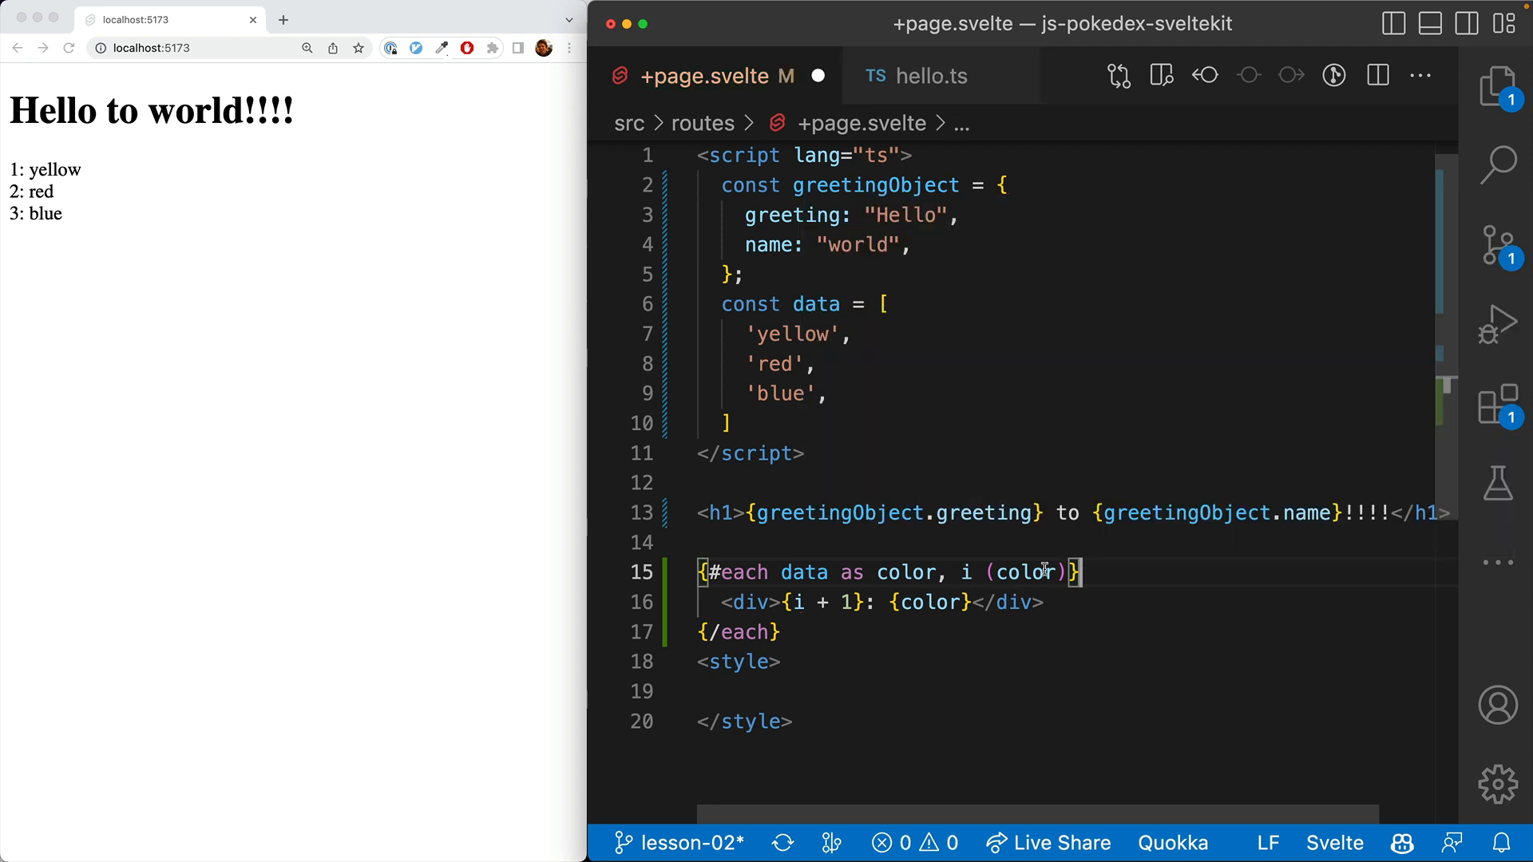
mouse_move(1026, 573)
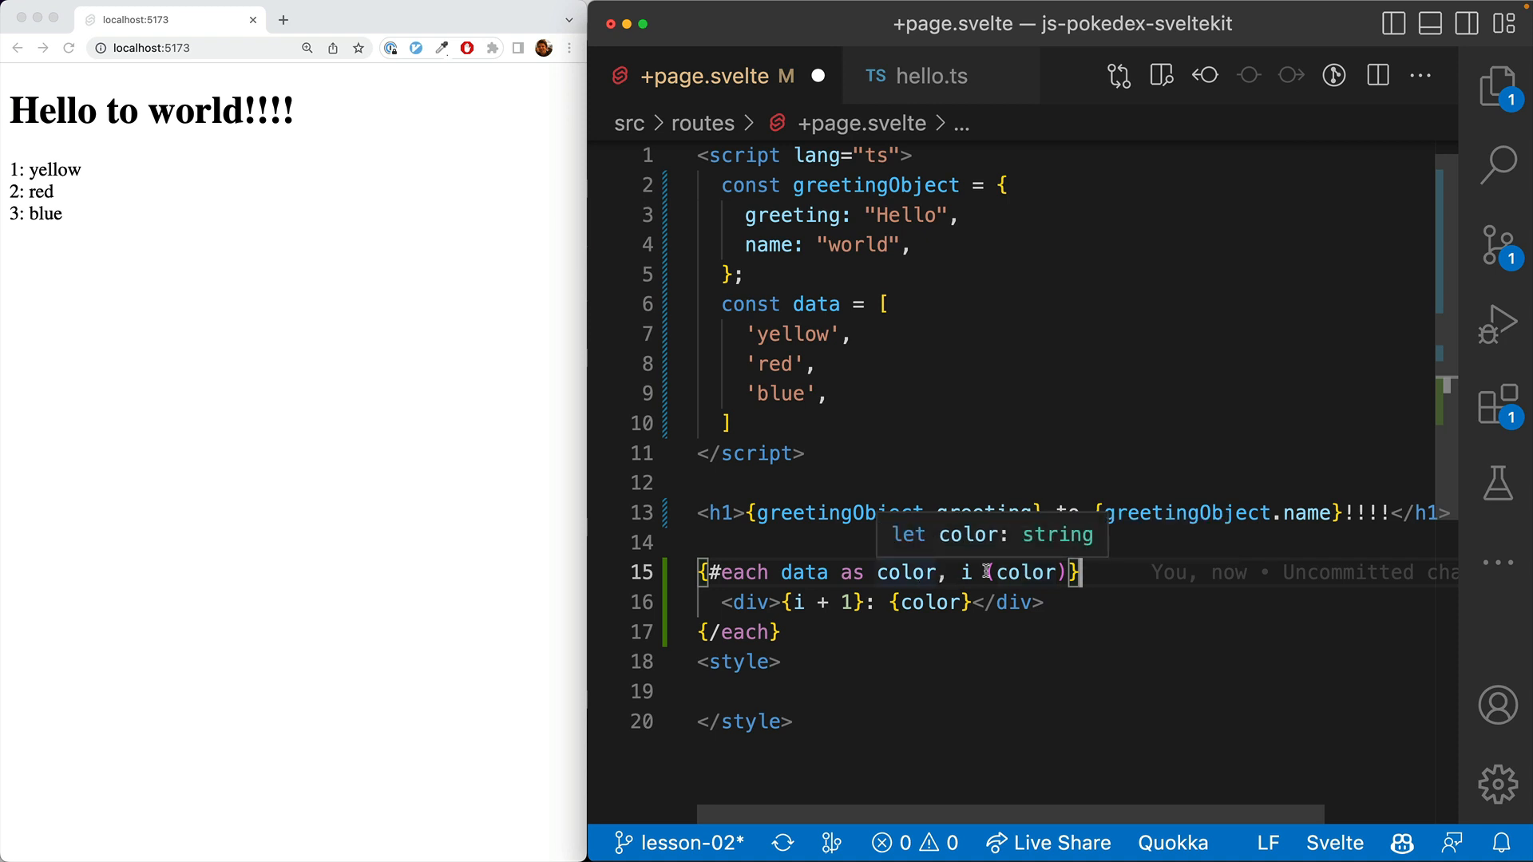
text('red',)
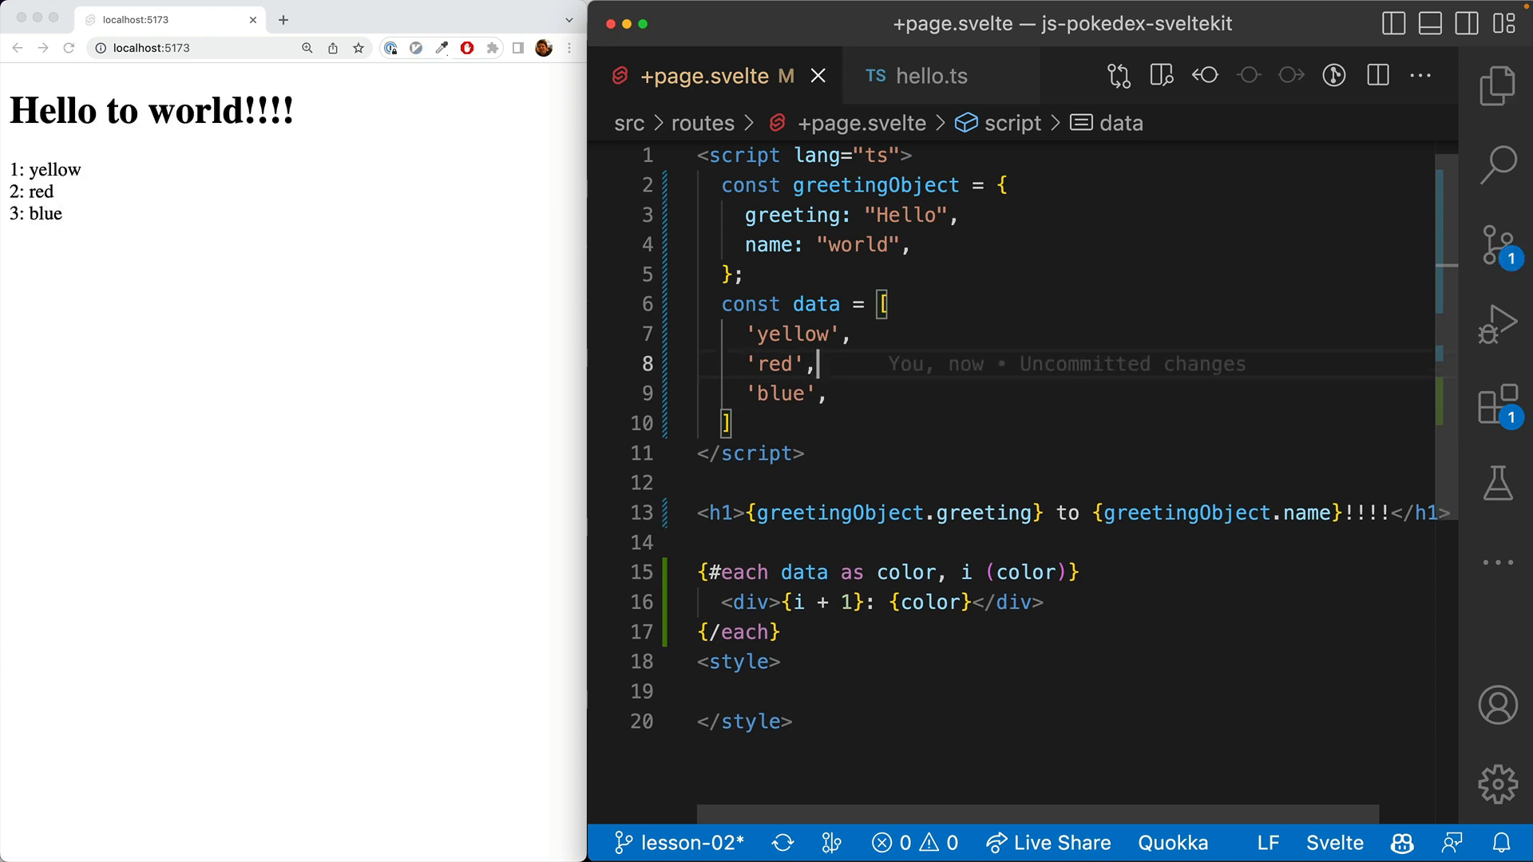
click(1032, 572)
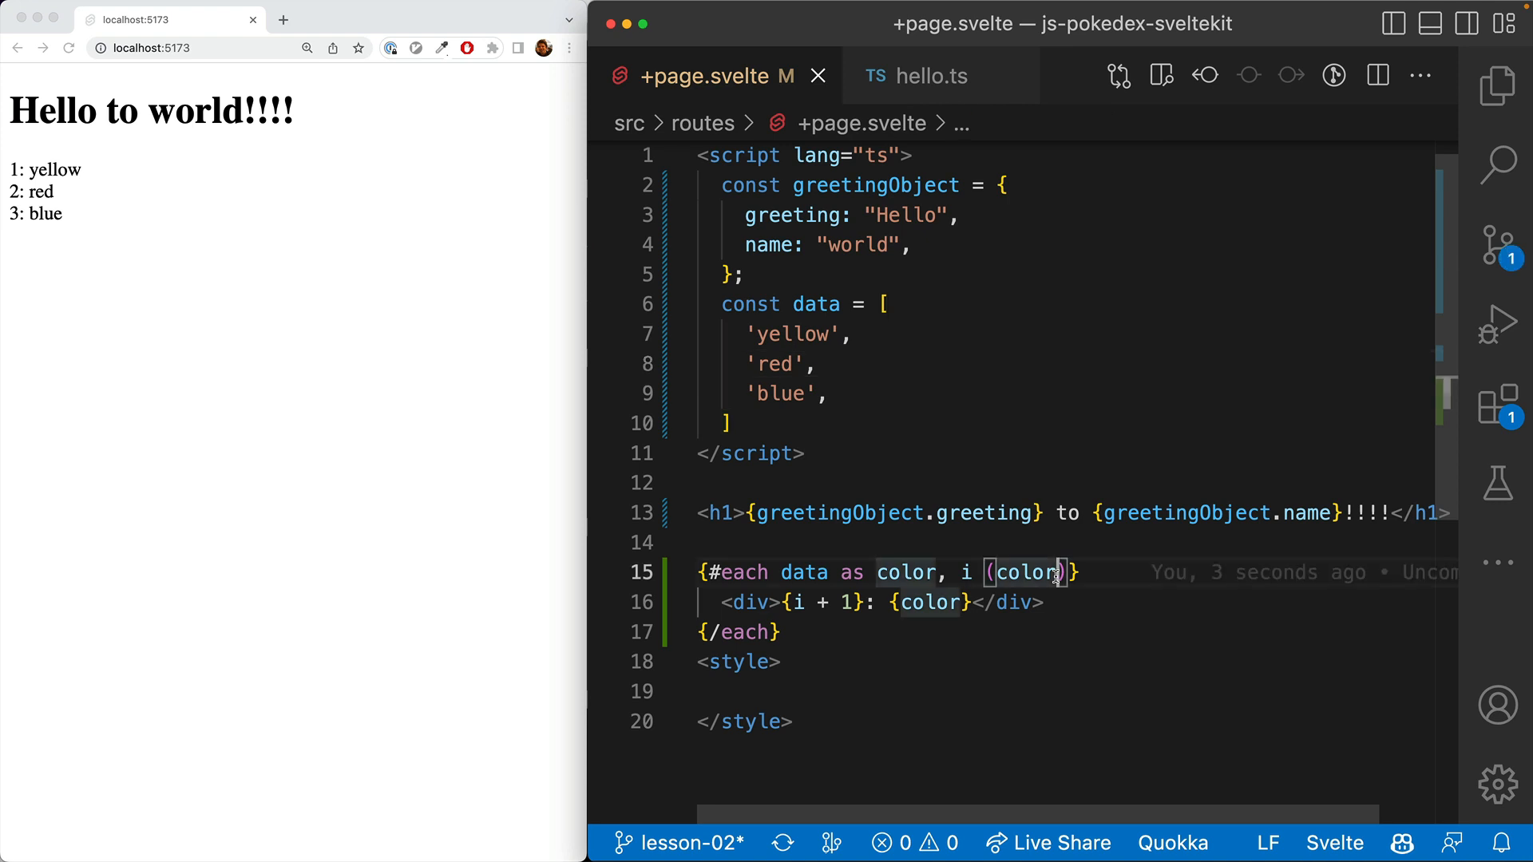
text(.id)
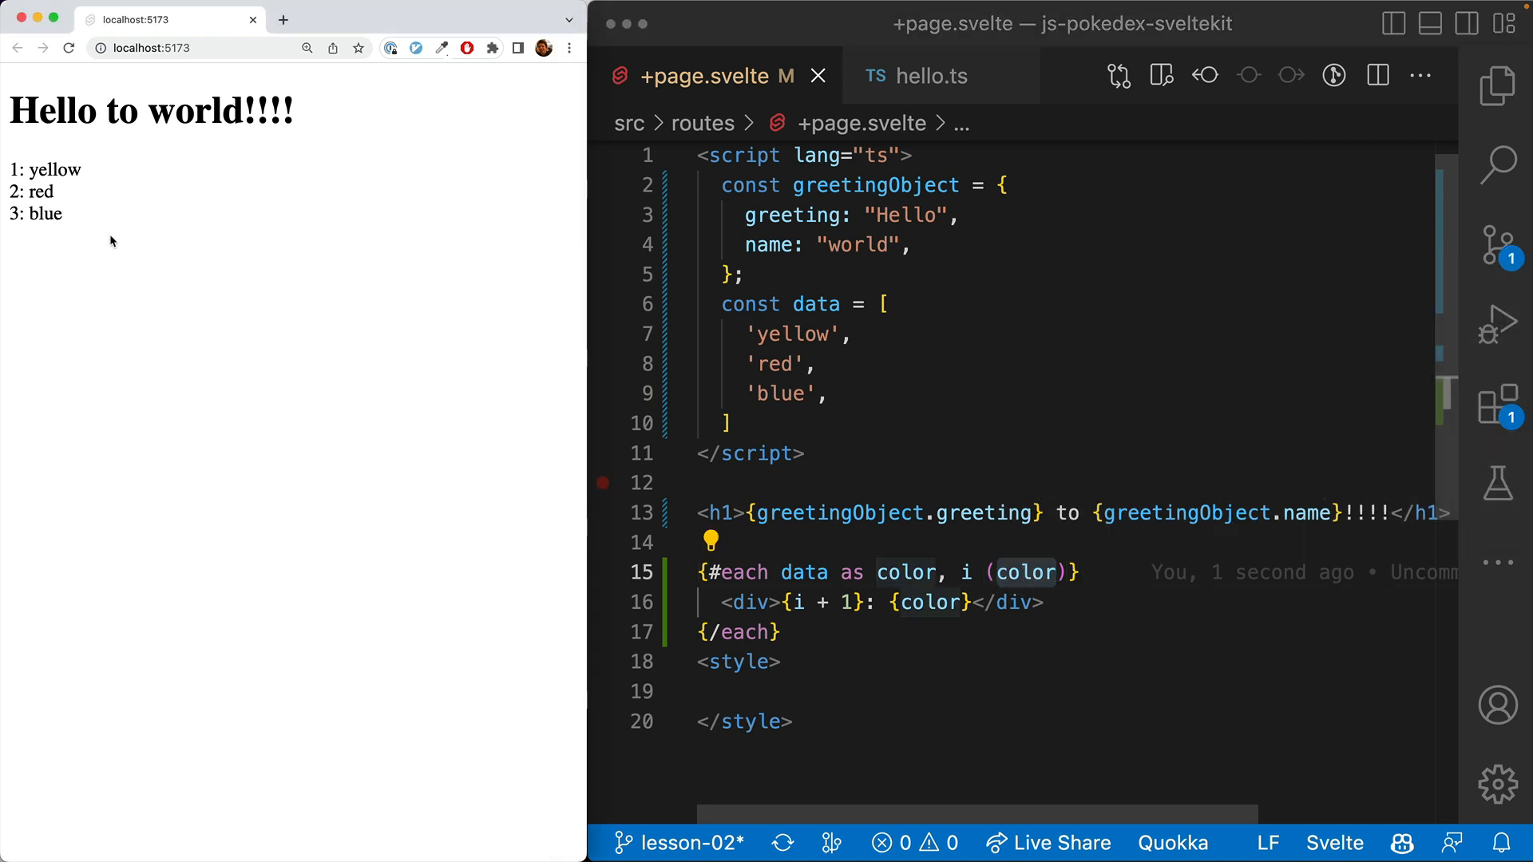
mouse_move(155, 241)
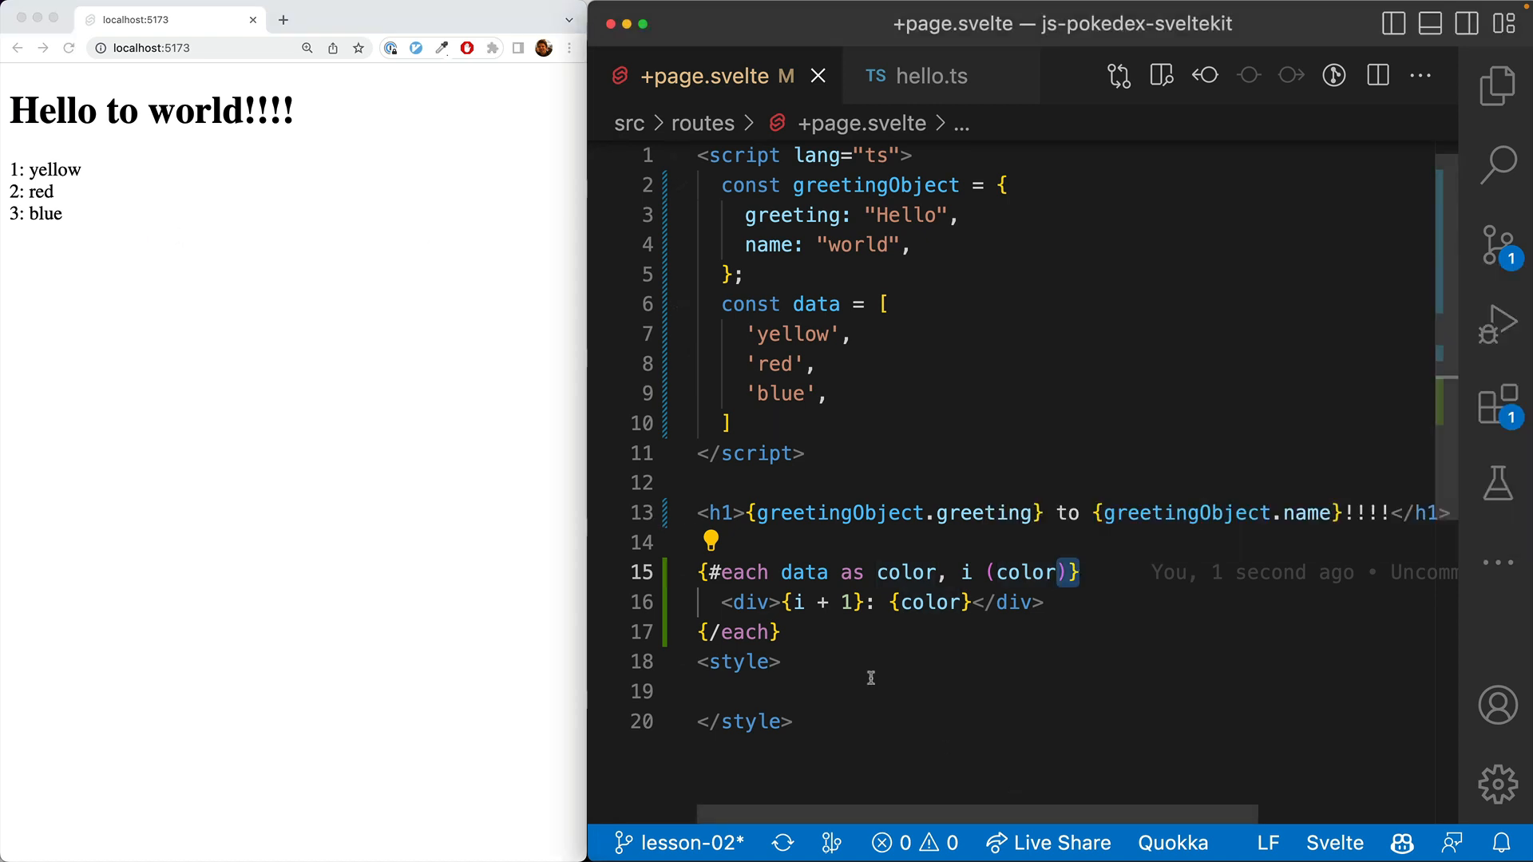
mouse_move(834, 609)
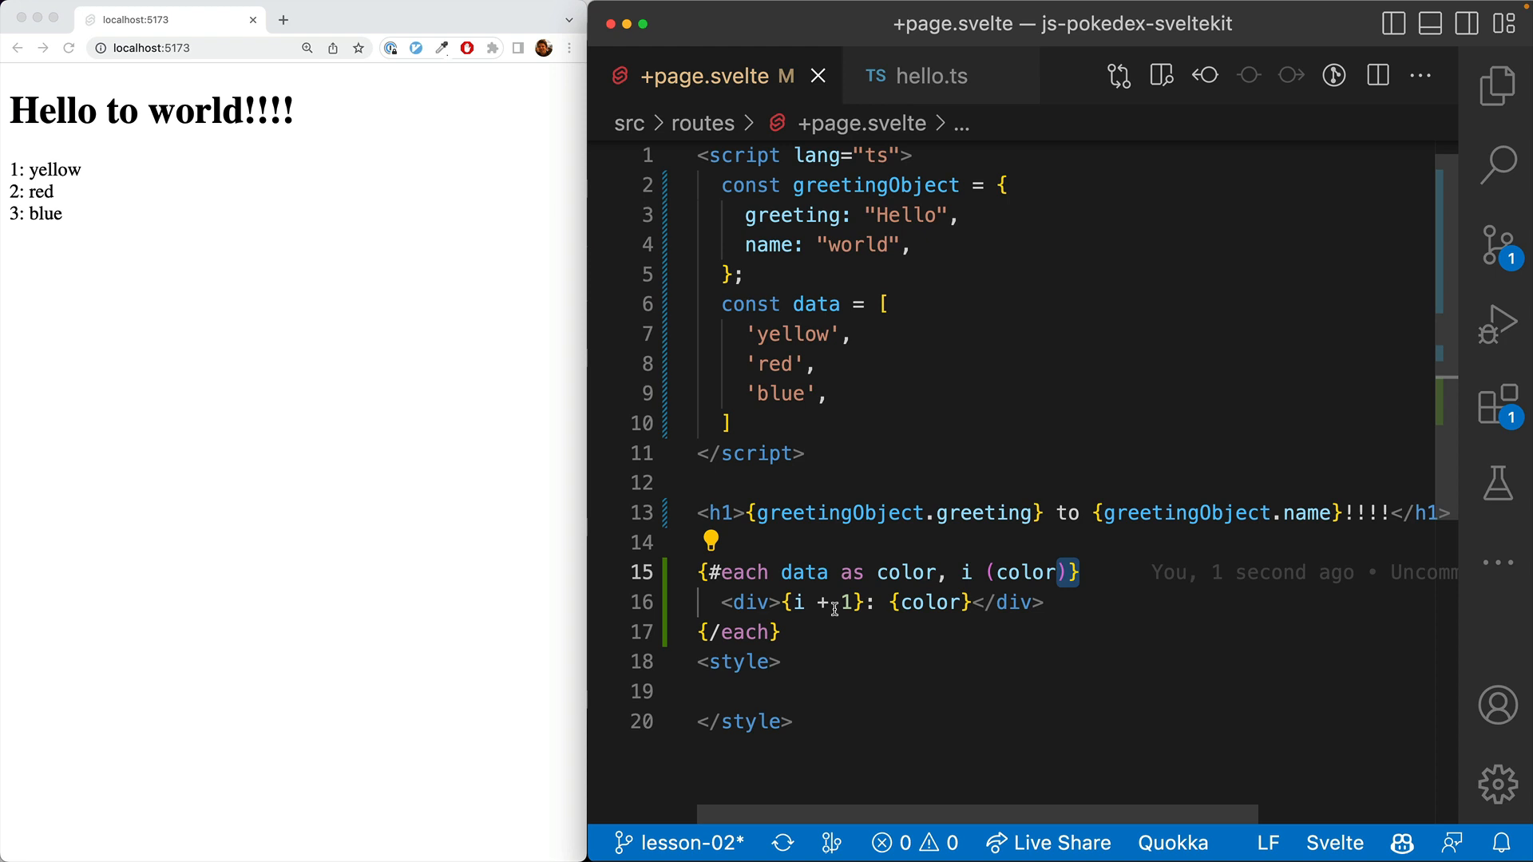
Step: Open src/routes/generations.ts with the Generation type and generations array
double_click(1027, 572)
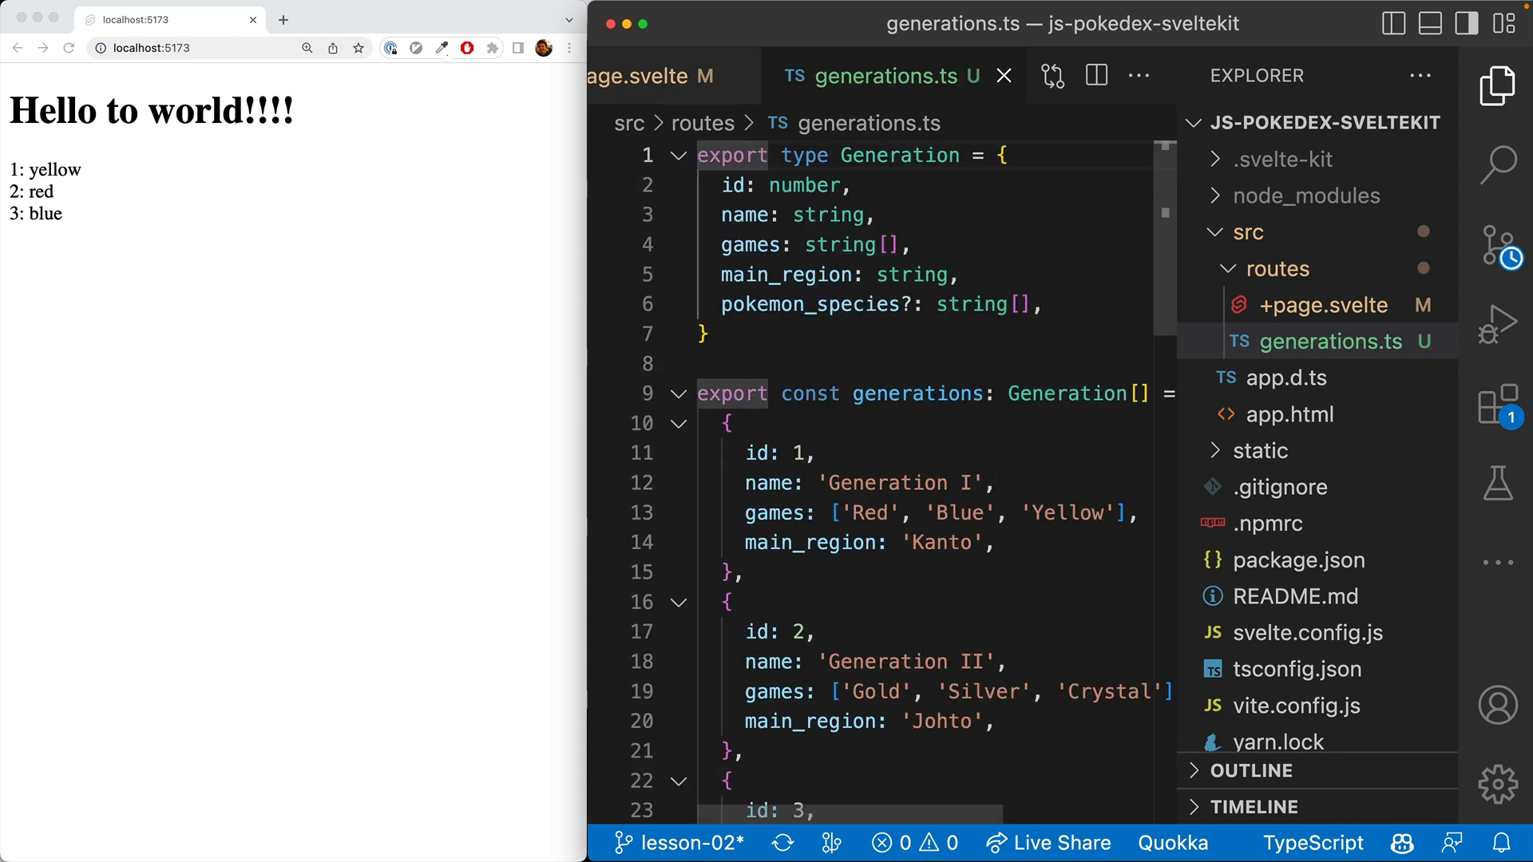
Step: Review the Generation type and entries in generations.ts, fold the first entry, and return to +page.svelte
click(802, 185)
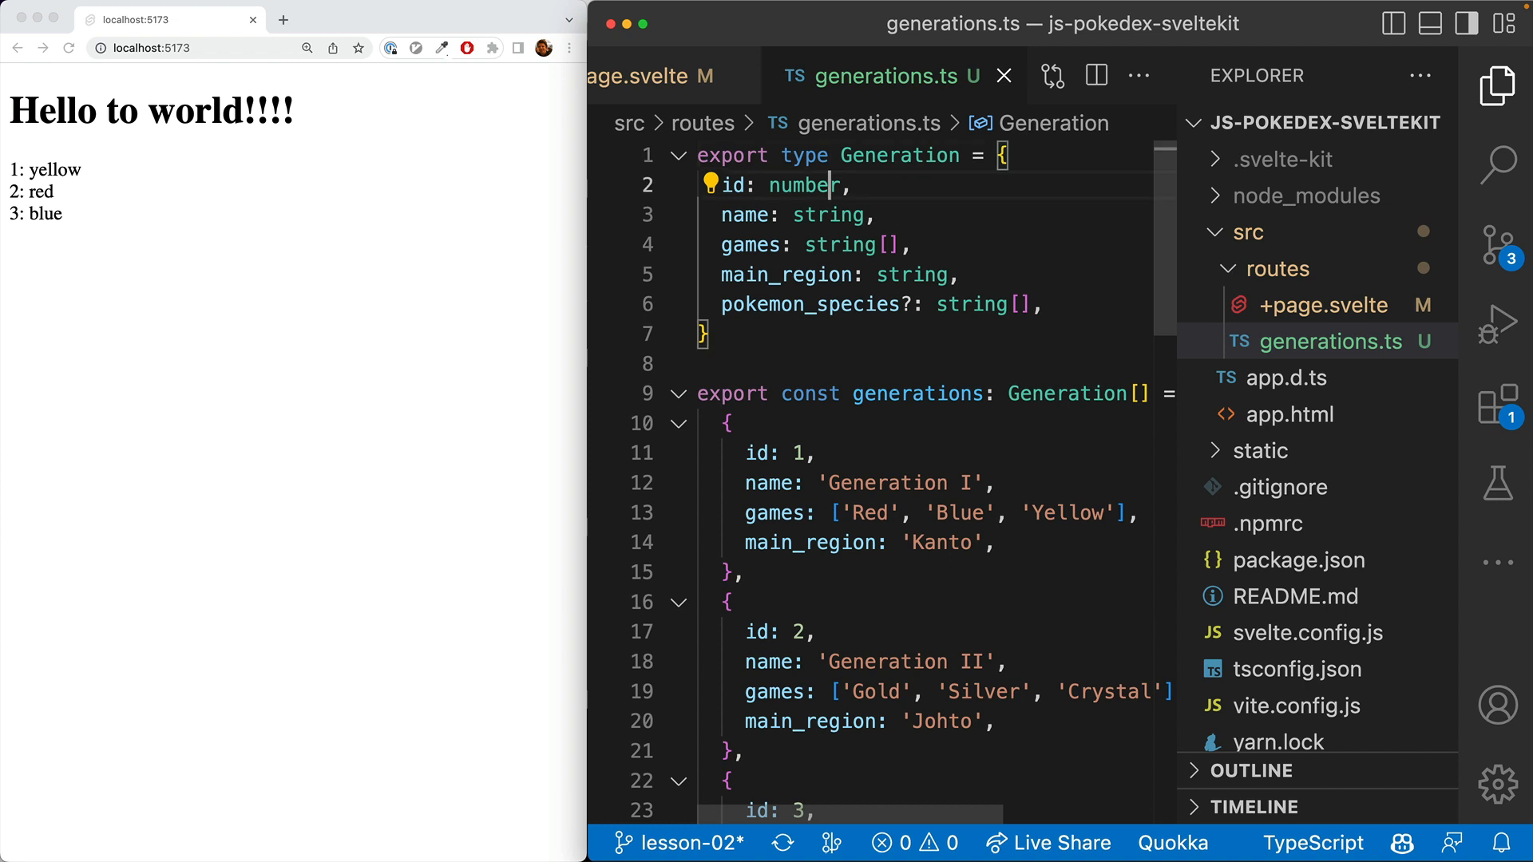
double_click(733, 185)
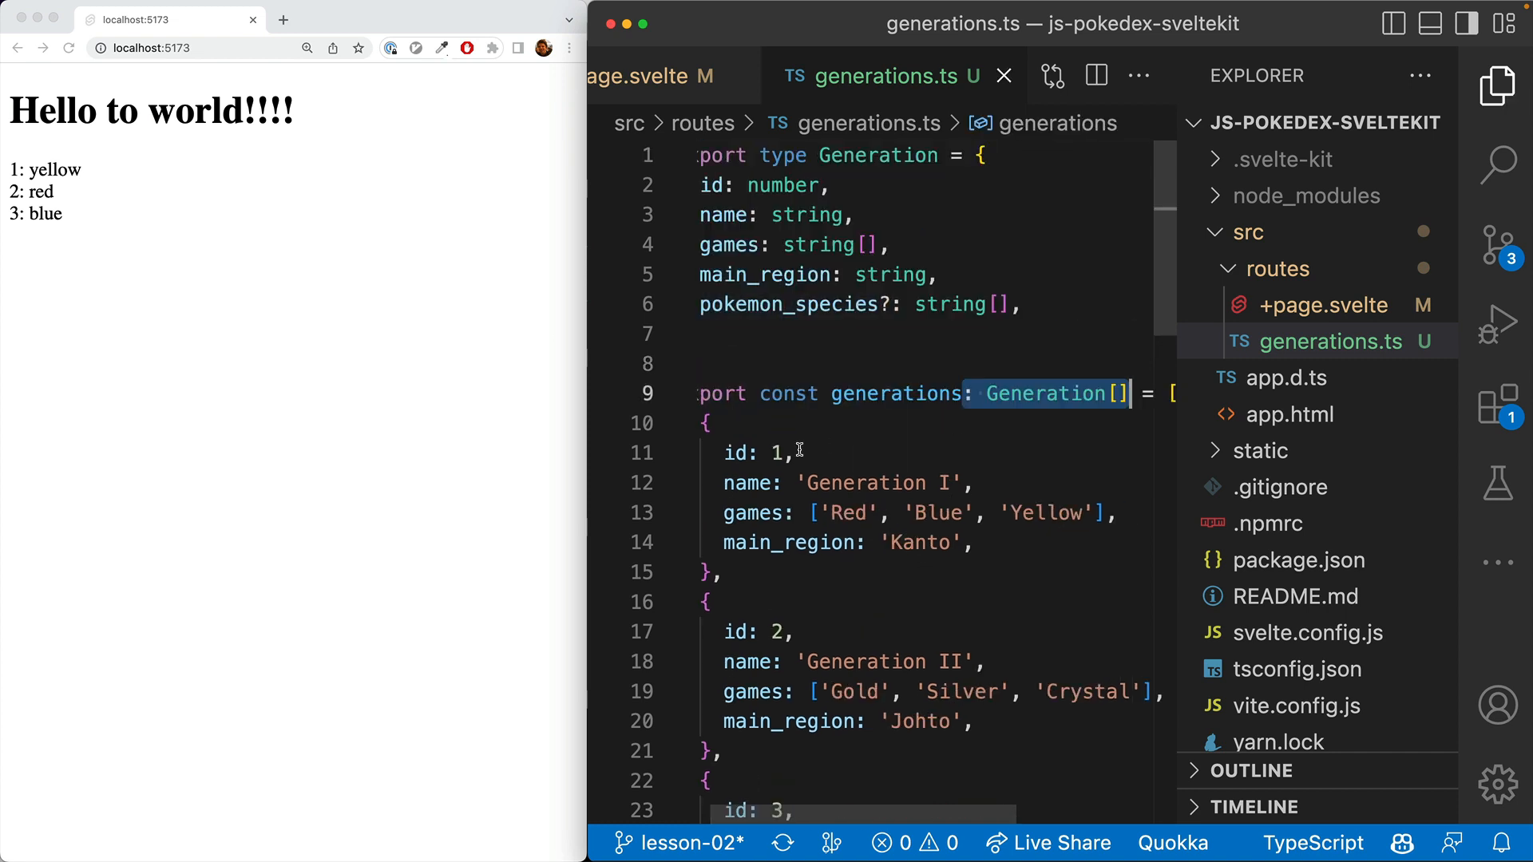
click(679, 422)
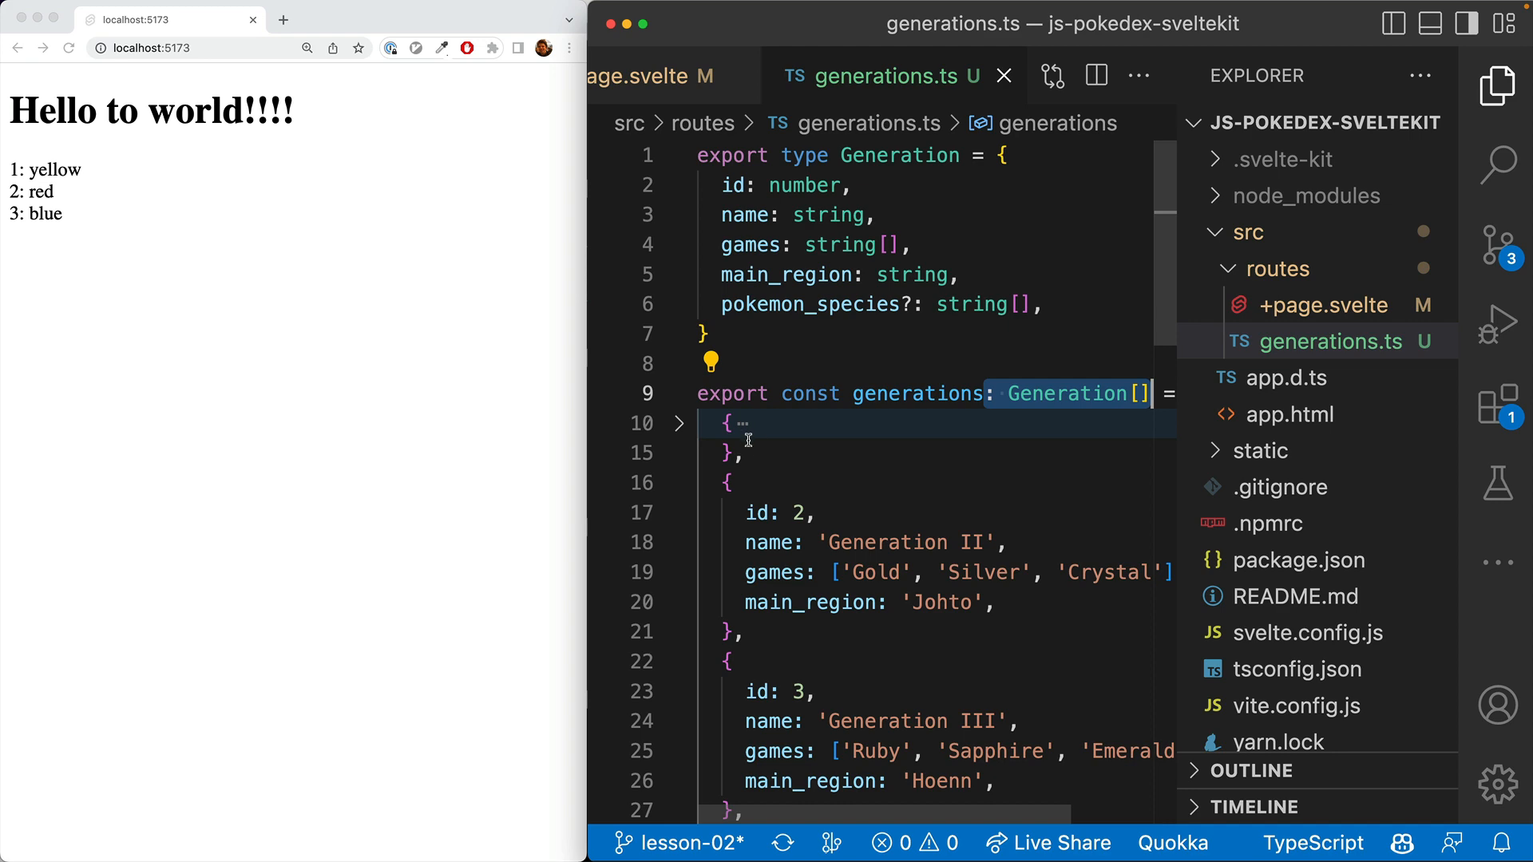
scroll(down, 3)
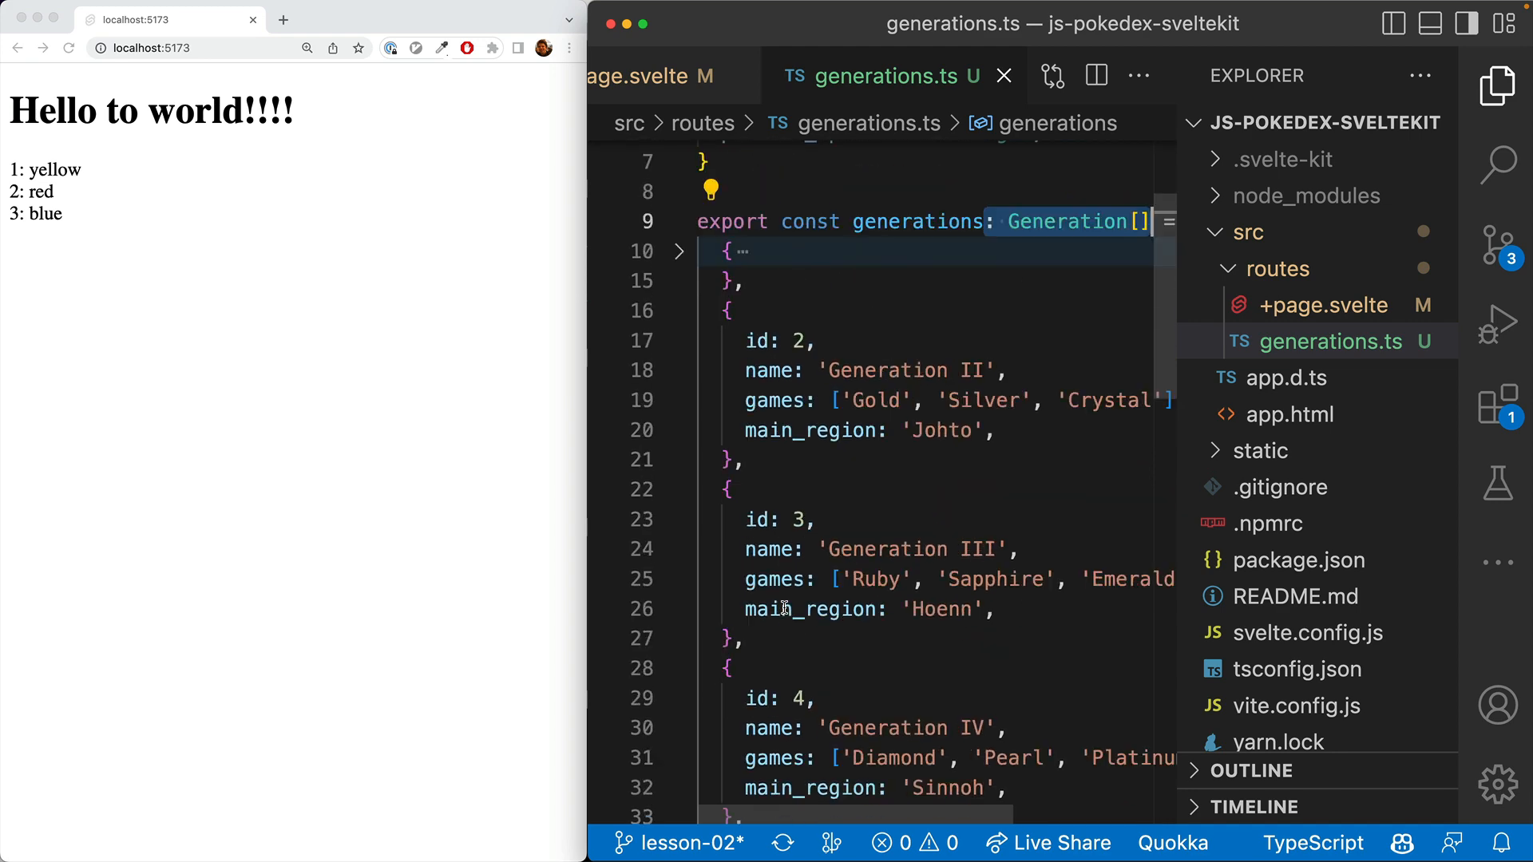
click(664, 76)
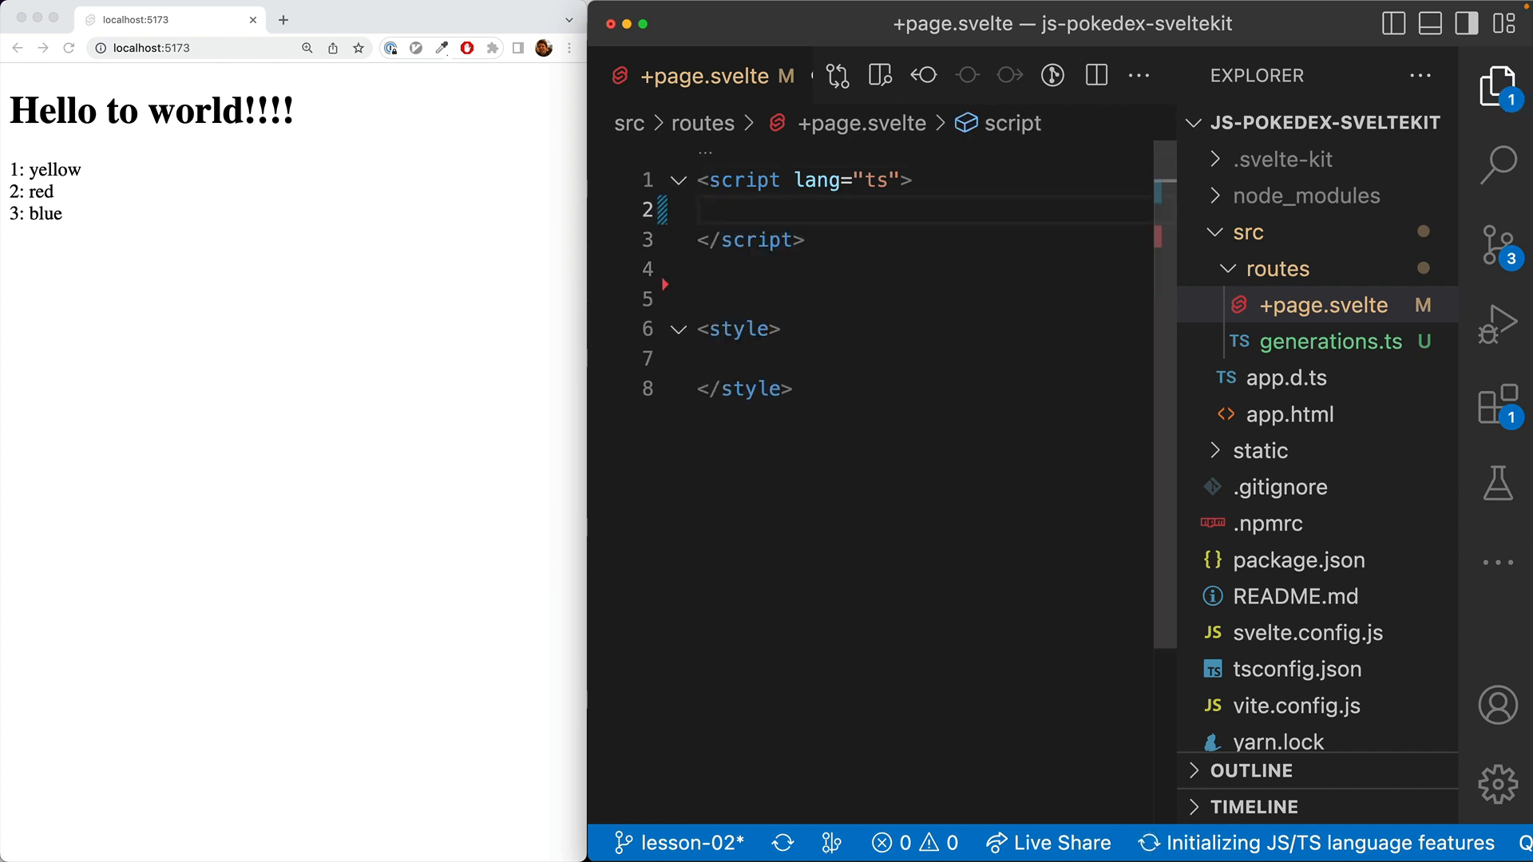
Step: Import { generations } from "./generations" and add an {#each generations as generation} block
text(import { generations } from "./generatio)
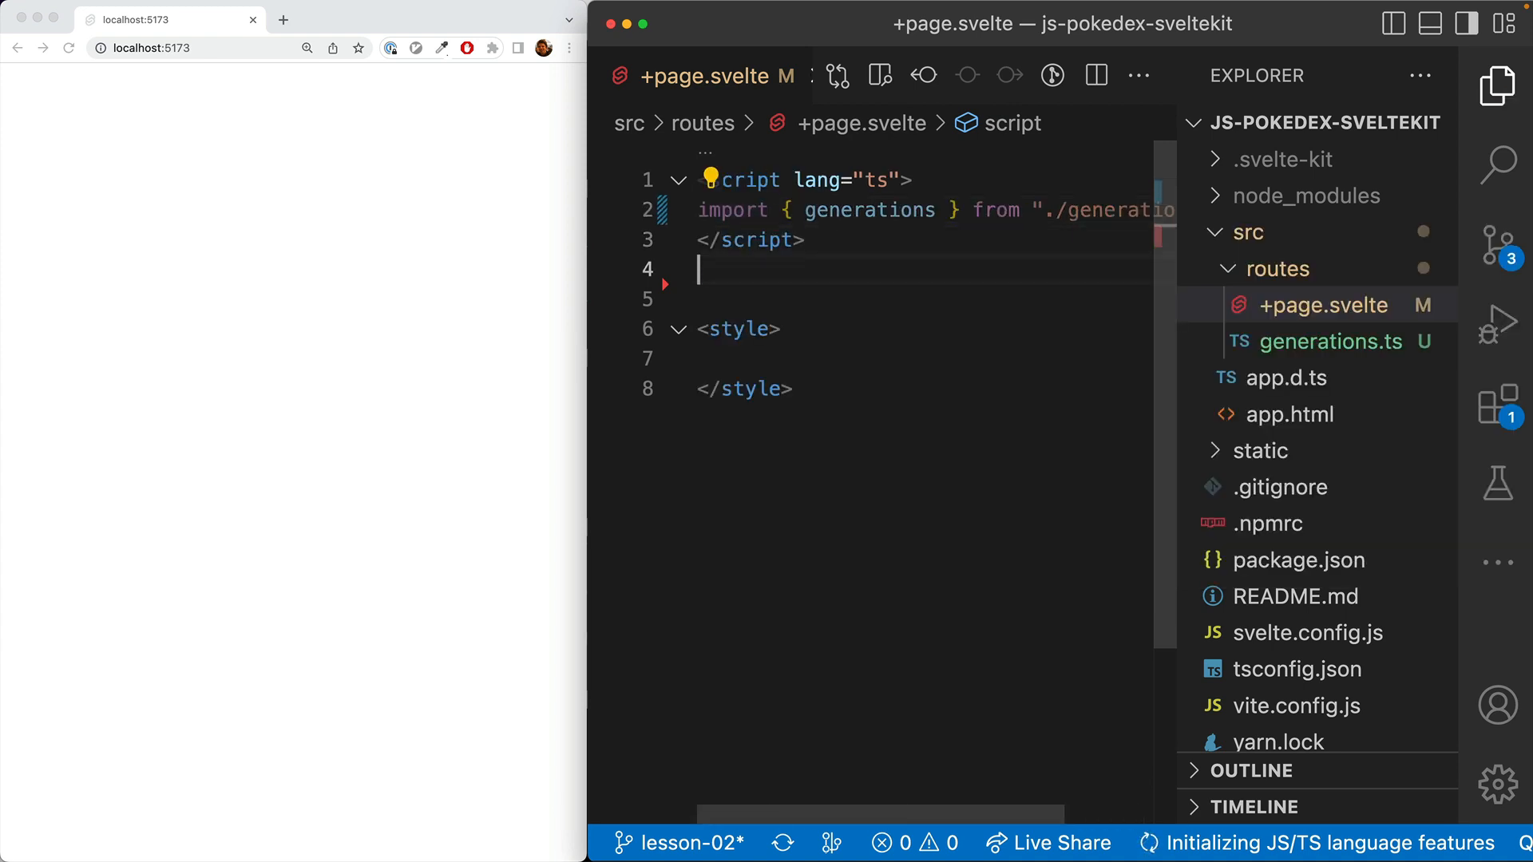
key(Enter)
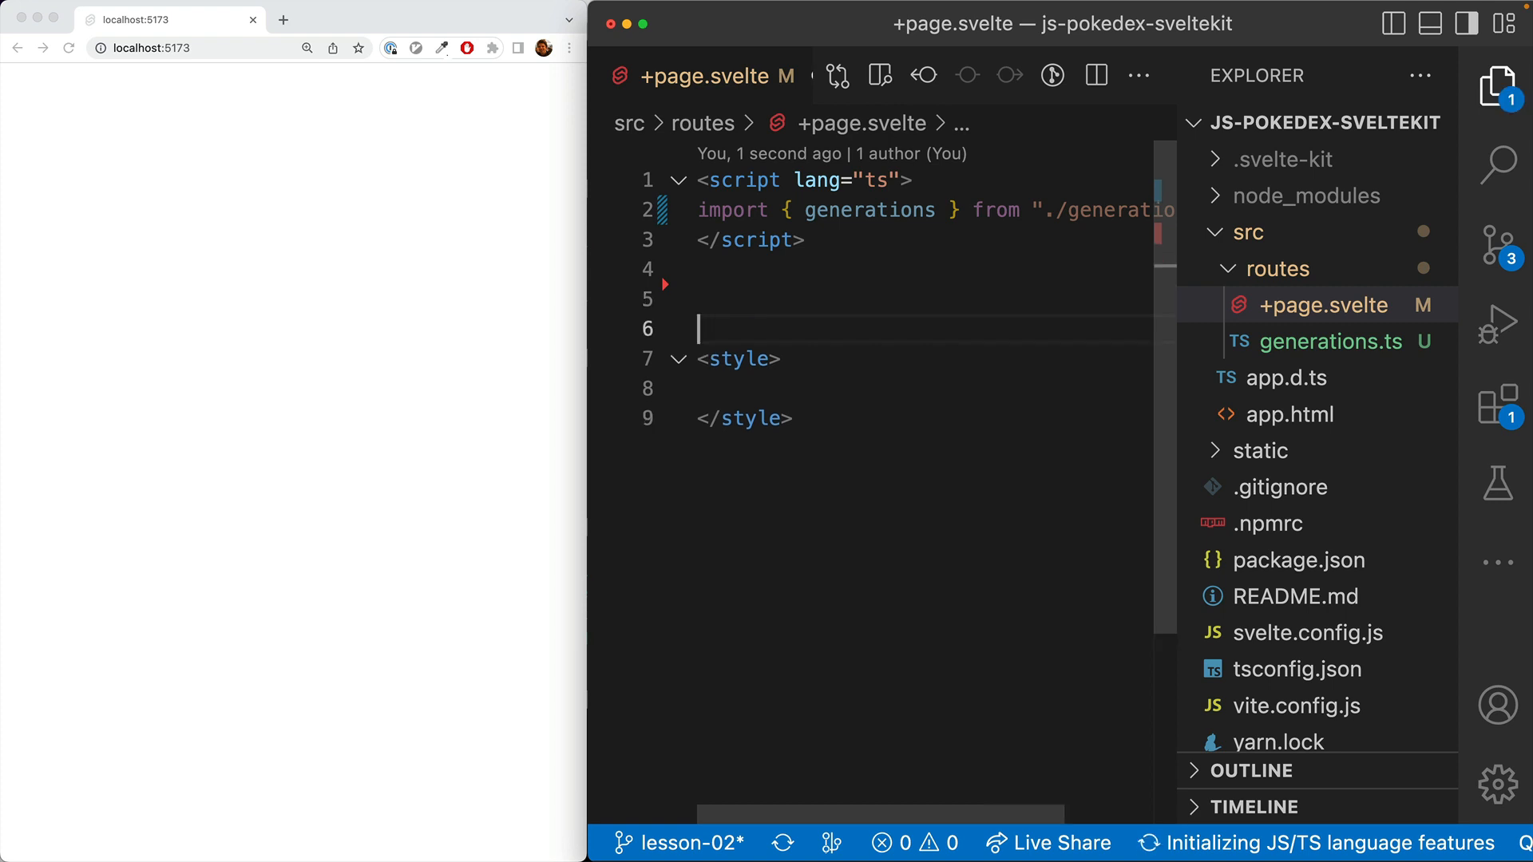
text({#each generations)
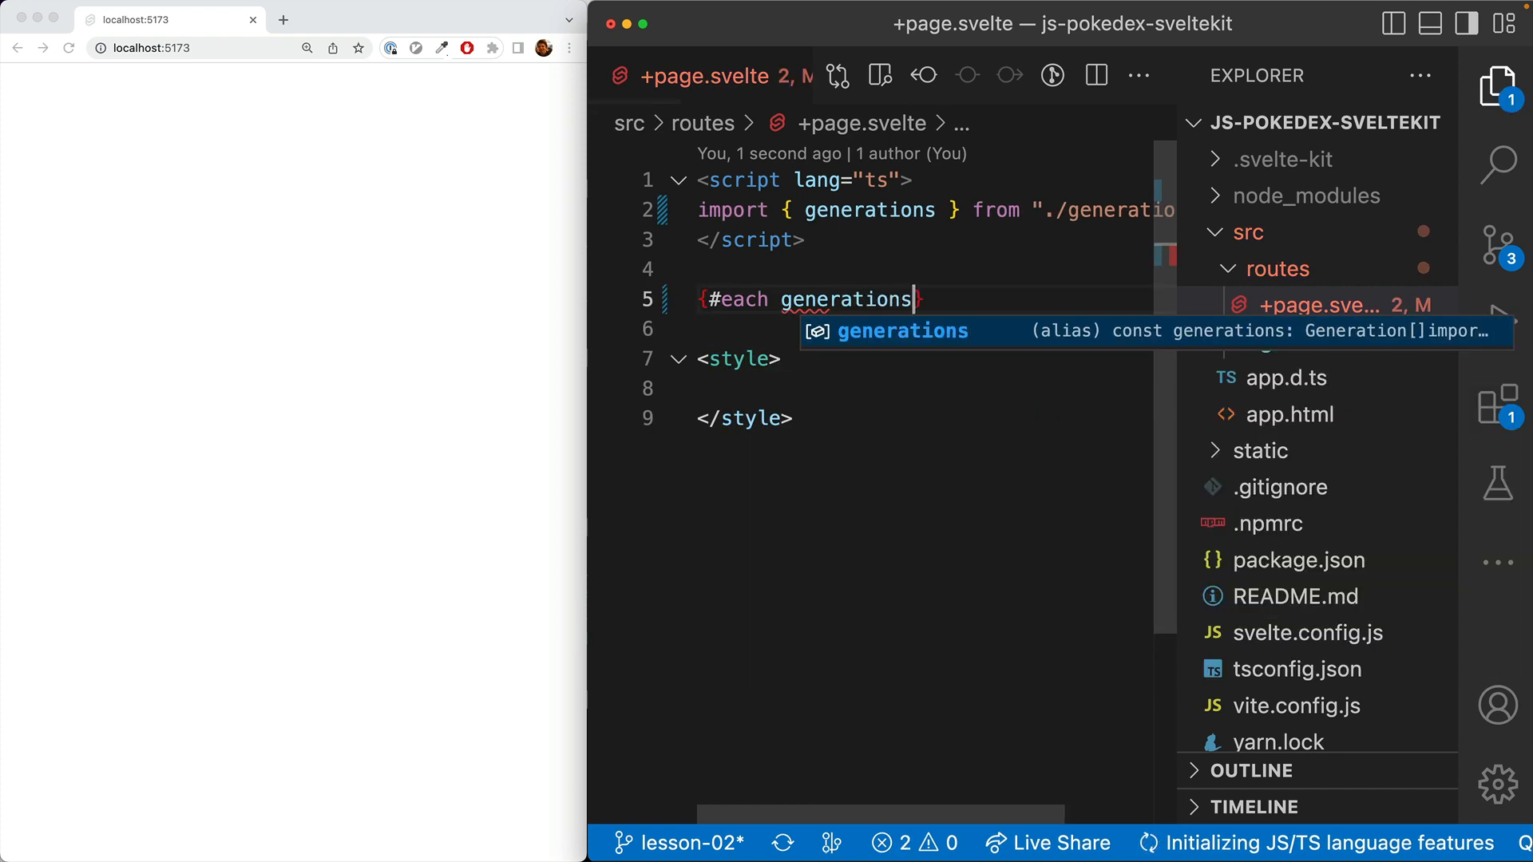
text(as generation)
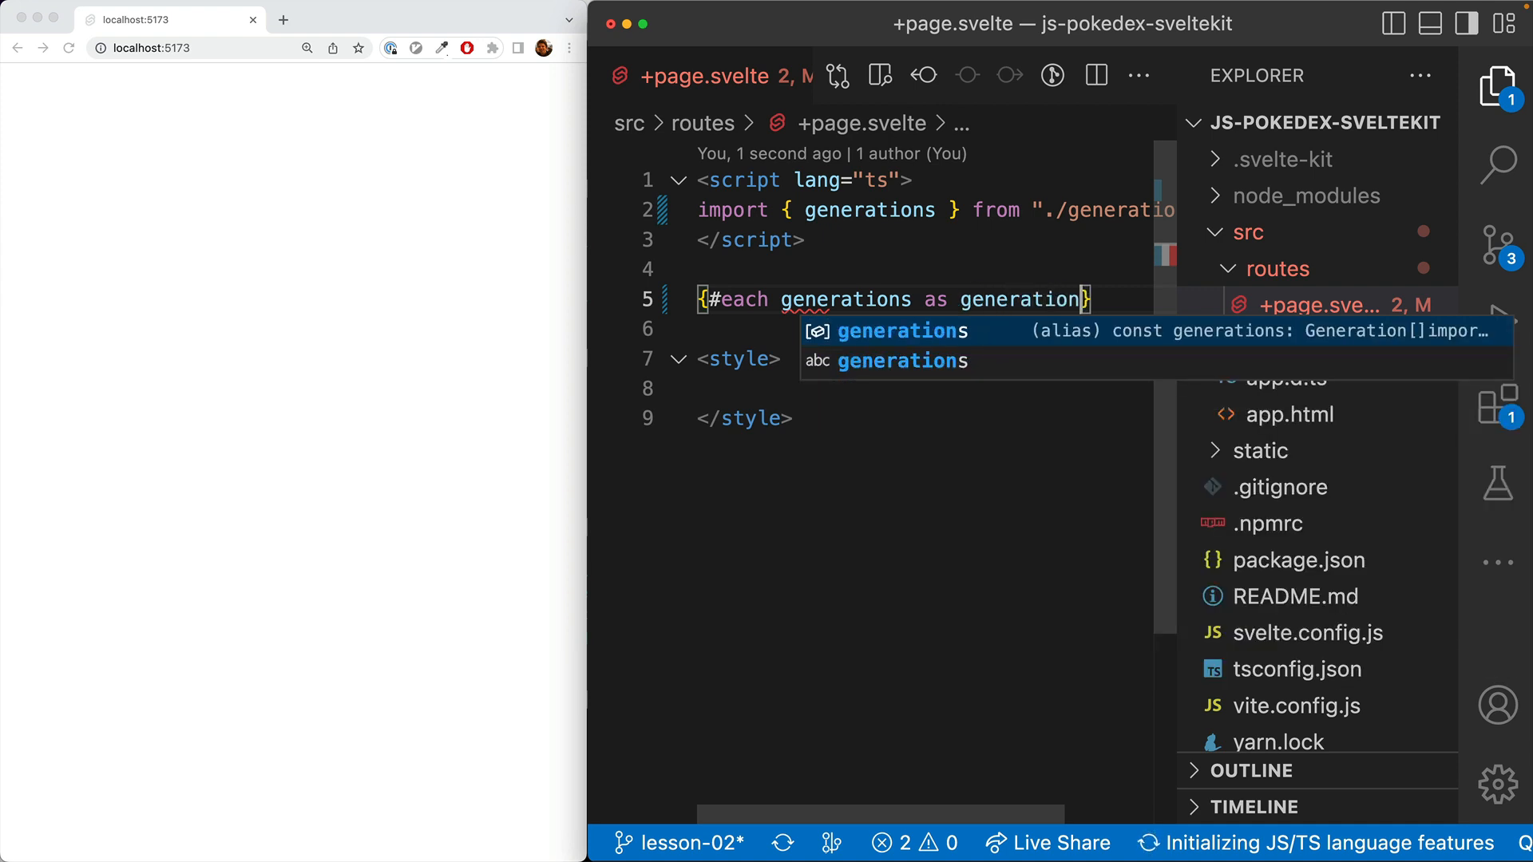
text({/ea)
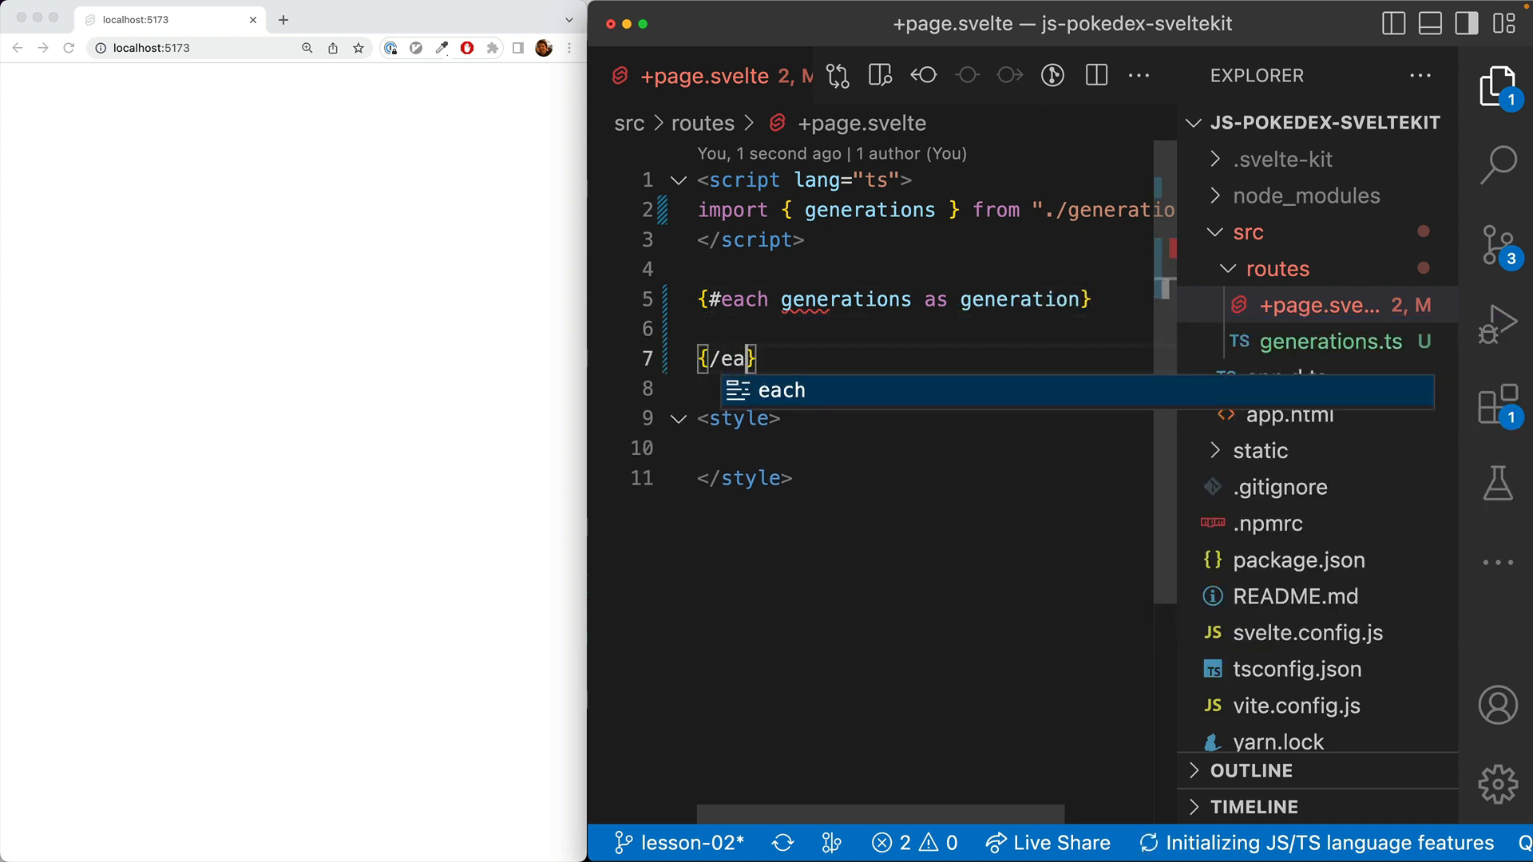
Step: Render <h1>{generation.name}</h1> and start a Main paragraph inside the loop
text(h1>{g}</h1>)
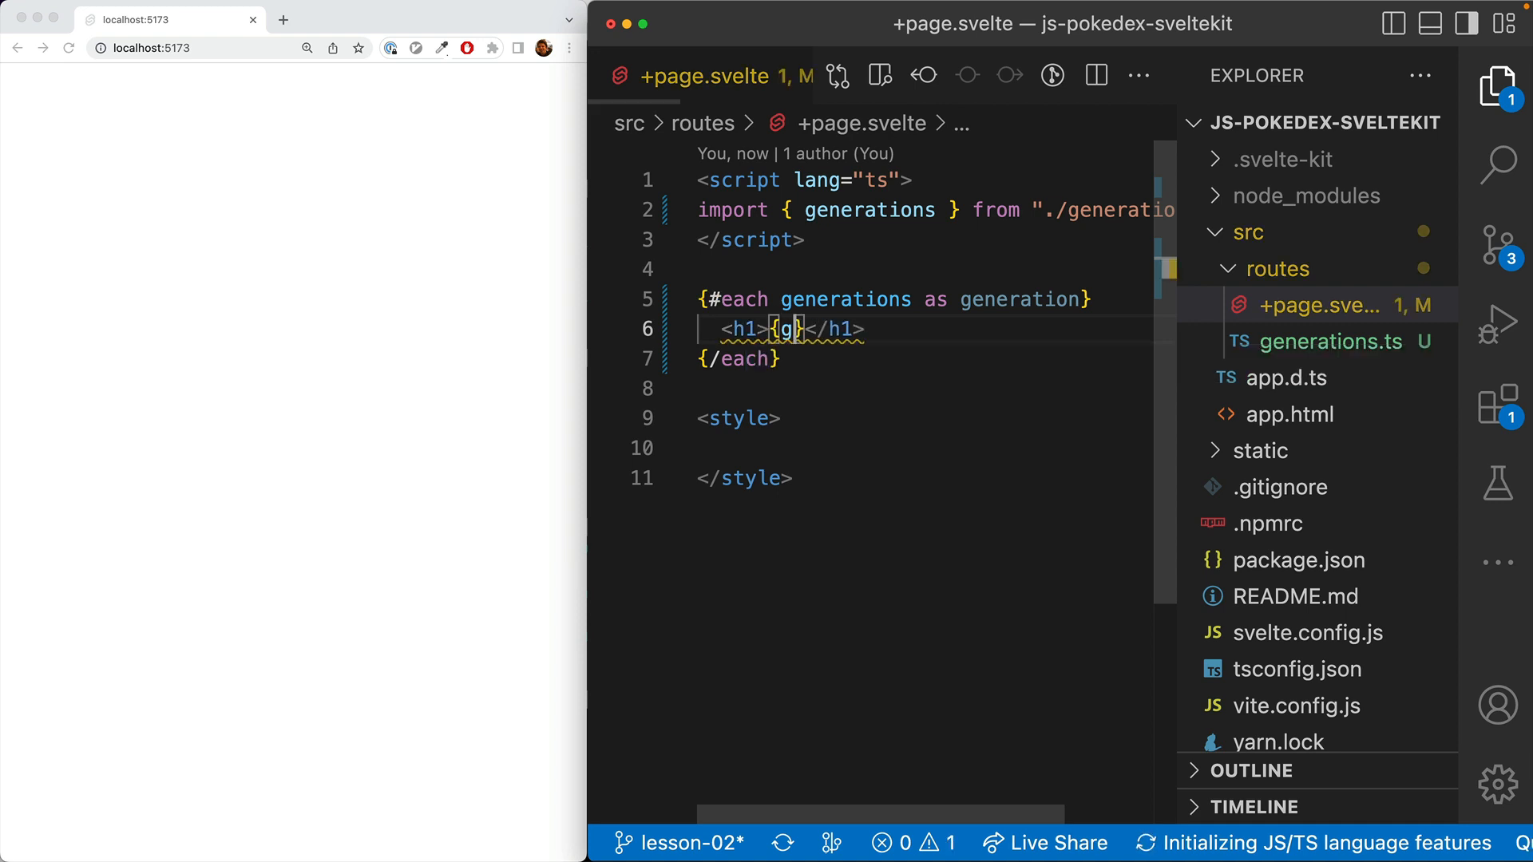
text(eneration.name)
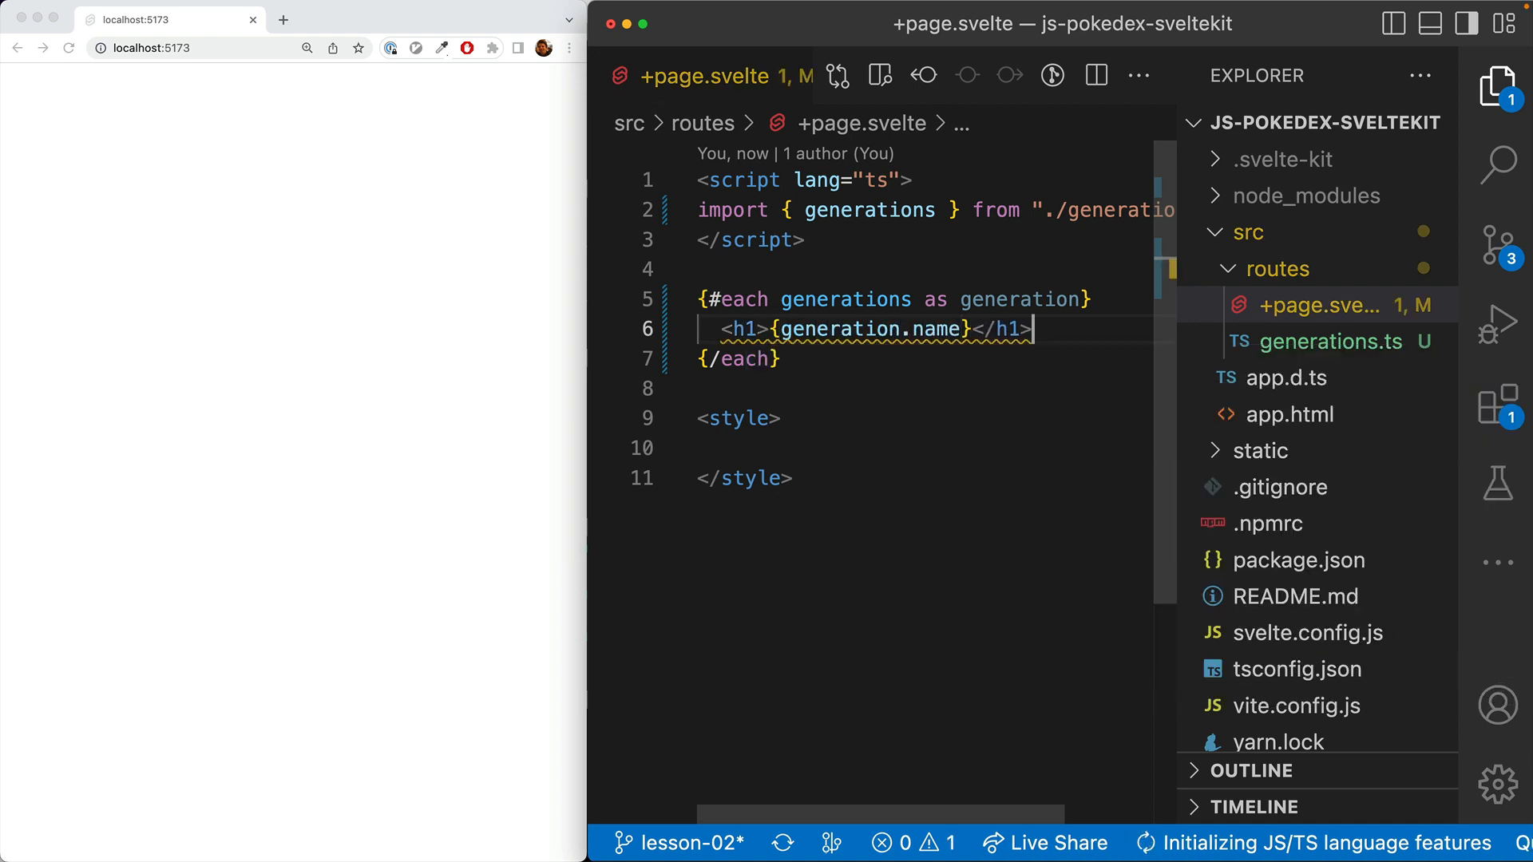
text(<p>Main</p>)
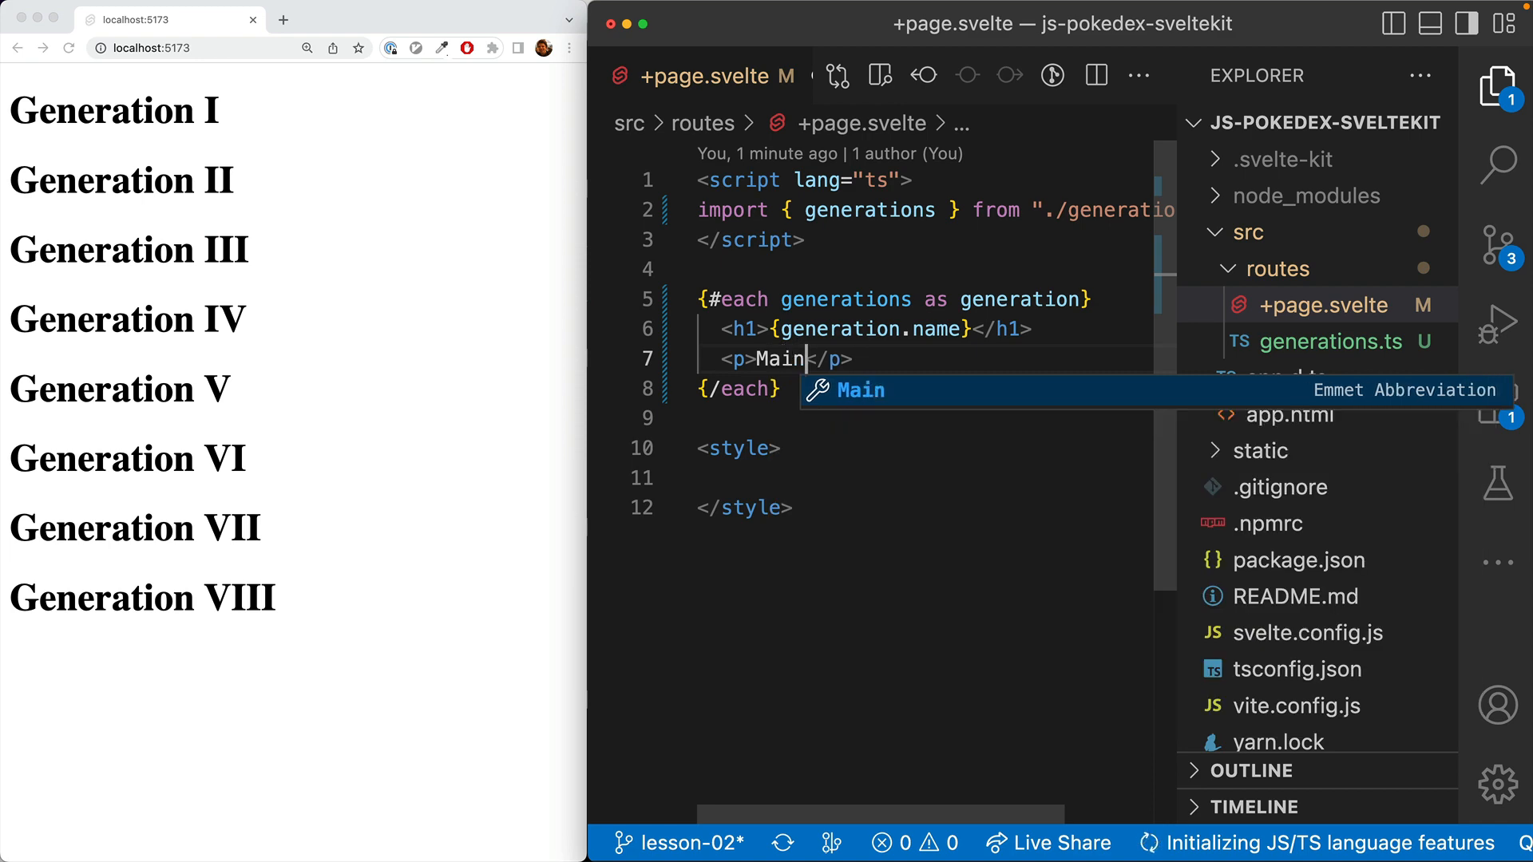
Step: Add <p>Main region: {generation.main_region}</p> and <p>Games: {generation.games}</p> paragraphs and save
text(region: {generation.main_region)
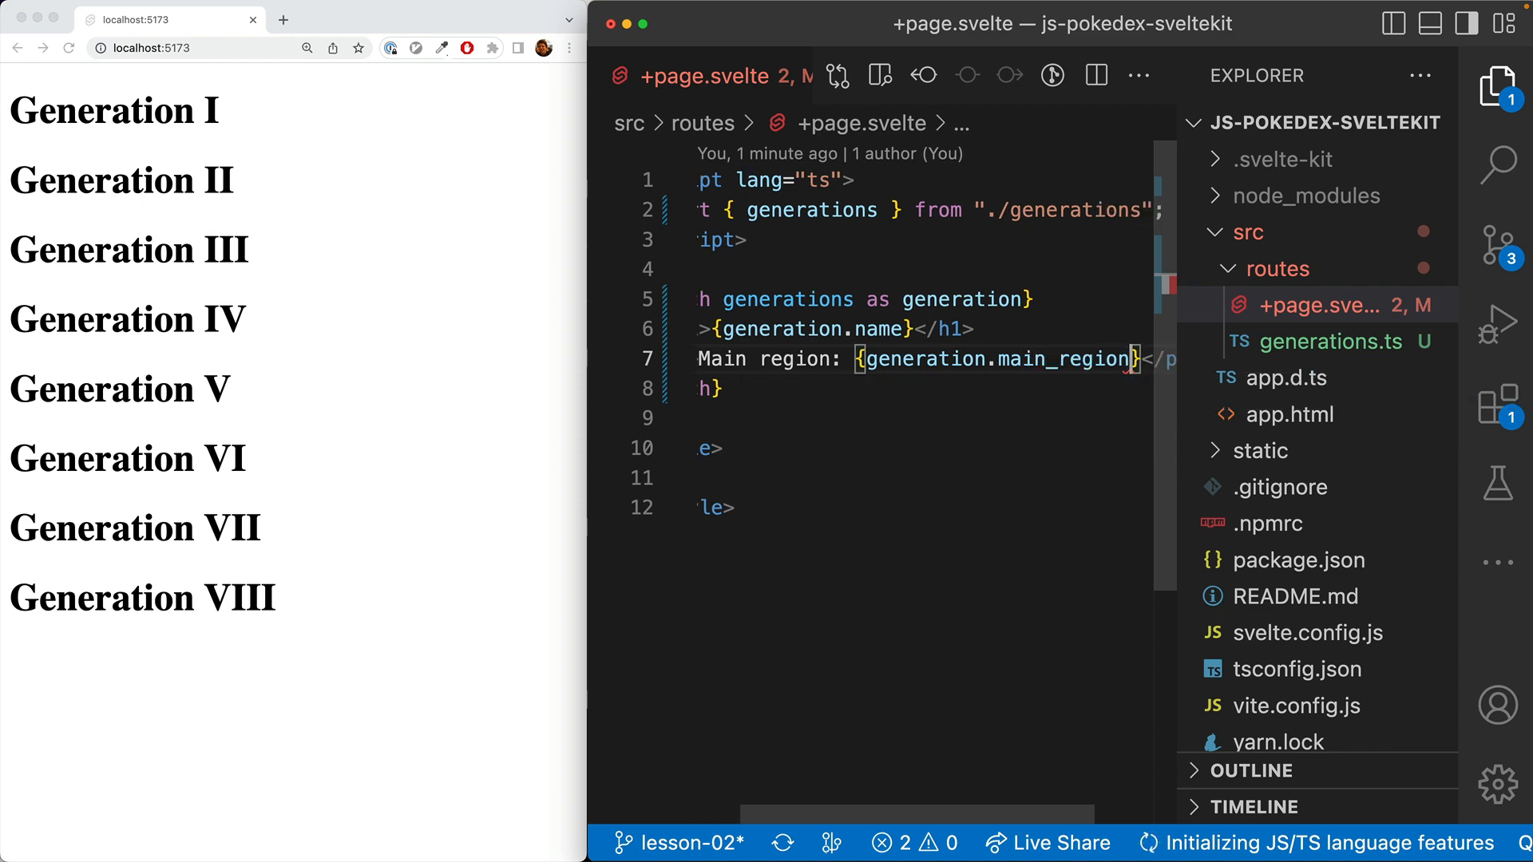
key(cmd+s)
text(<p>Gam</p>)
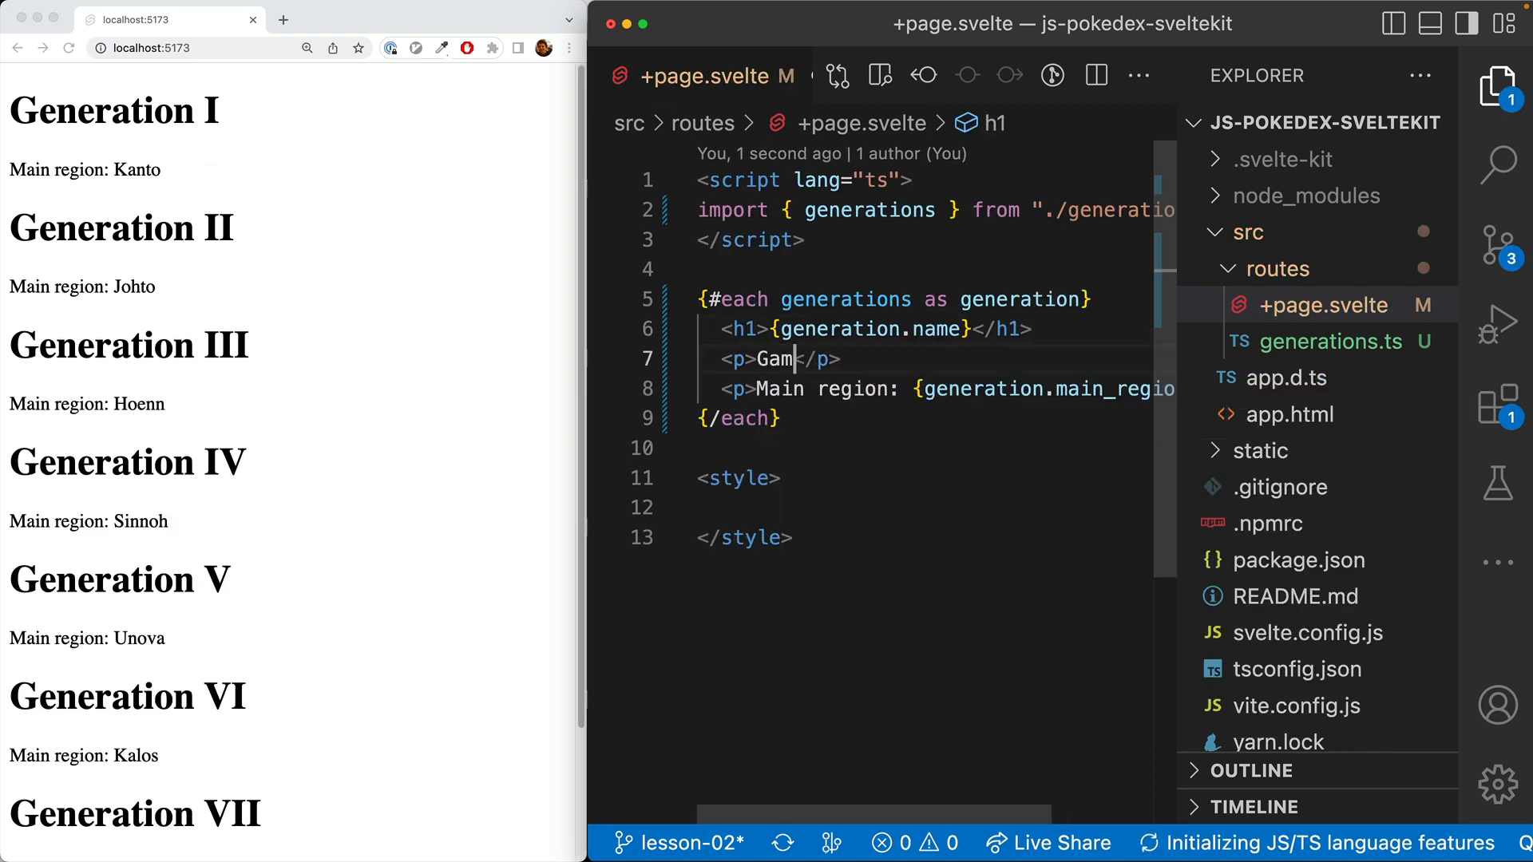
text(es: {gener)
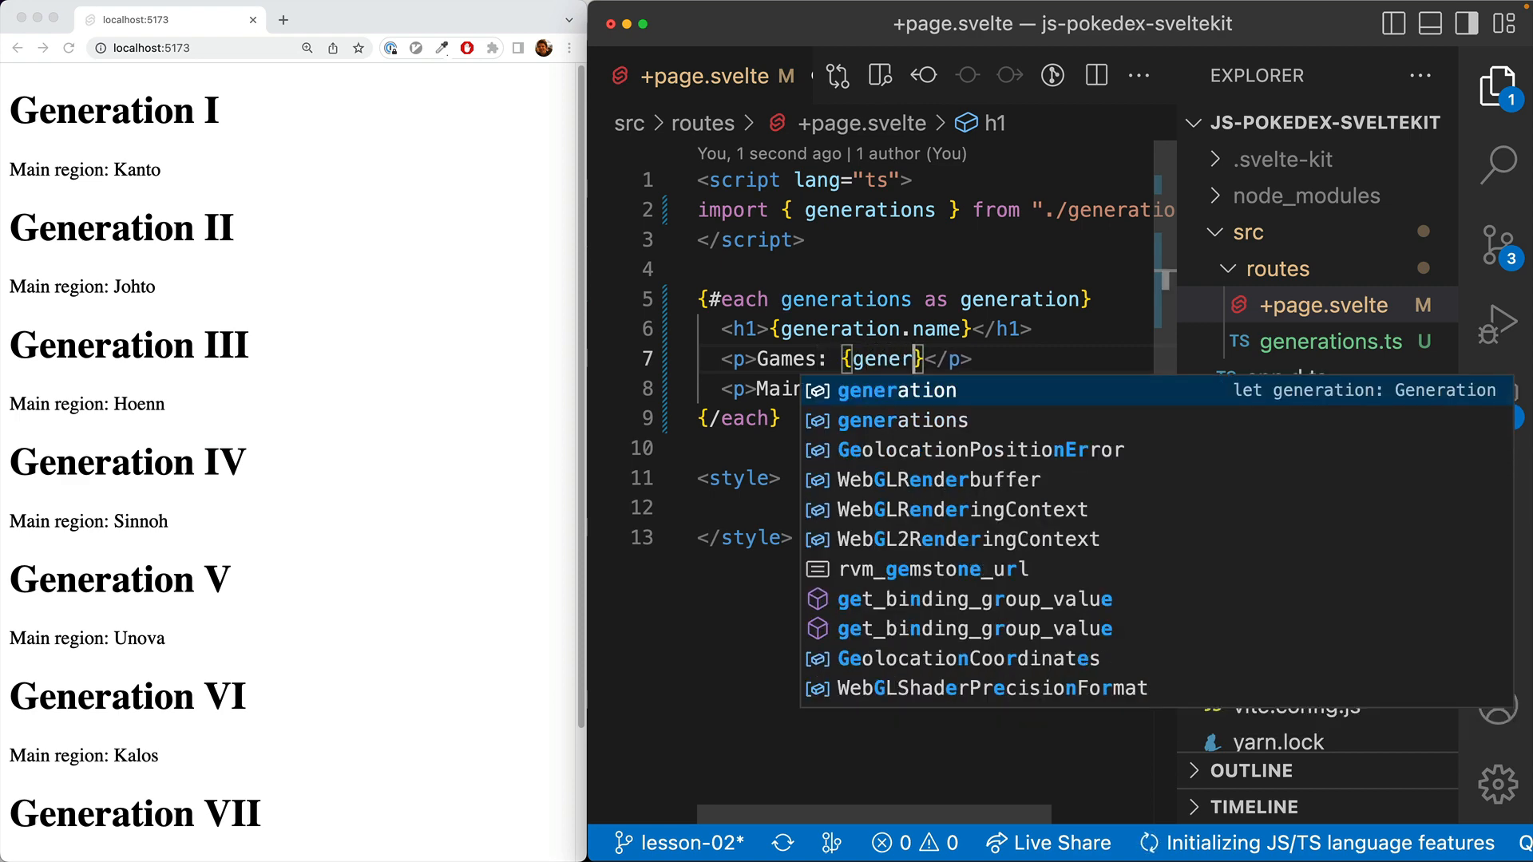
key(Tab)
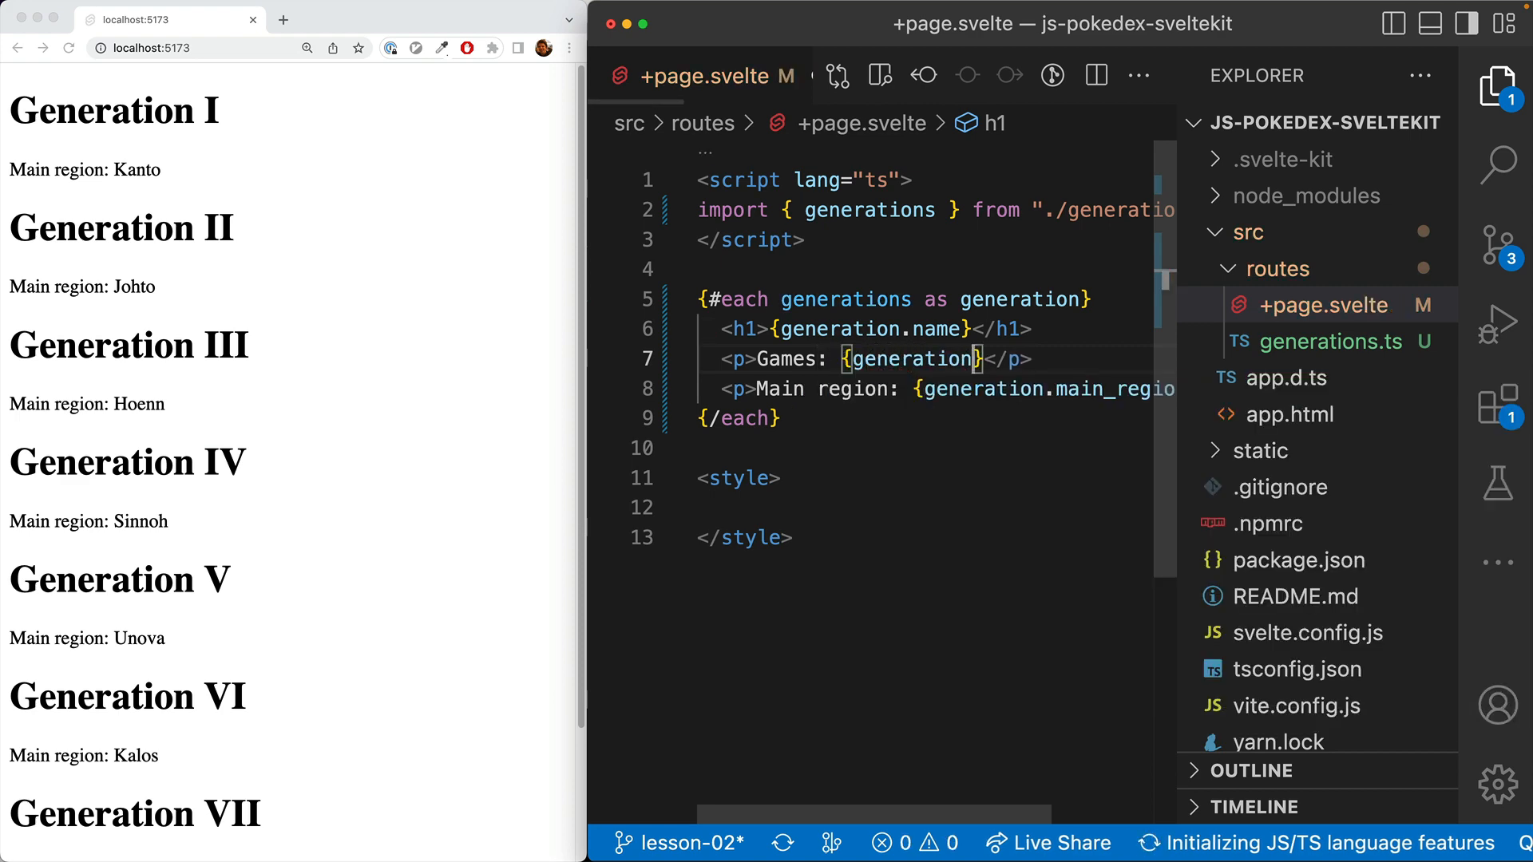
text(.gam)
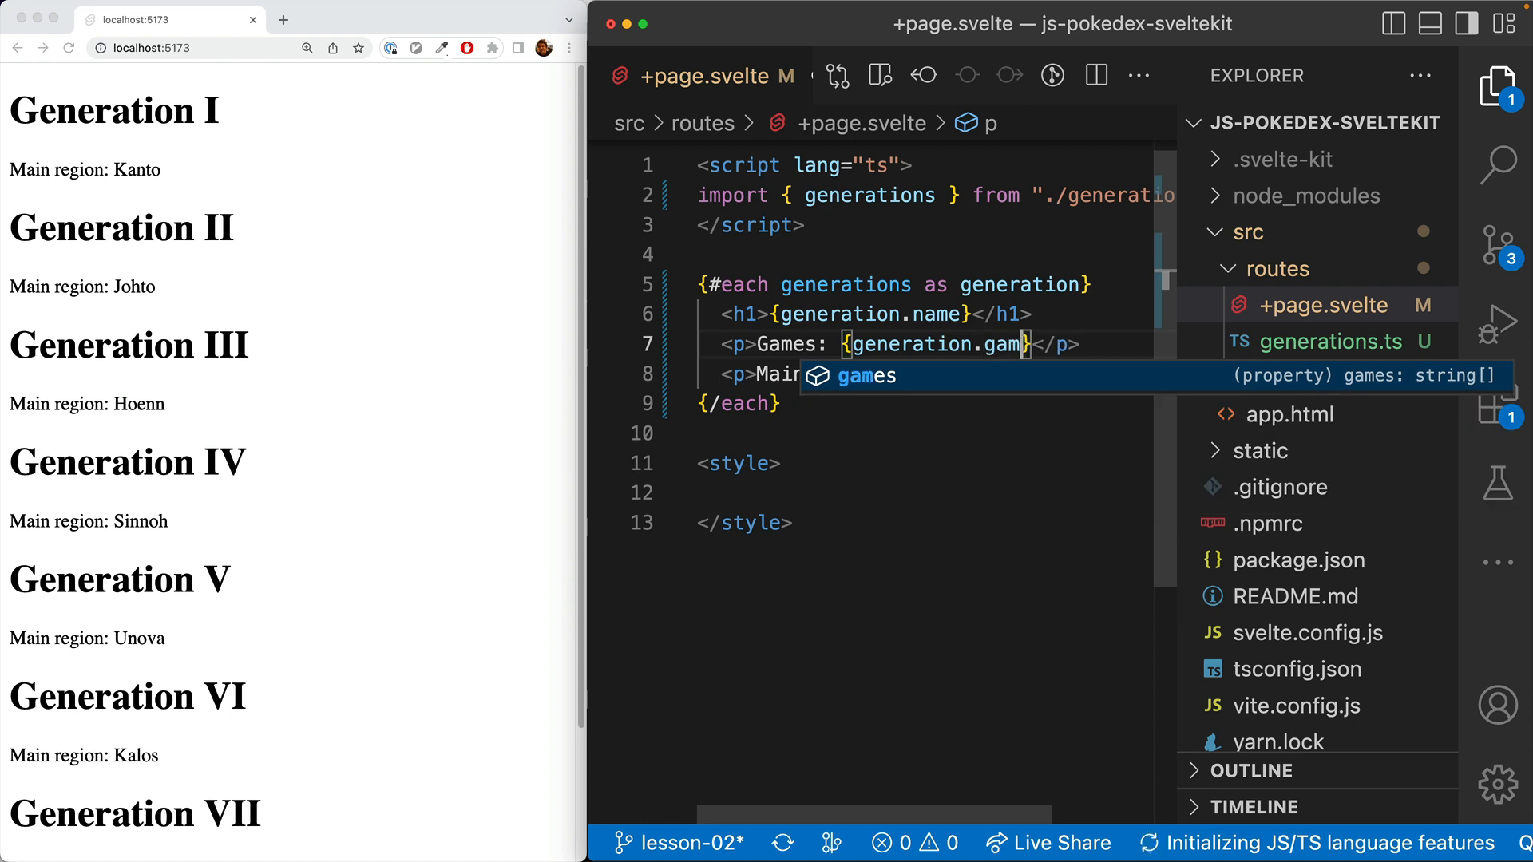
text(es)
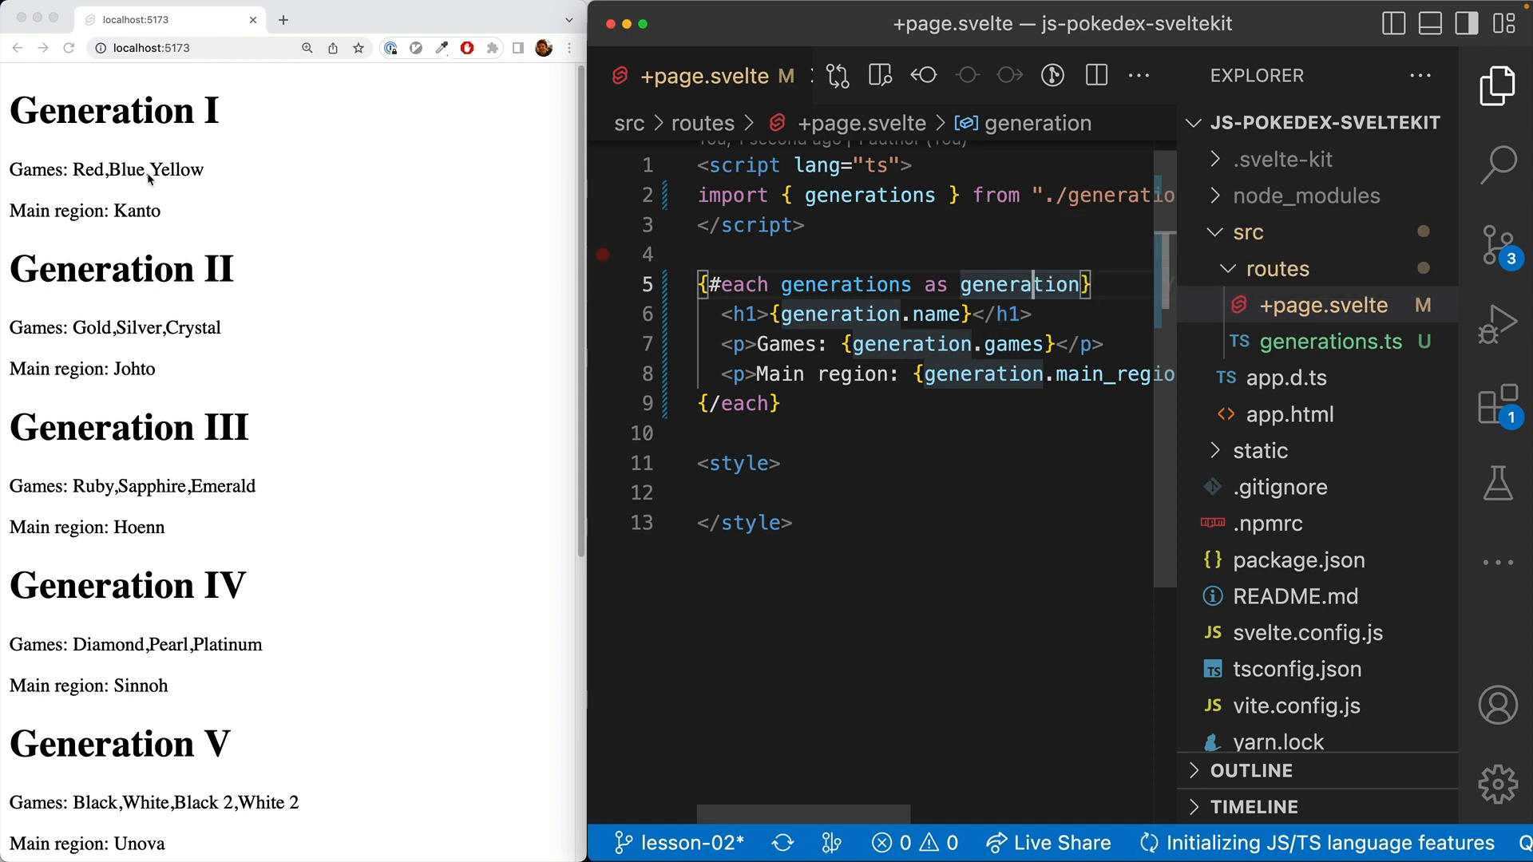
mouse_move(1041, 350)
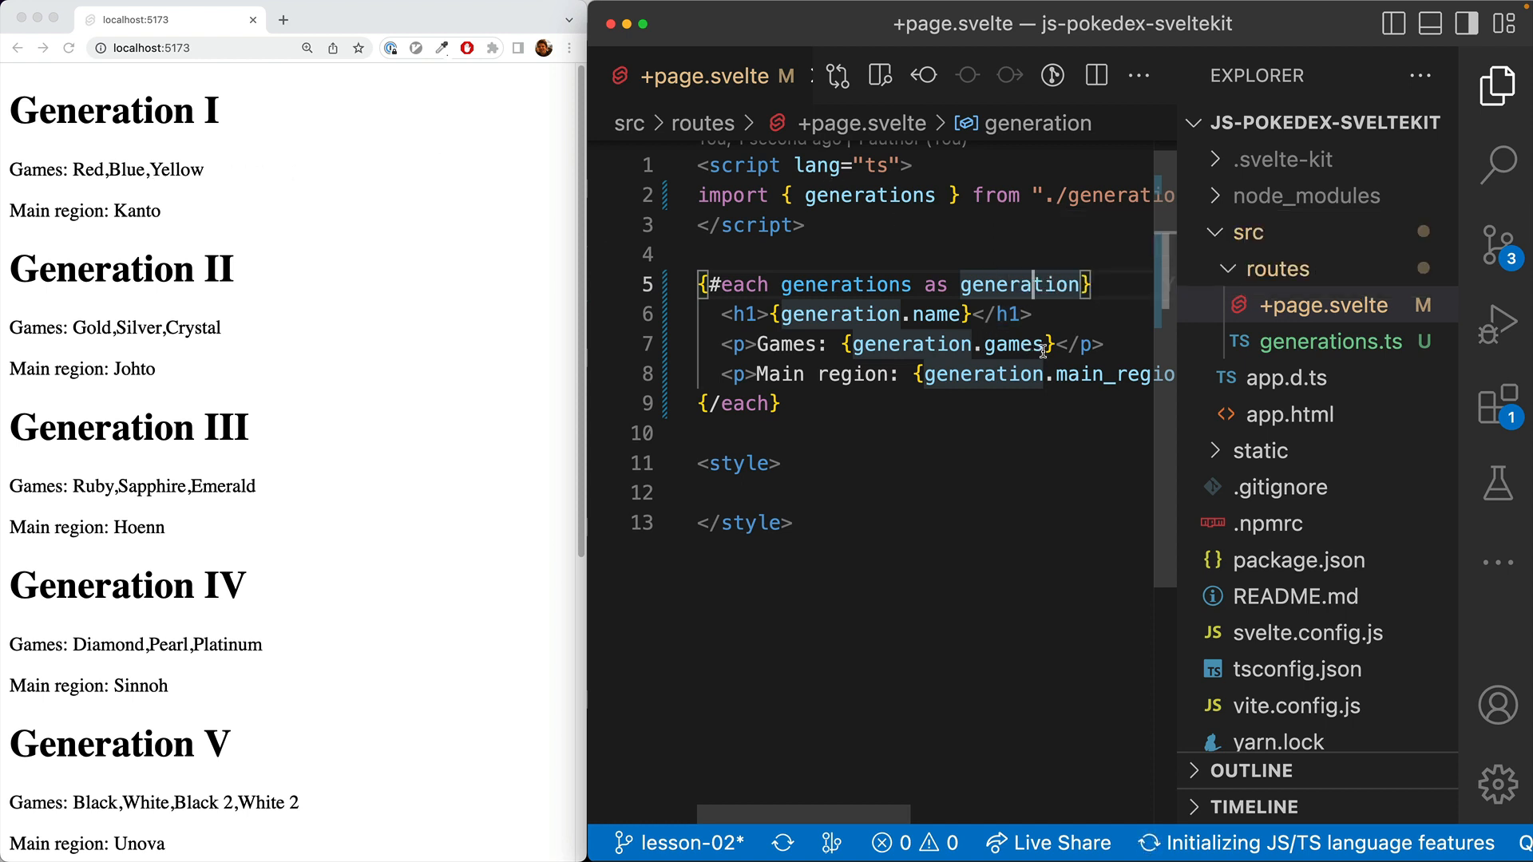
Step: Join the games with ', ' and key the each block by (generation.id)
text(.join(',)
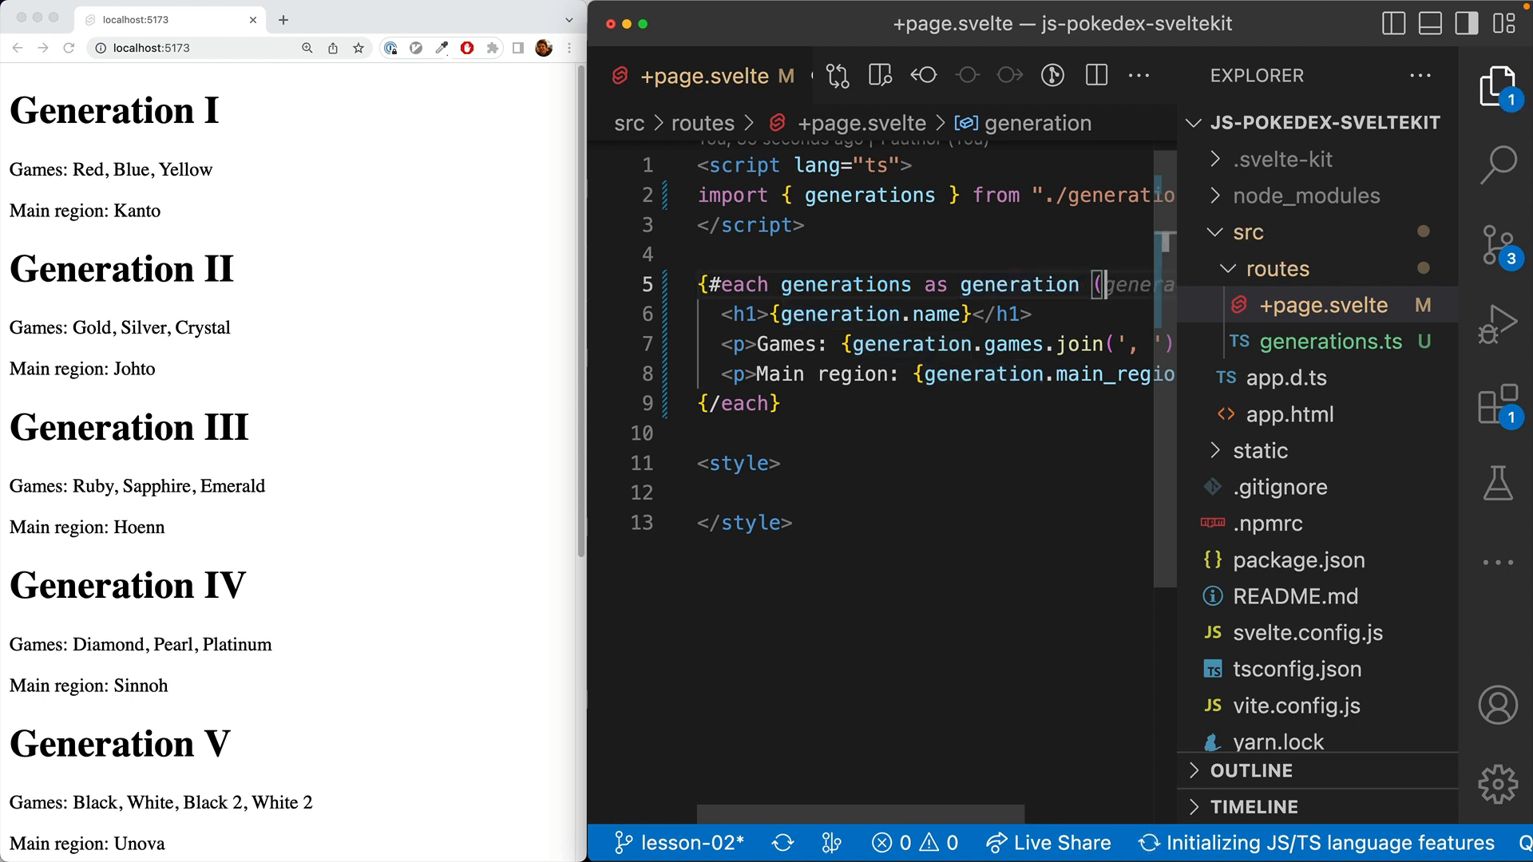
text((generation.id)})
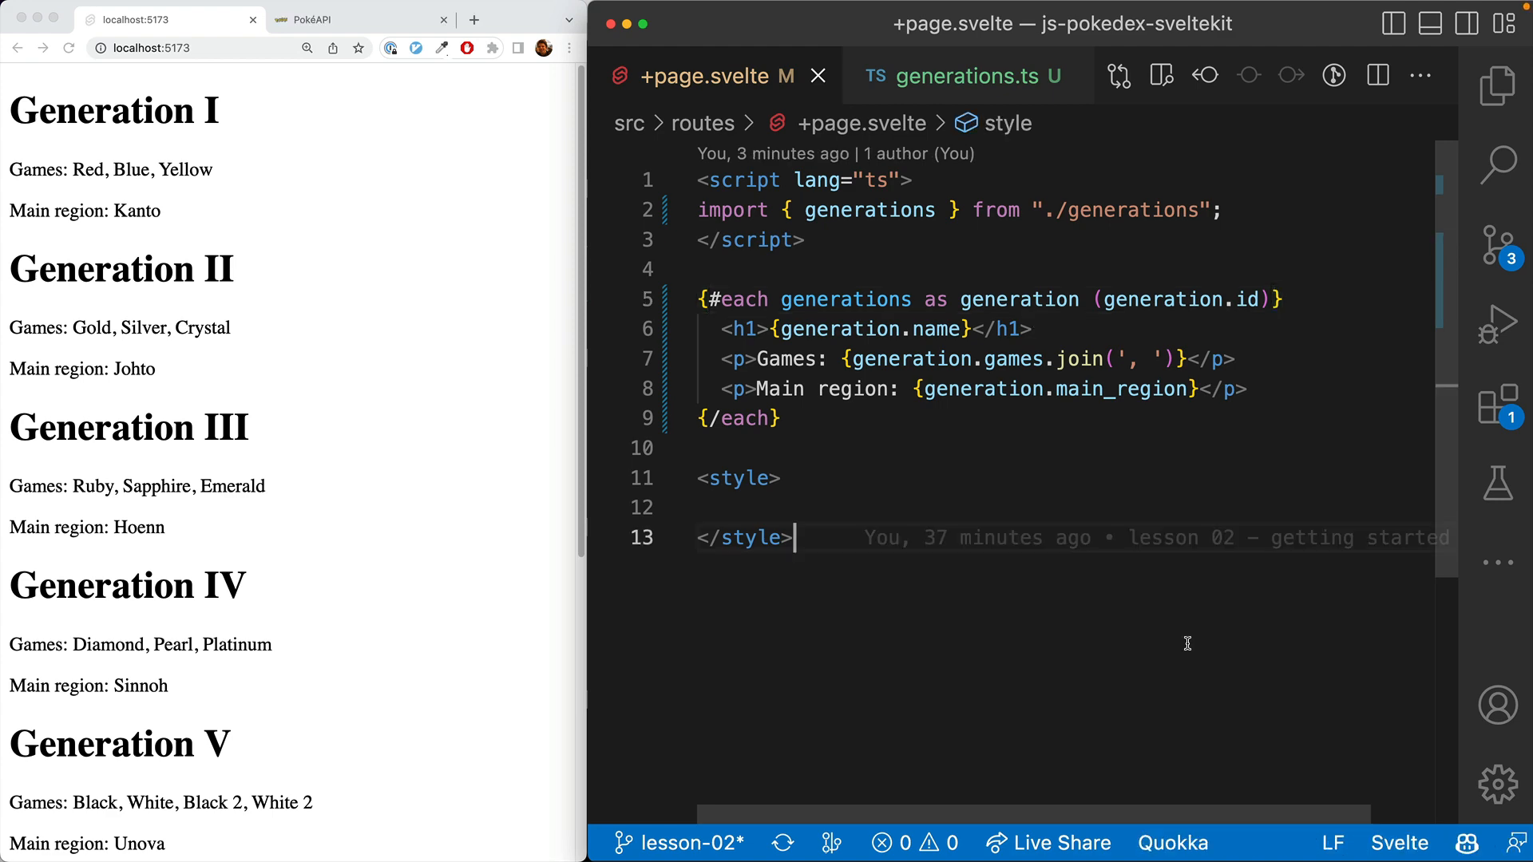
click(359, 19)
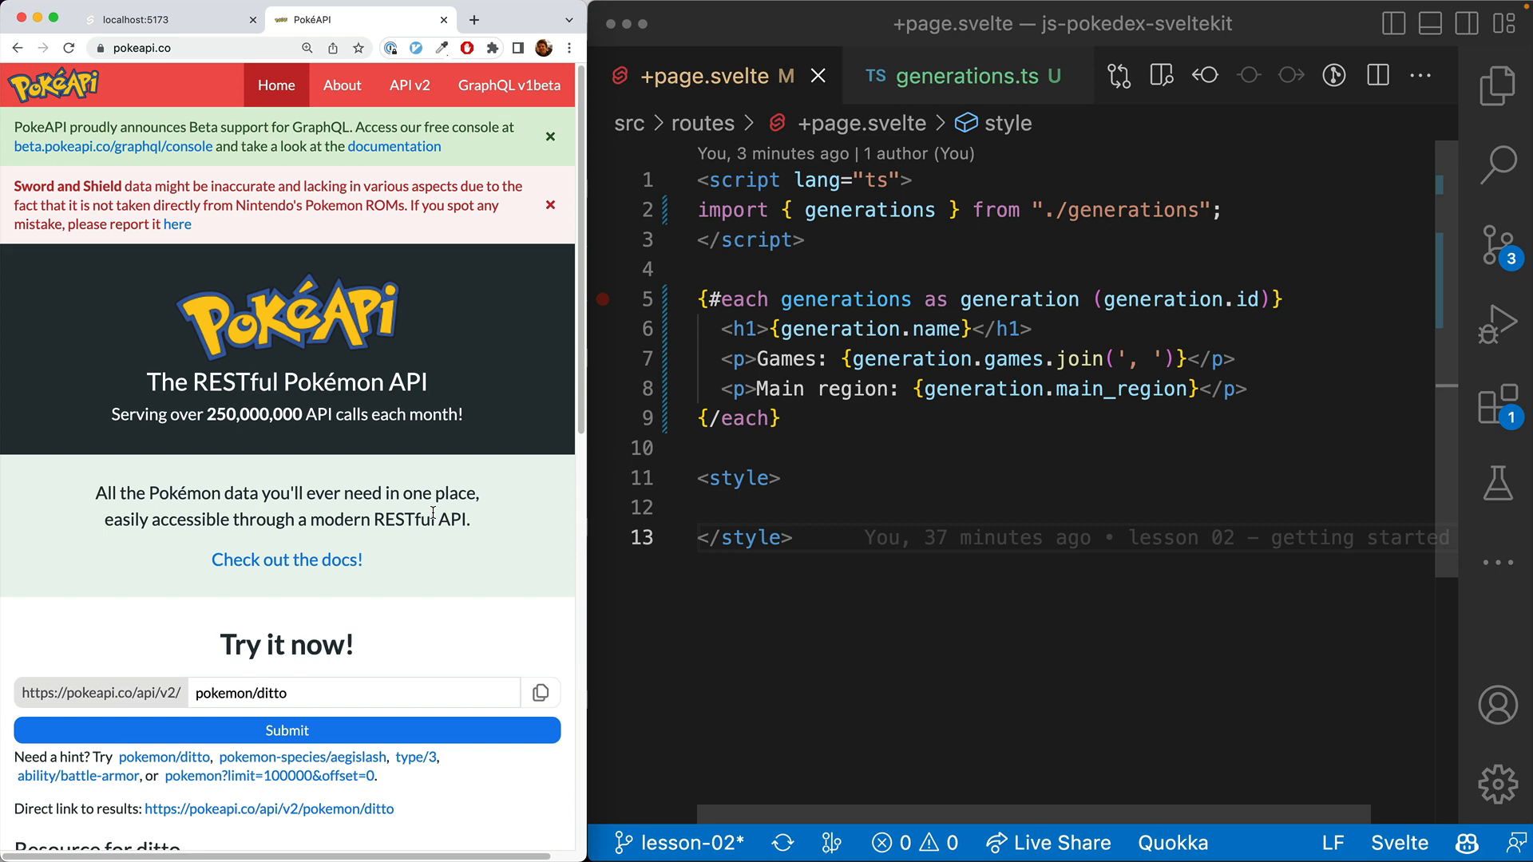
click(157, 19)
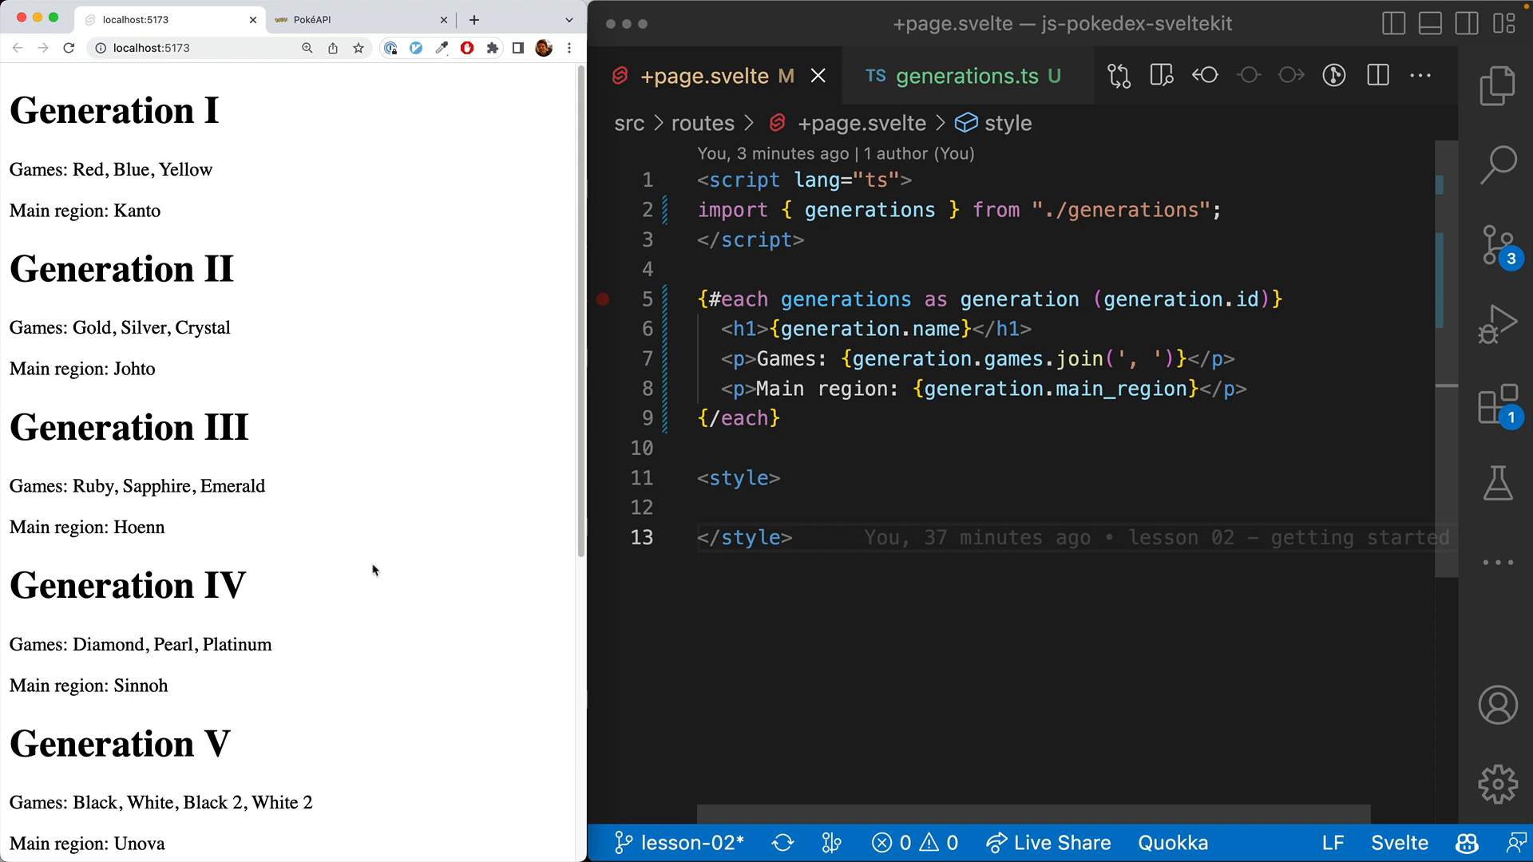
mouse_move(404, 685)
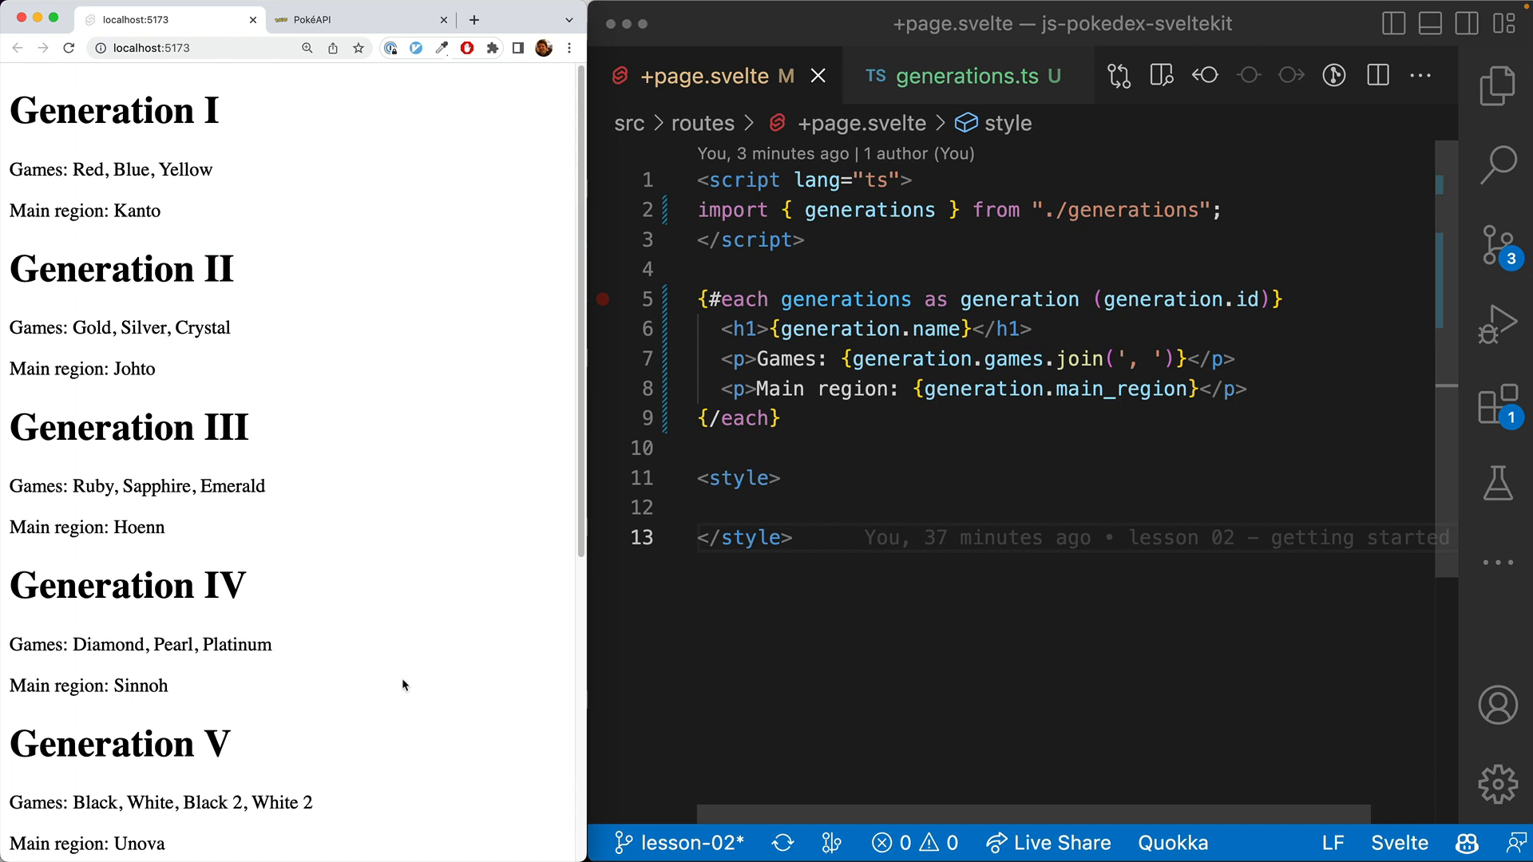